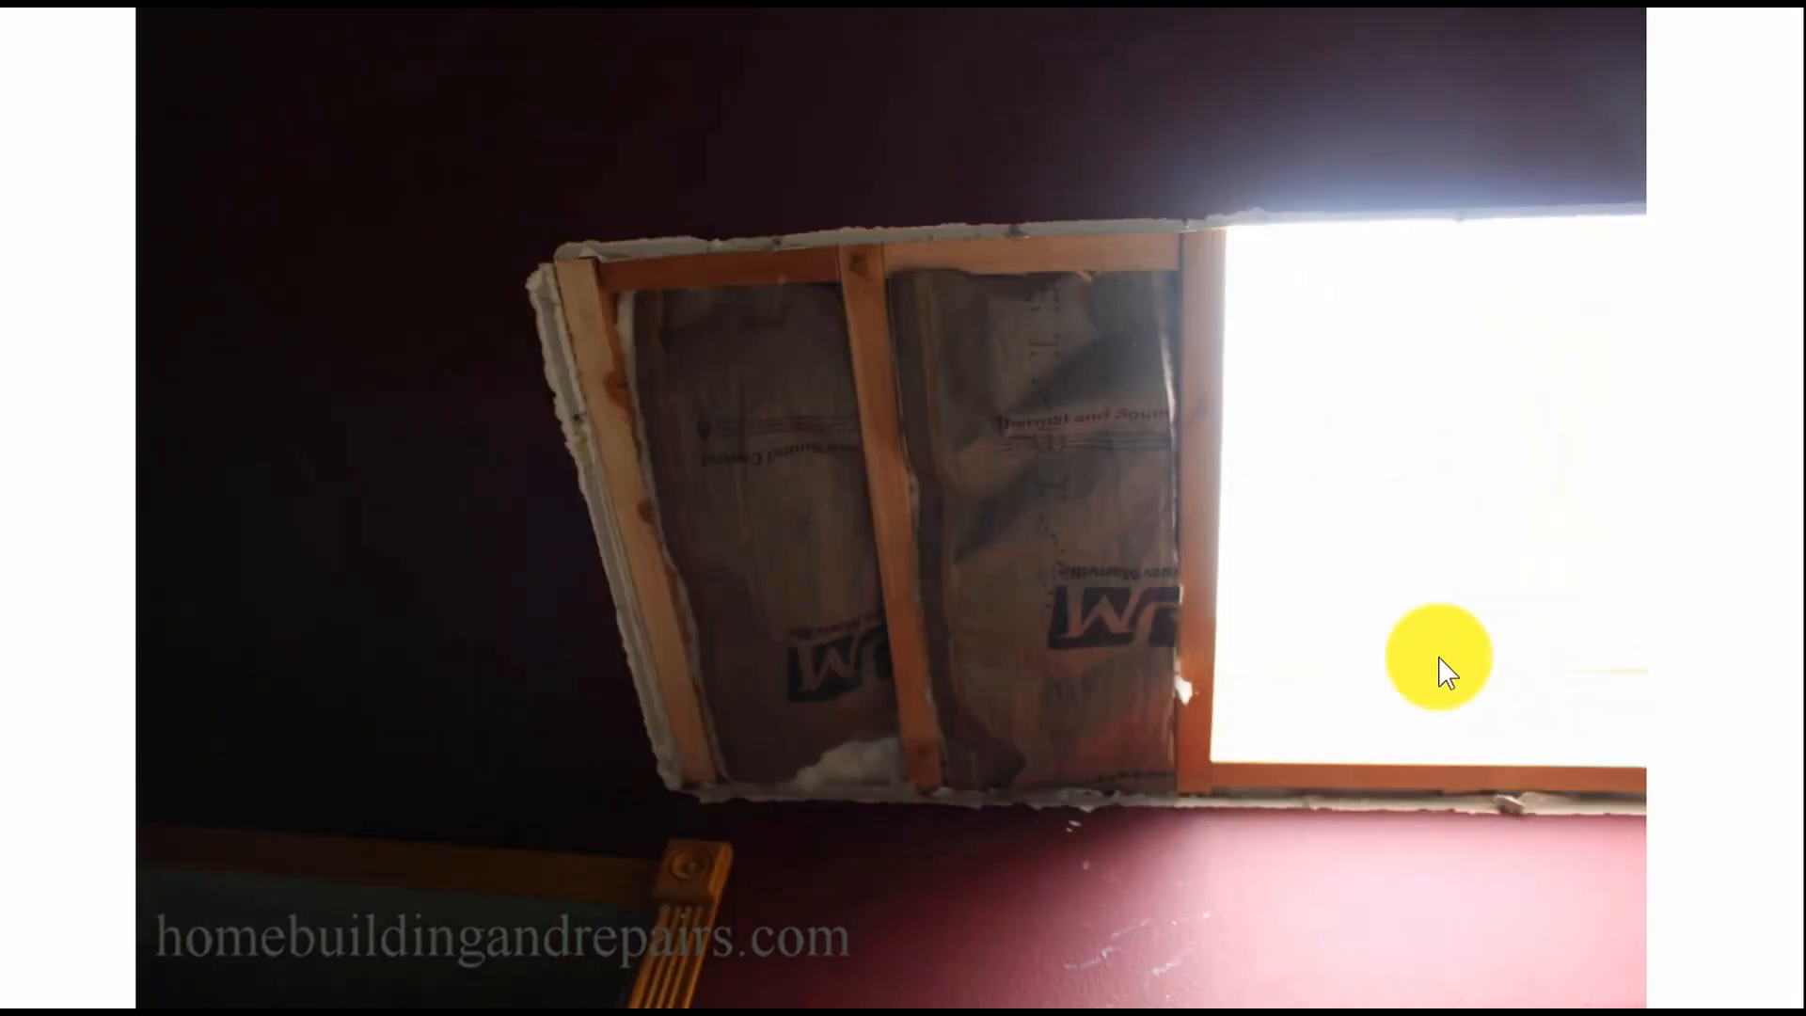
mouse_move(1082, 357)
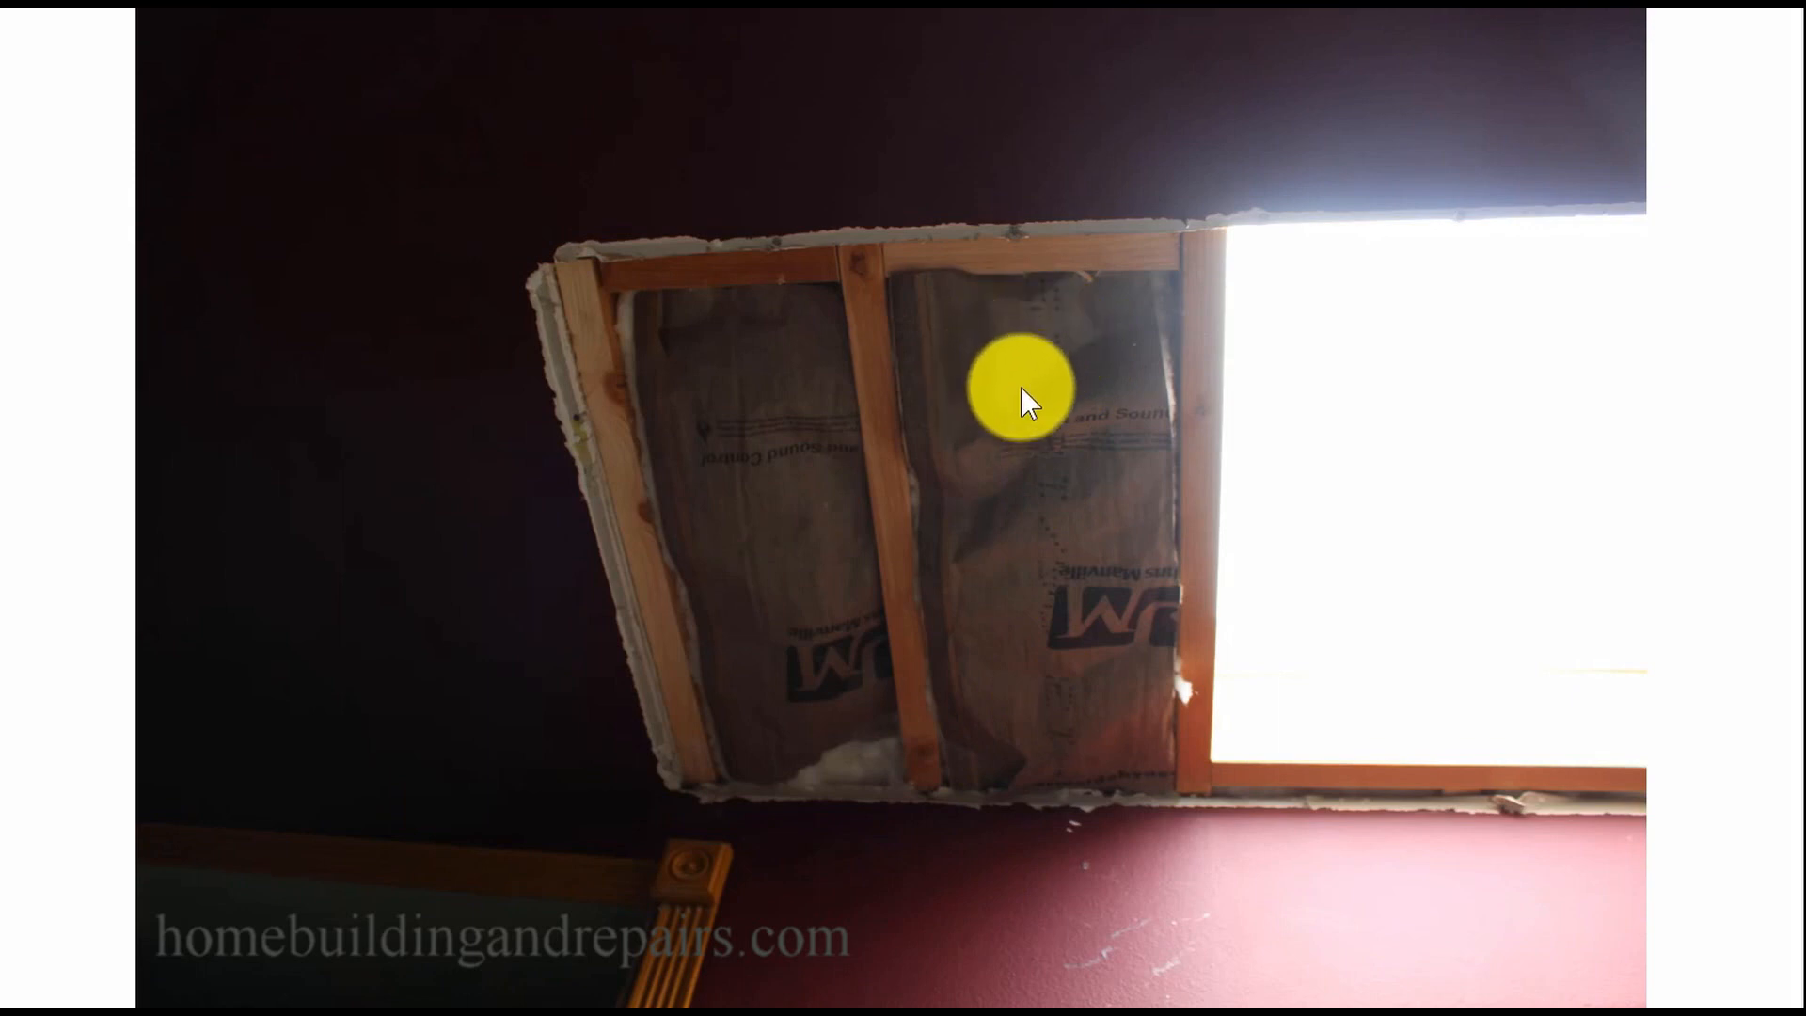
mouse_move(1053, 604)
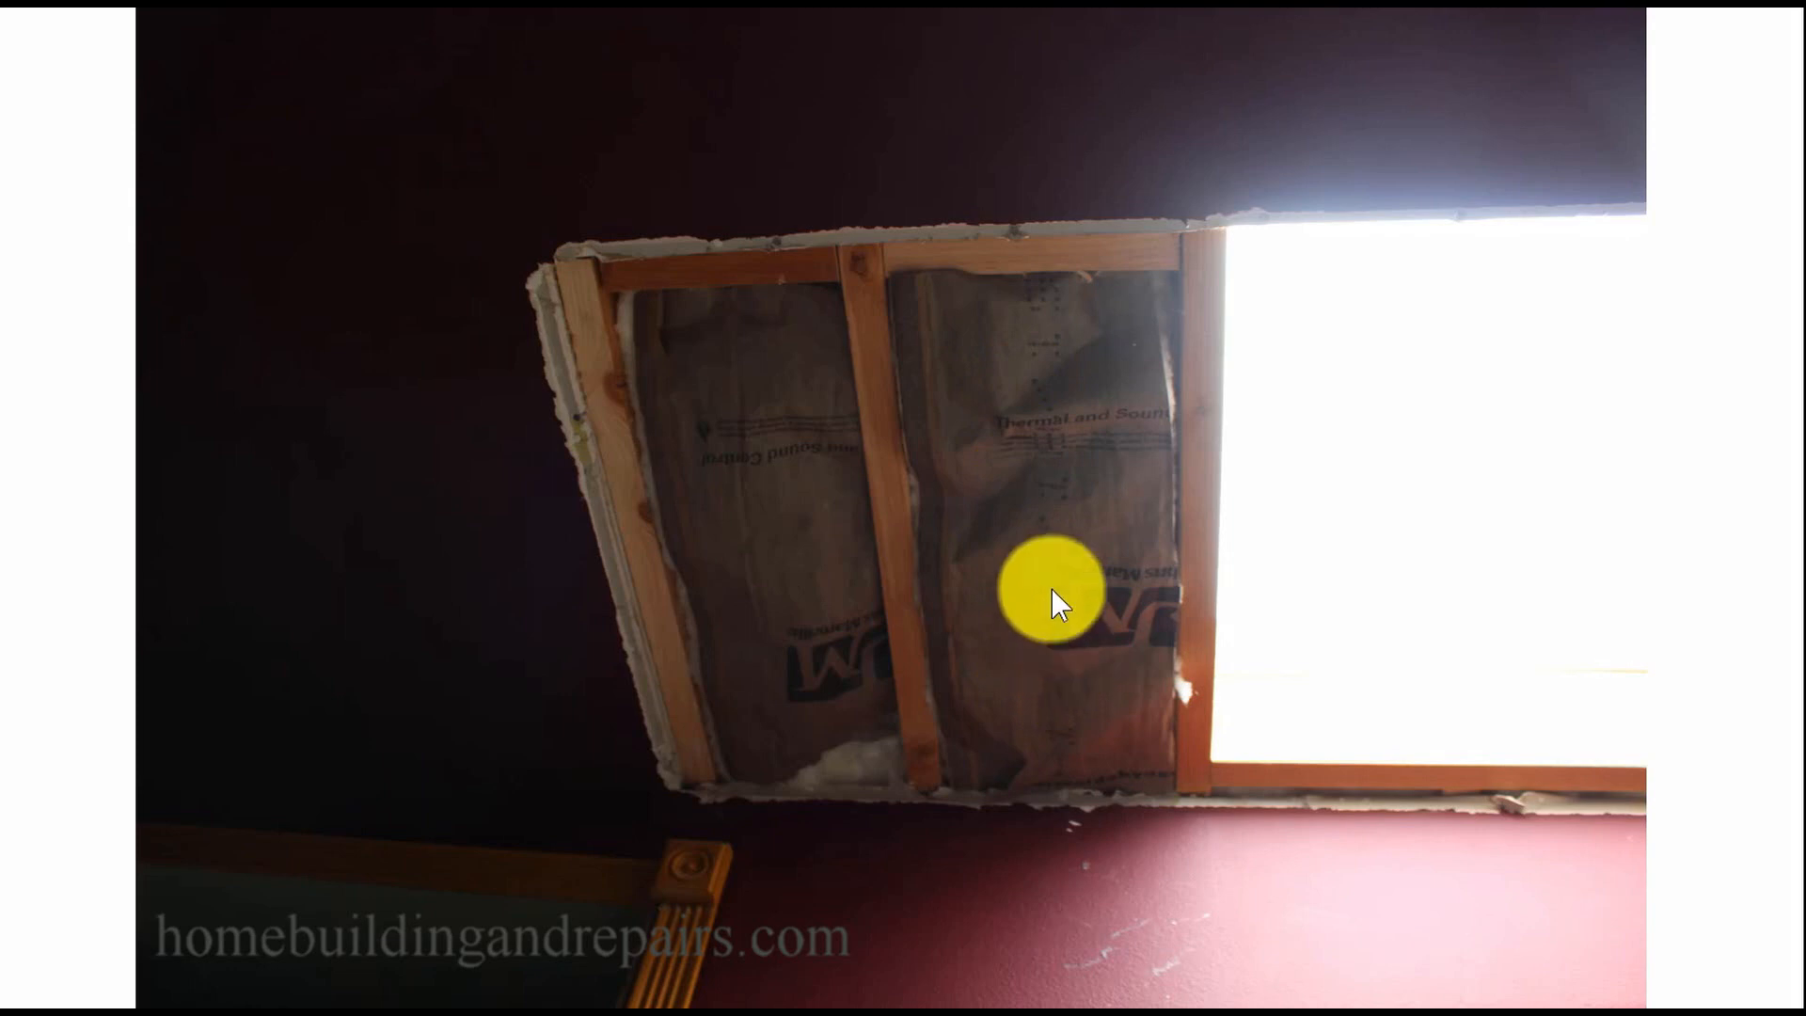
mouse_move(852, 630)
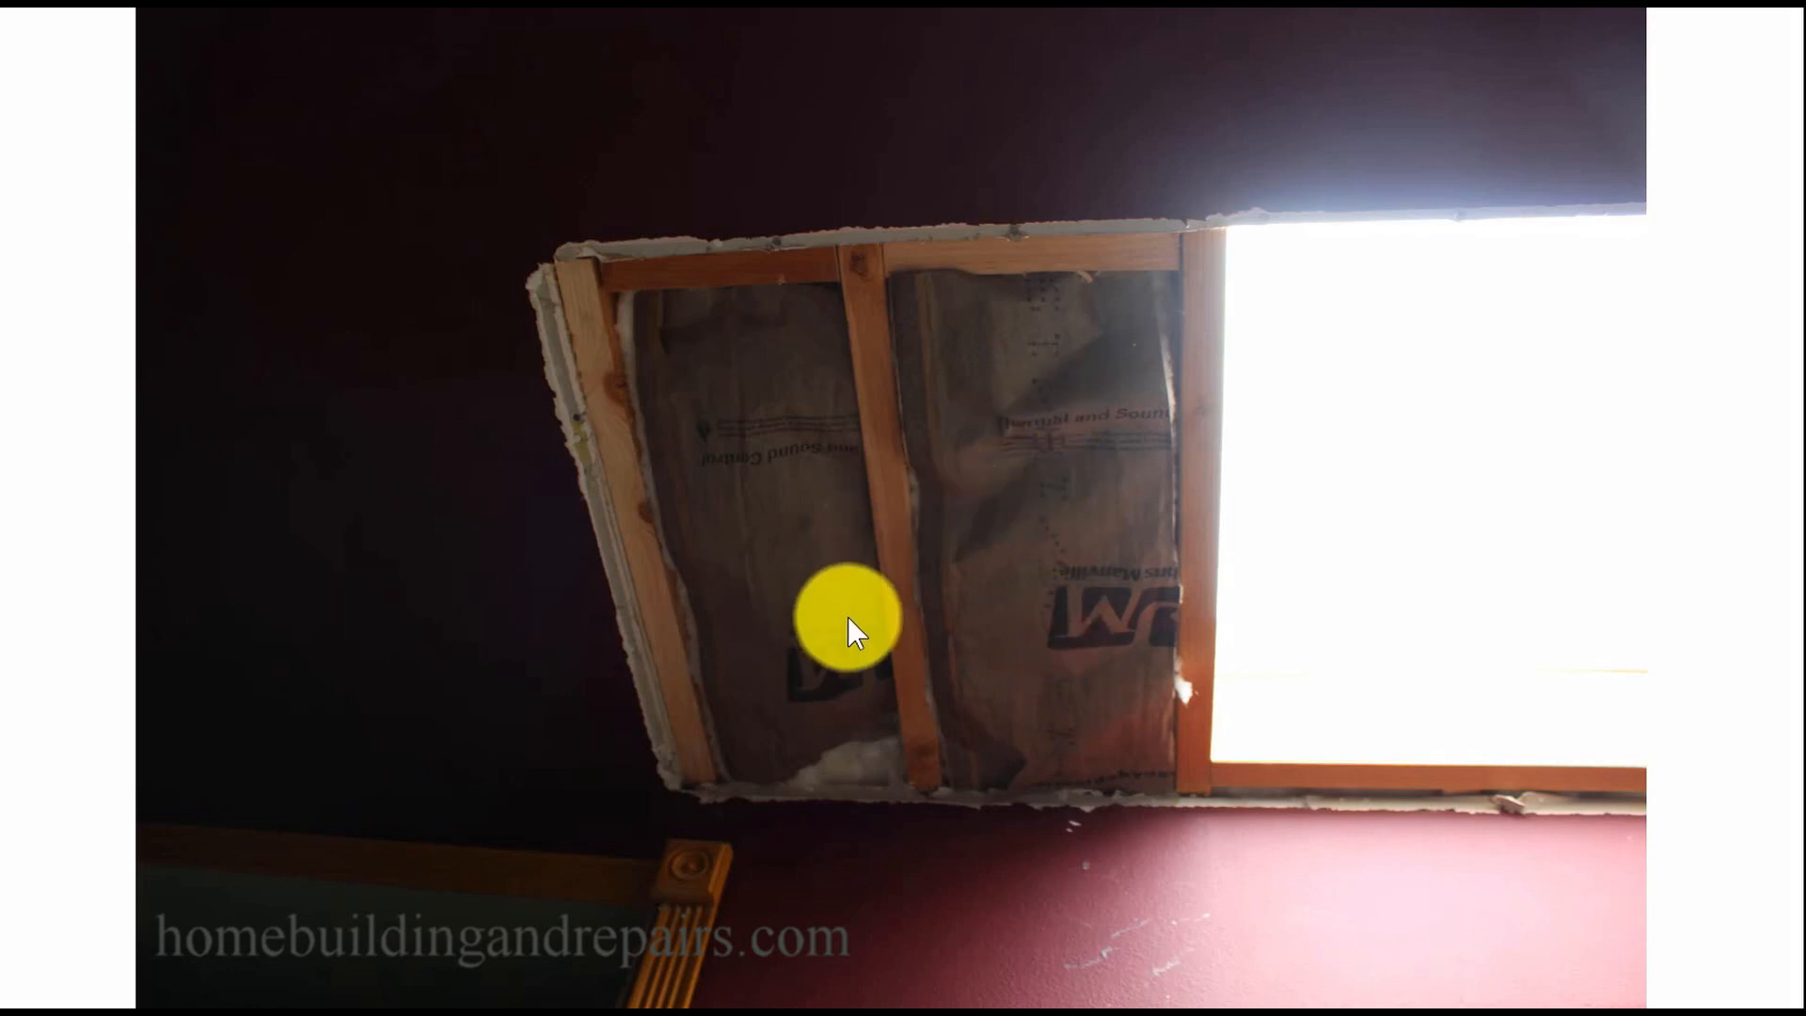
- Advance from the framed, insulated skylight opening to the drywall-lined shaft slide
click(850, 619)
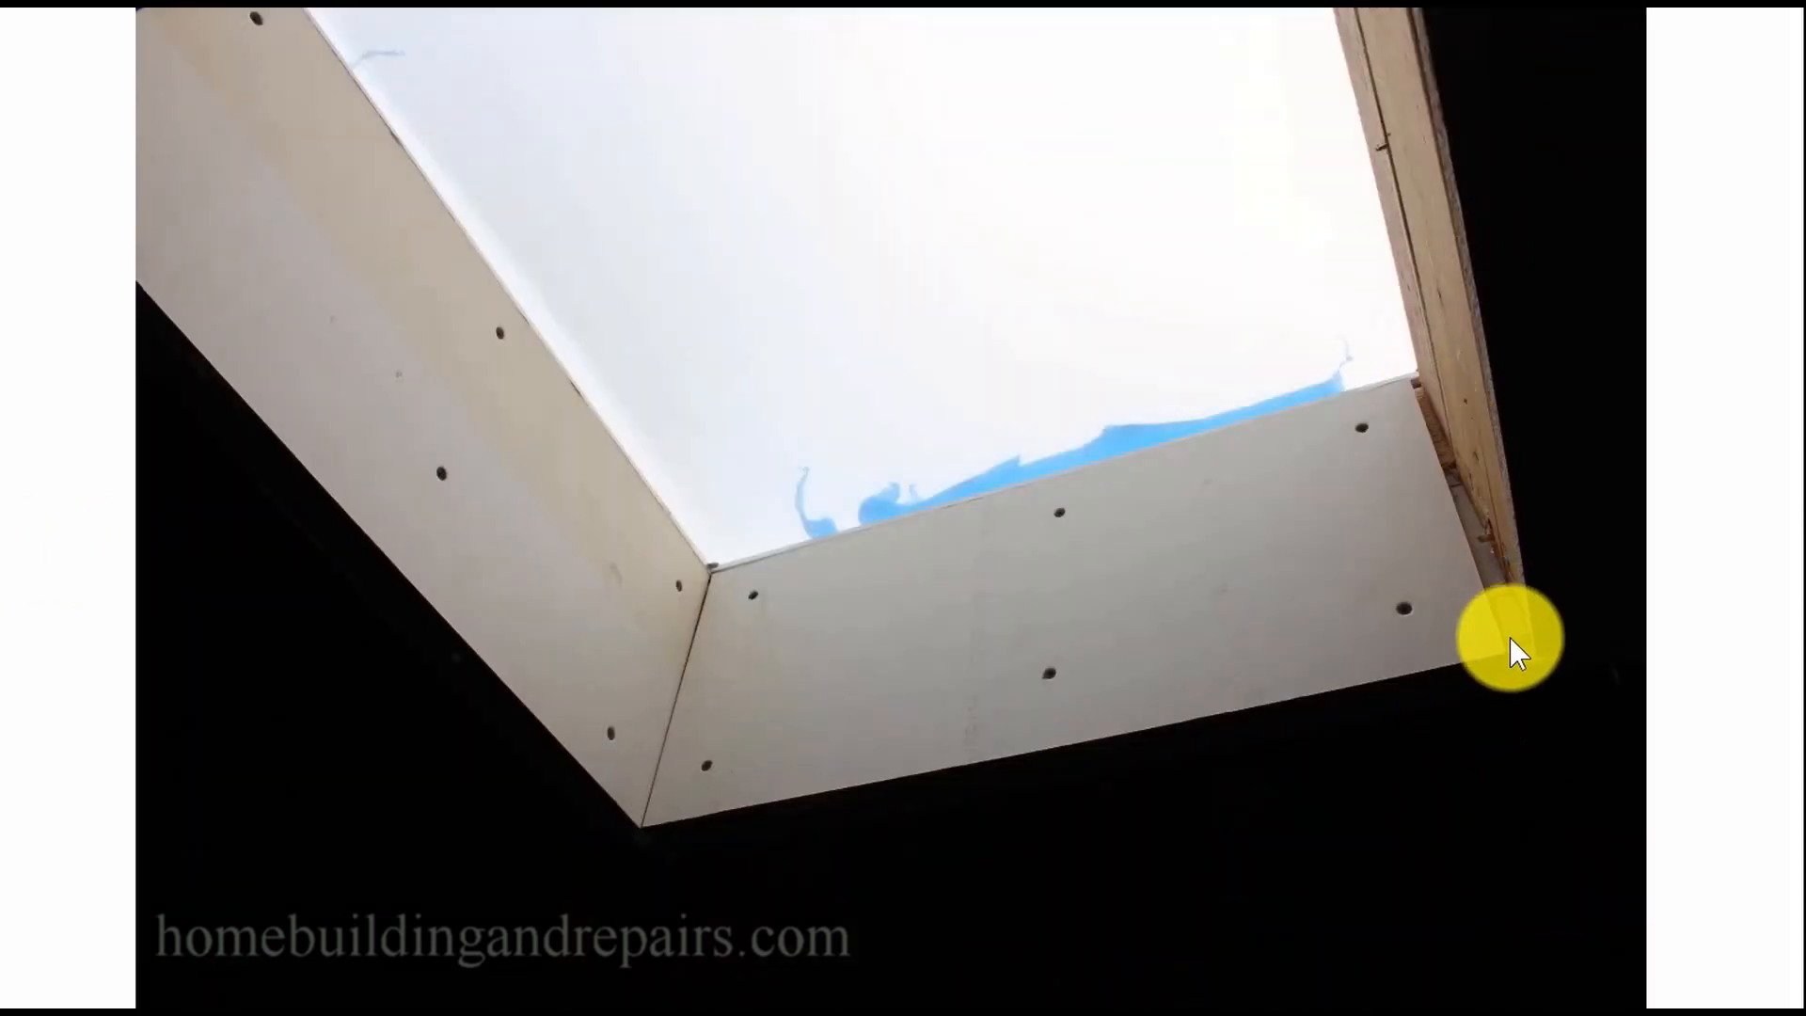
mouse_move(1426, 385)
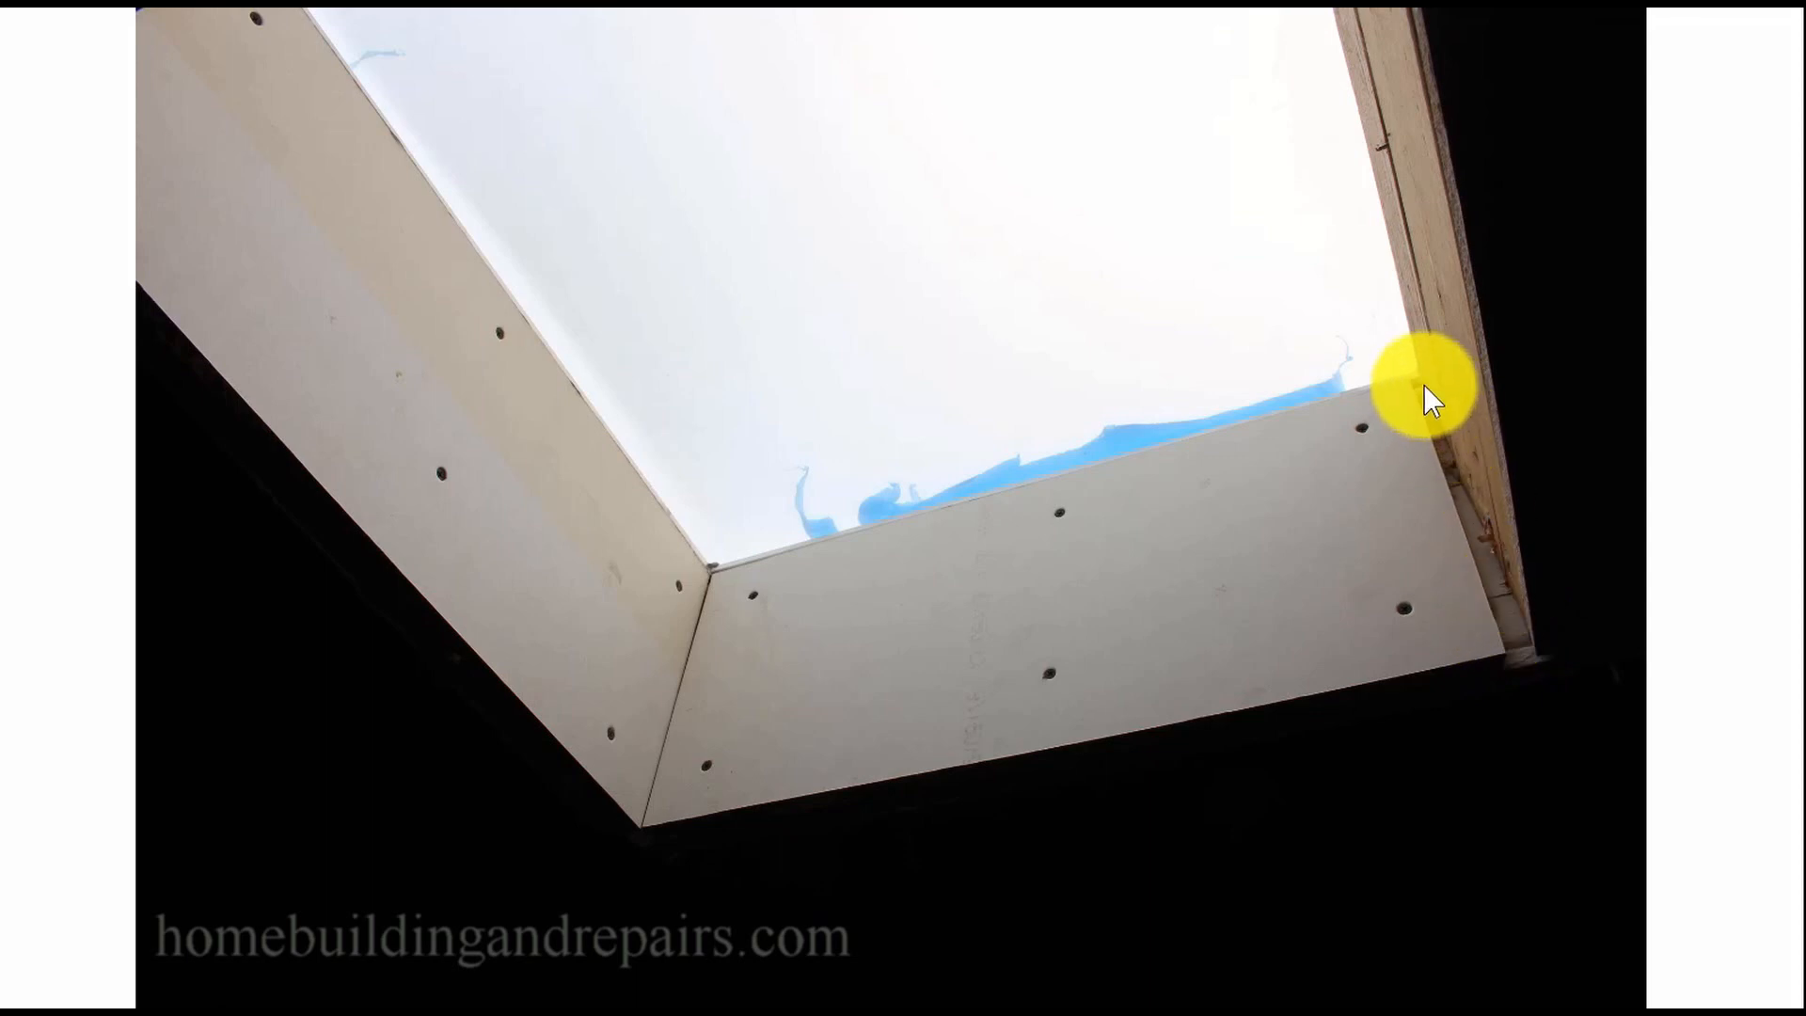
mouse_move(1510, 633)
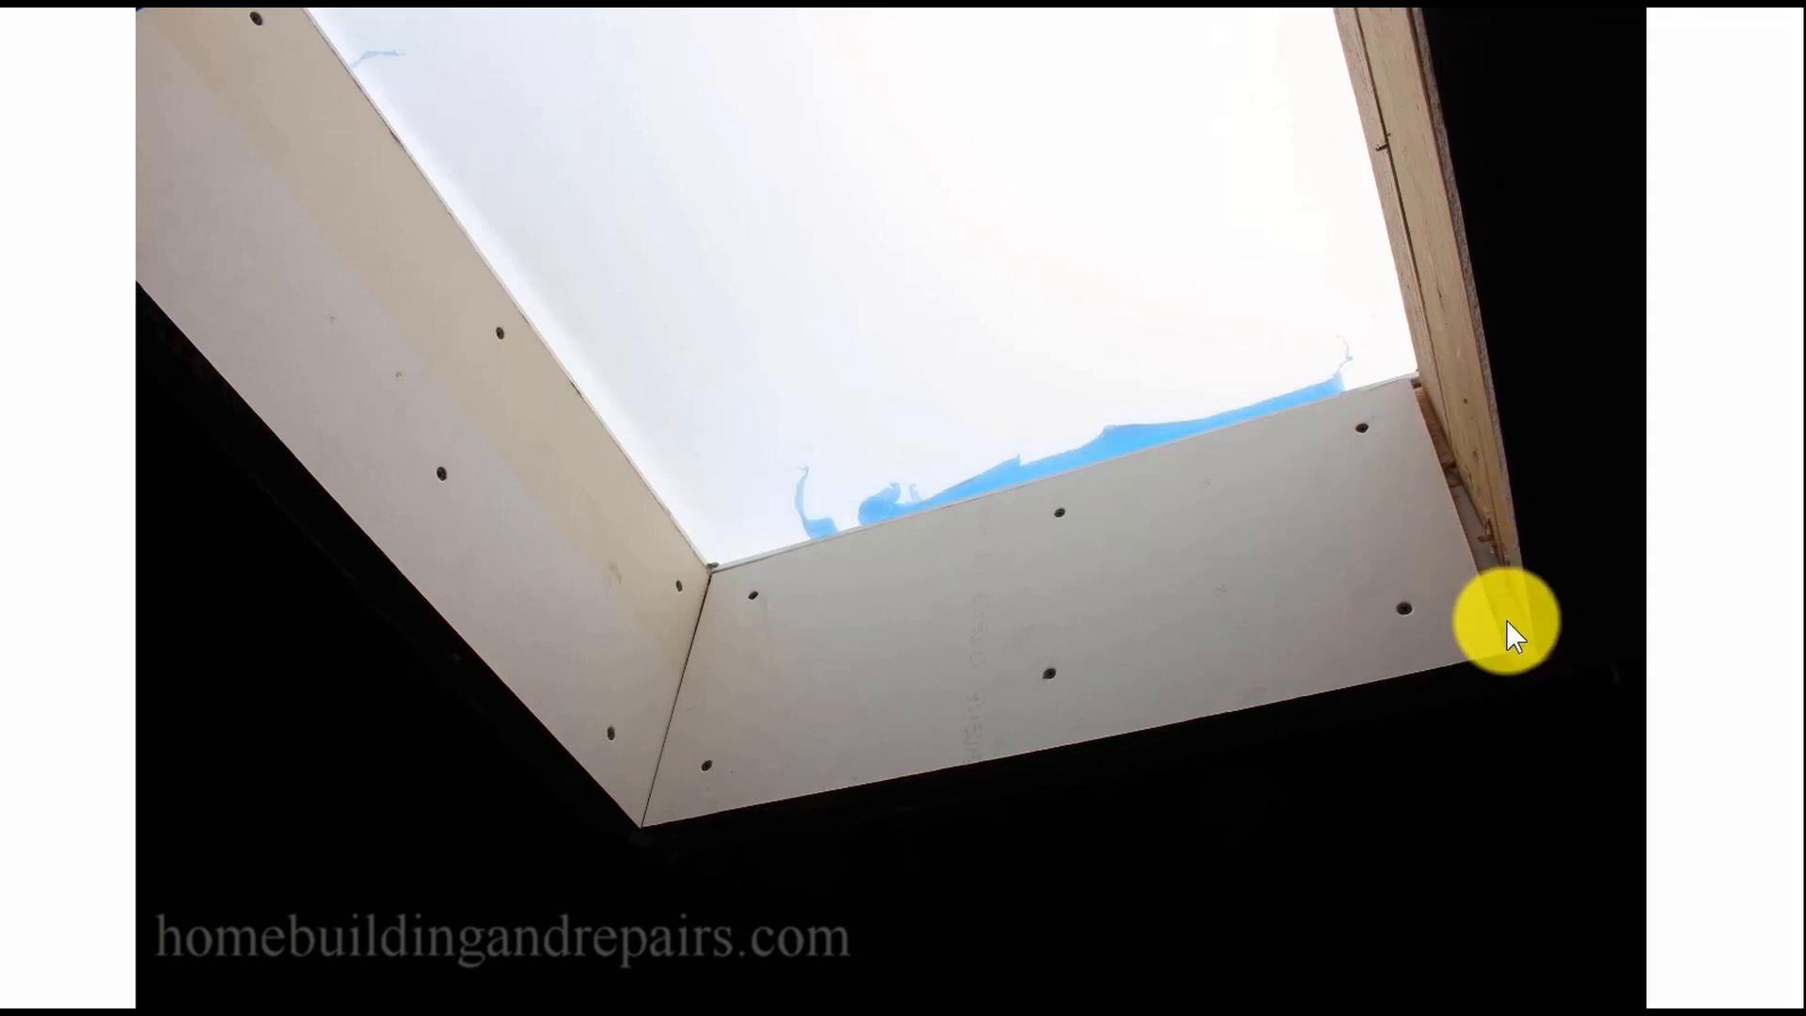
mouse_move(679, 673)
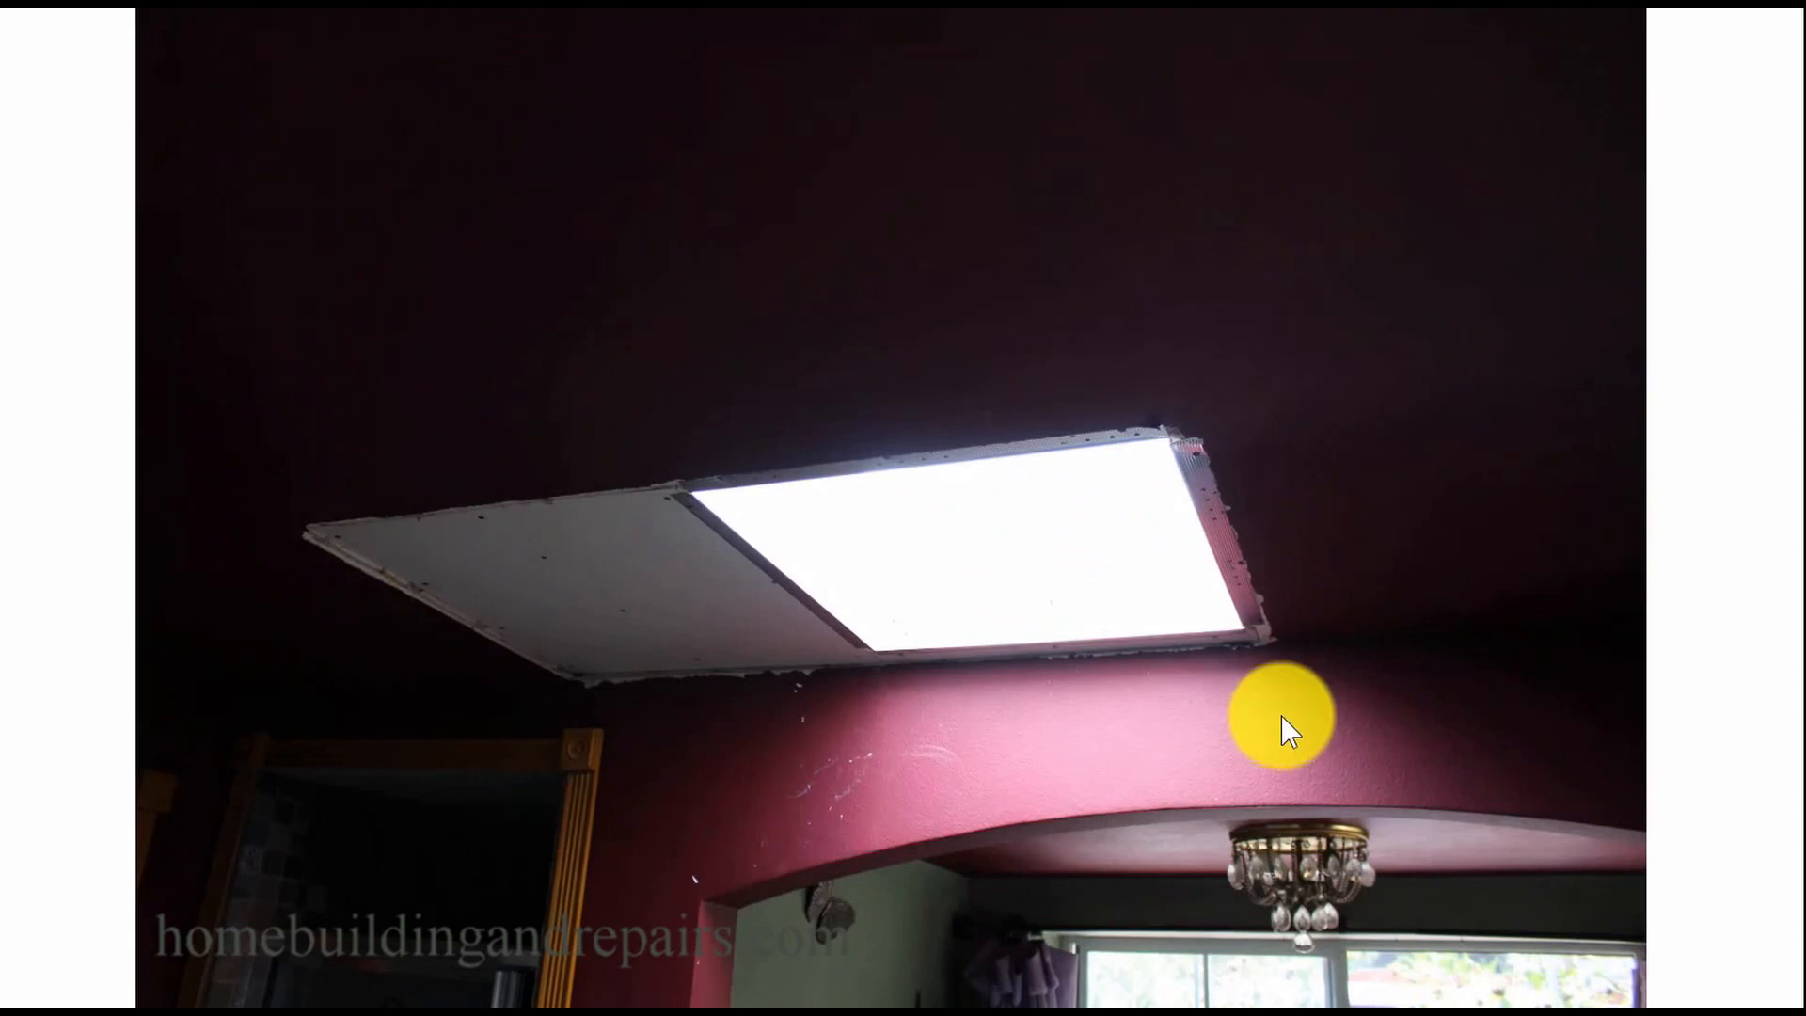
mouse_move(763, 608)
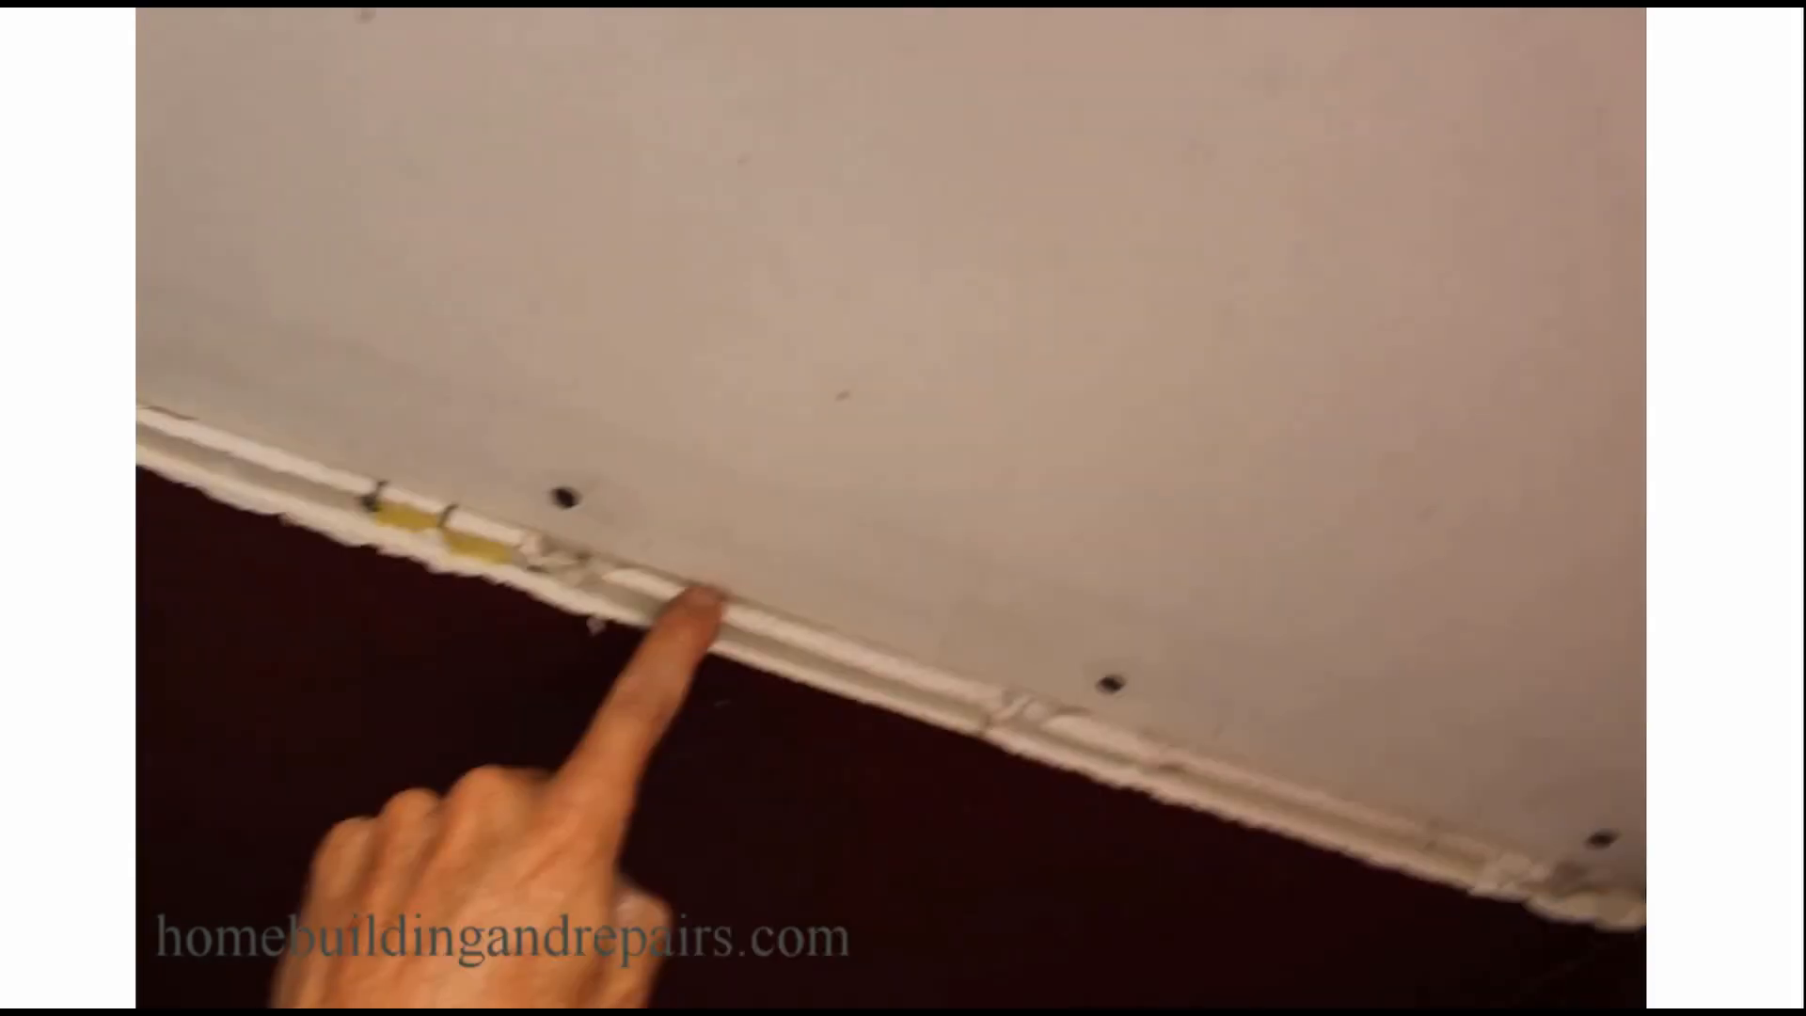
click(737, 622)
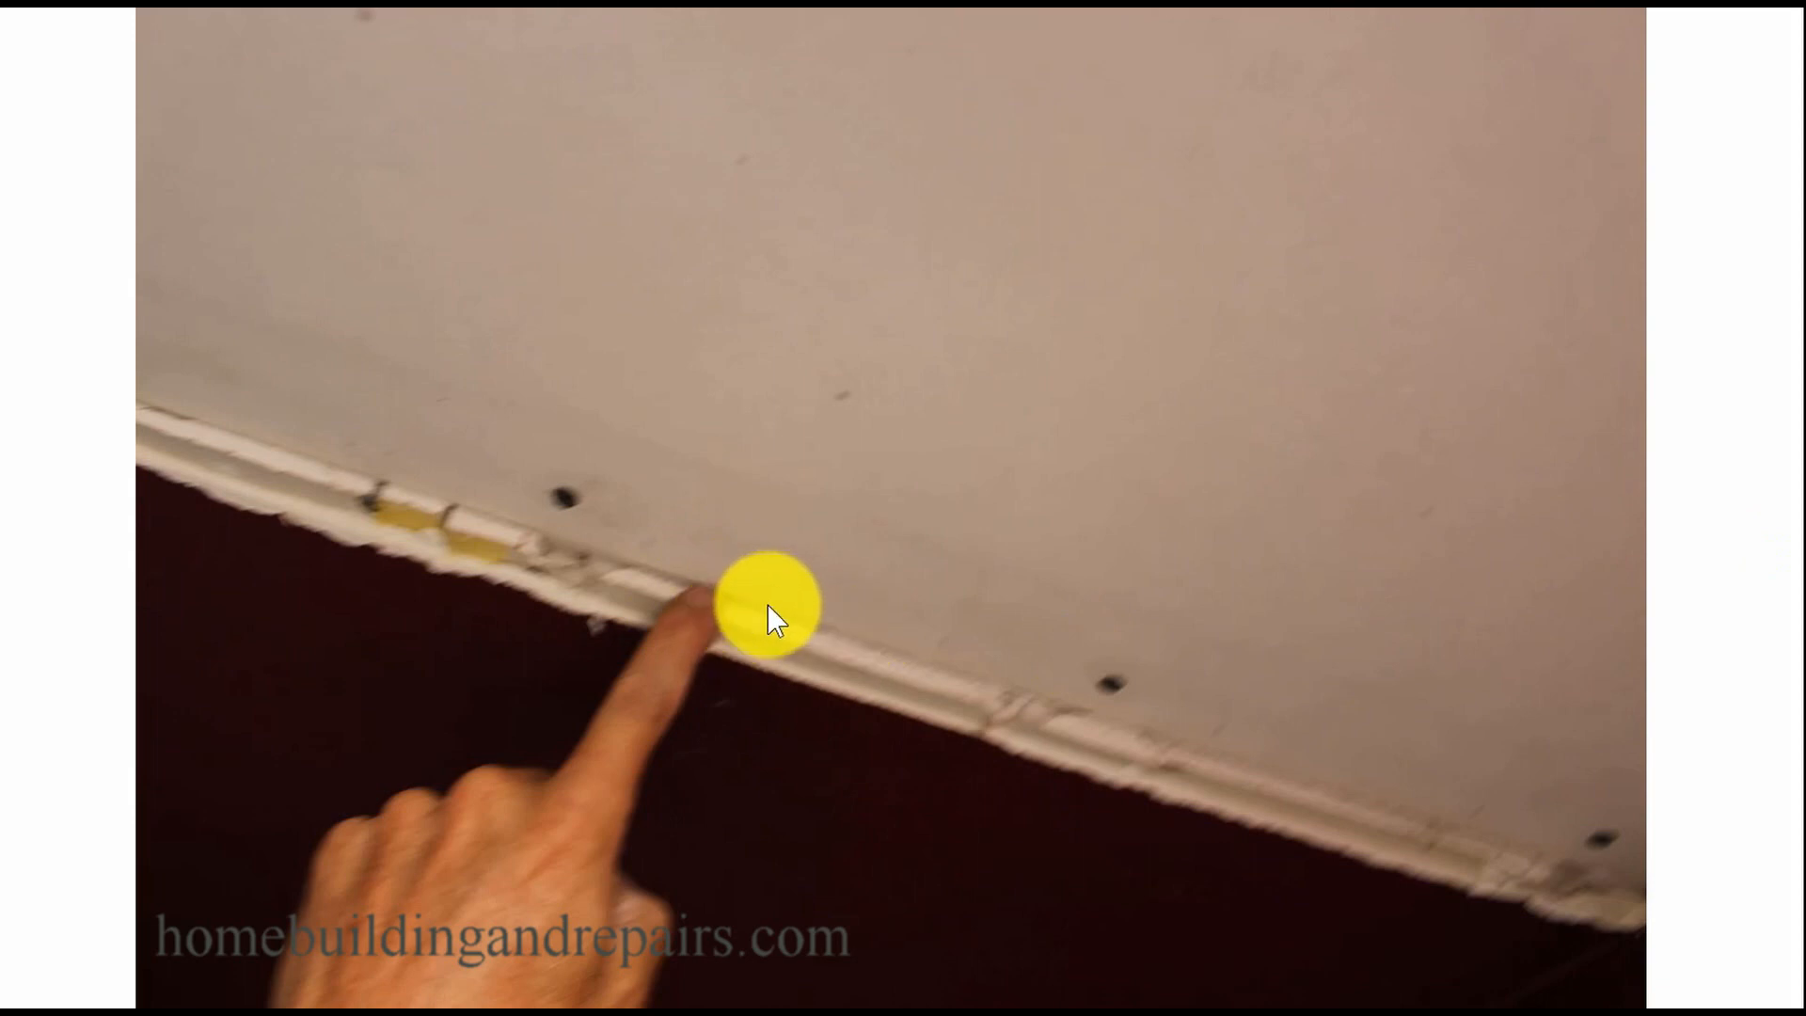
mouse_move(754, 591)
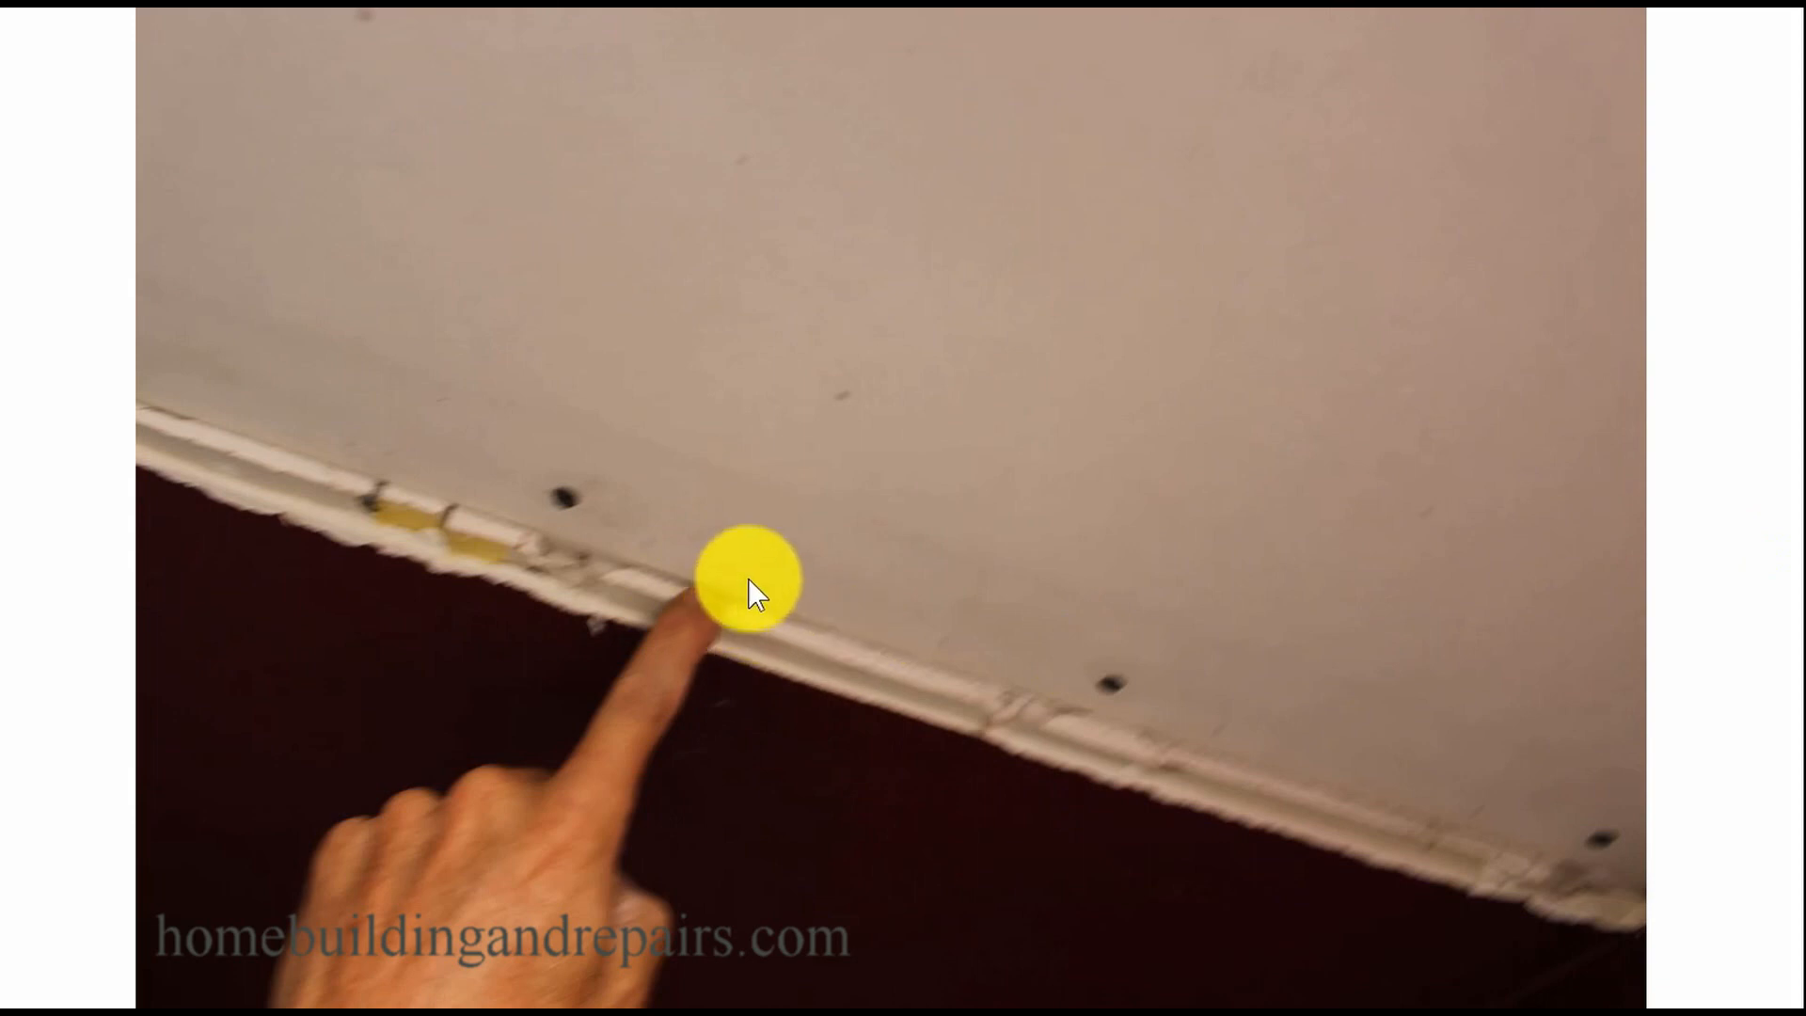
mouse_move(921, 573)
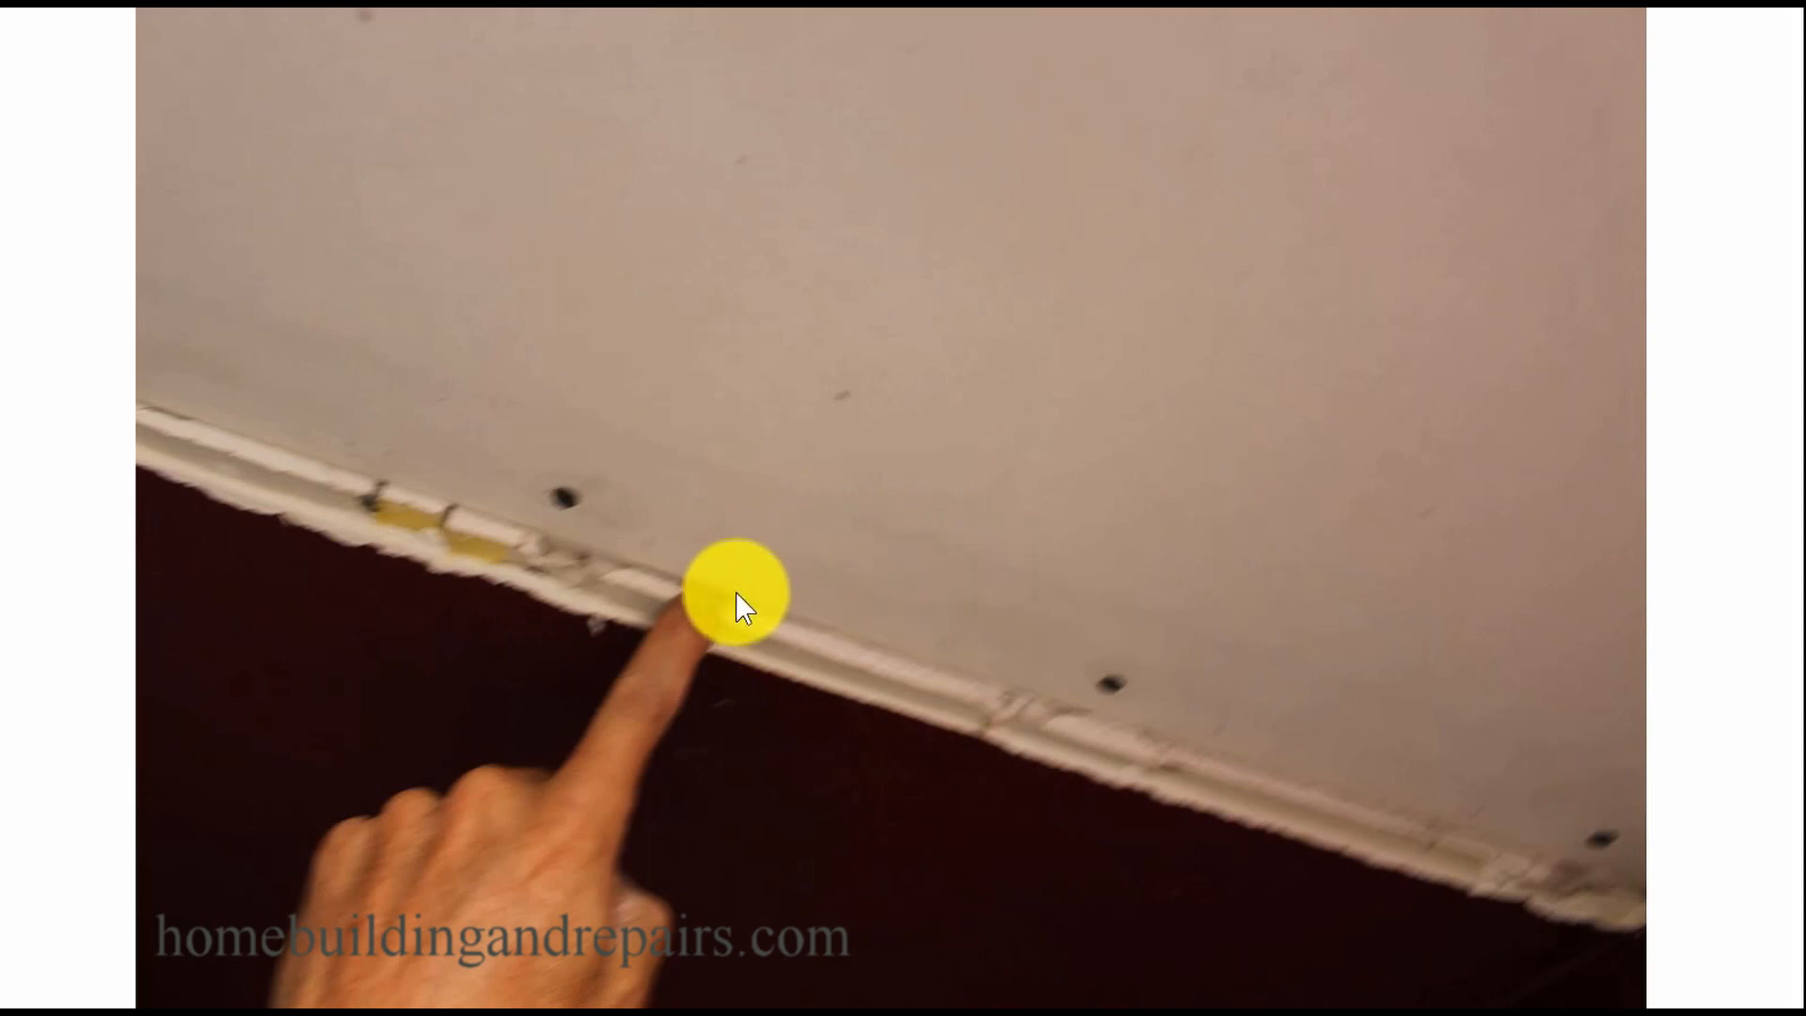
mouse_move(769, 605)
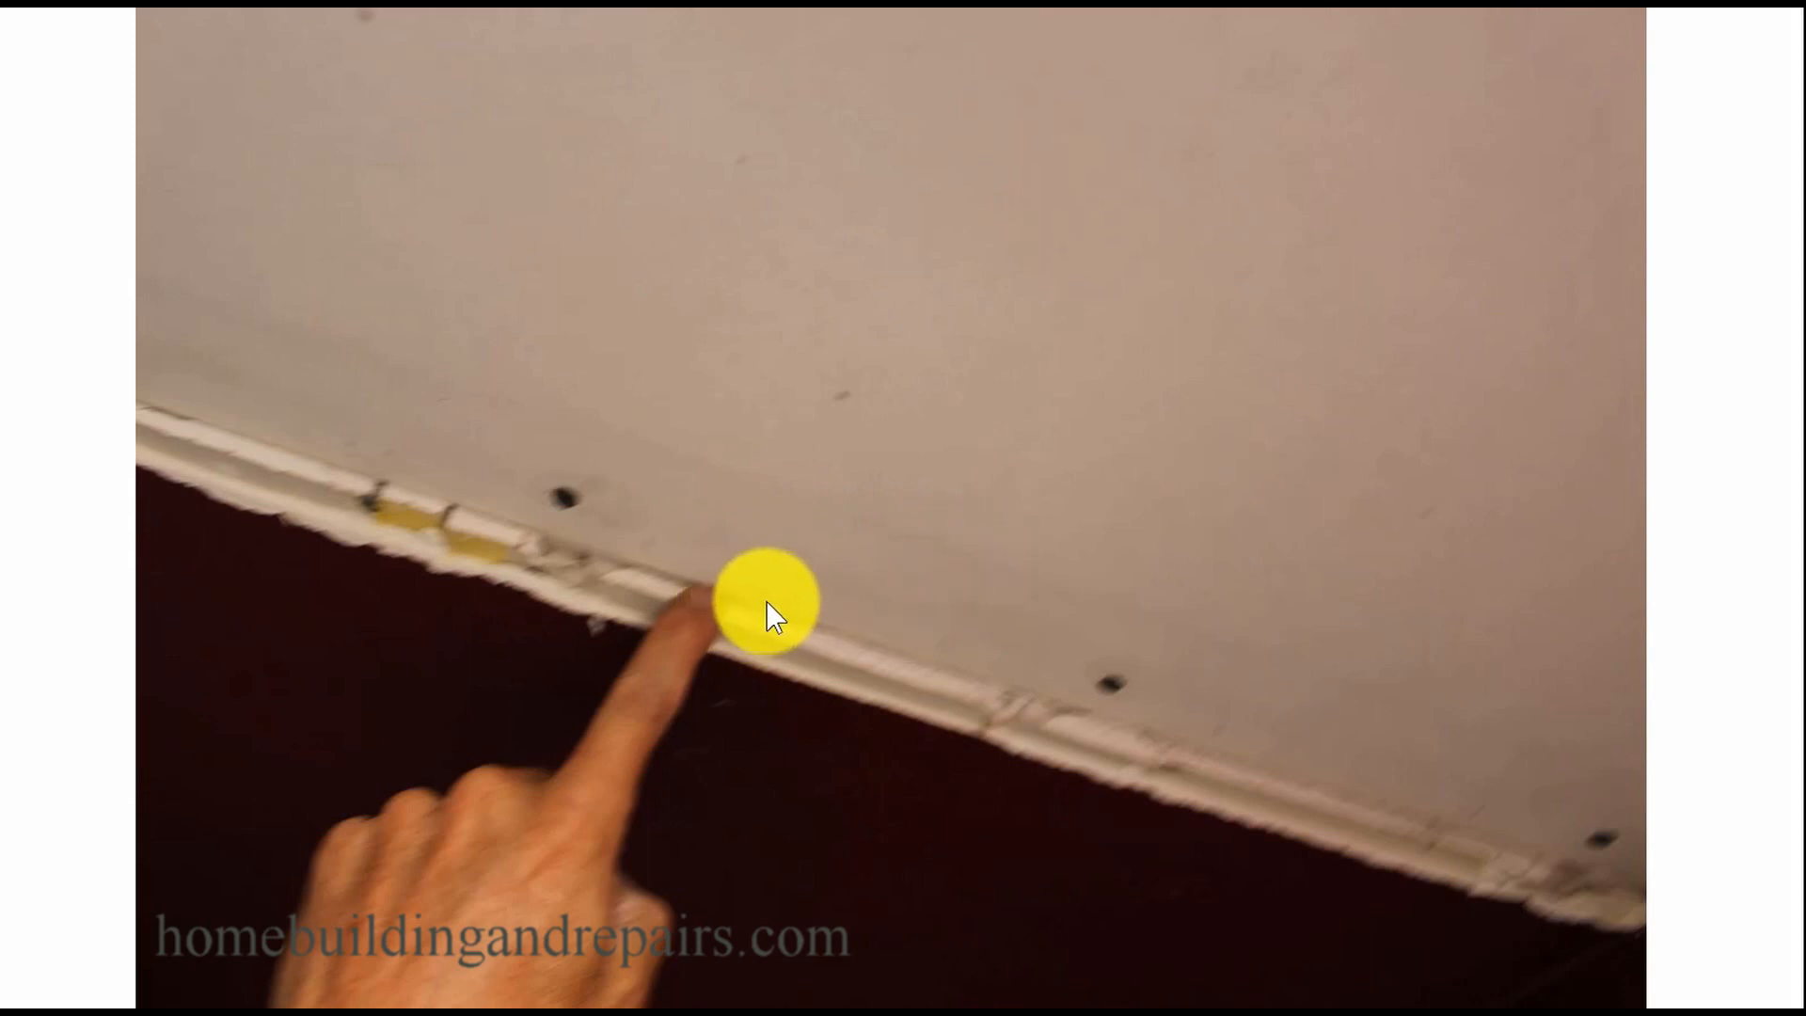
mouse_move(892, 598)
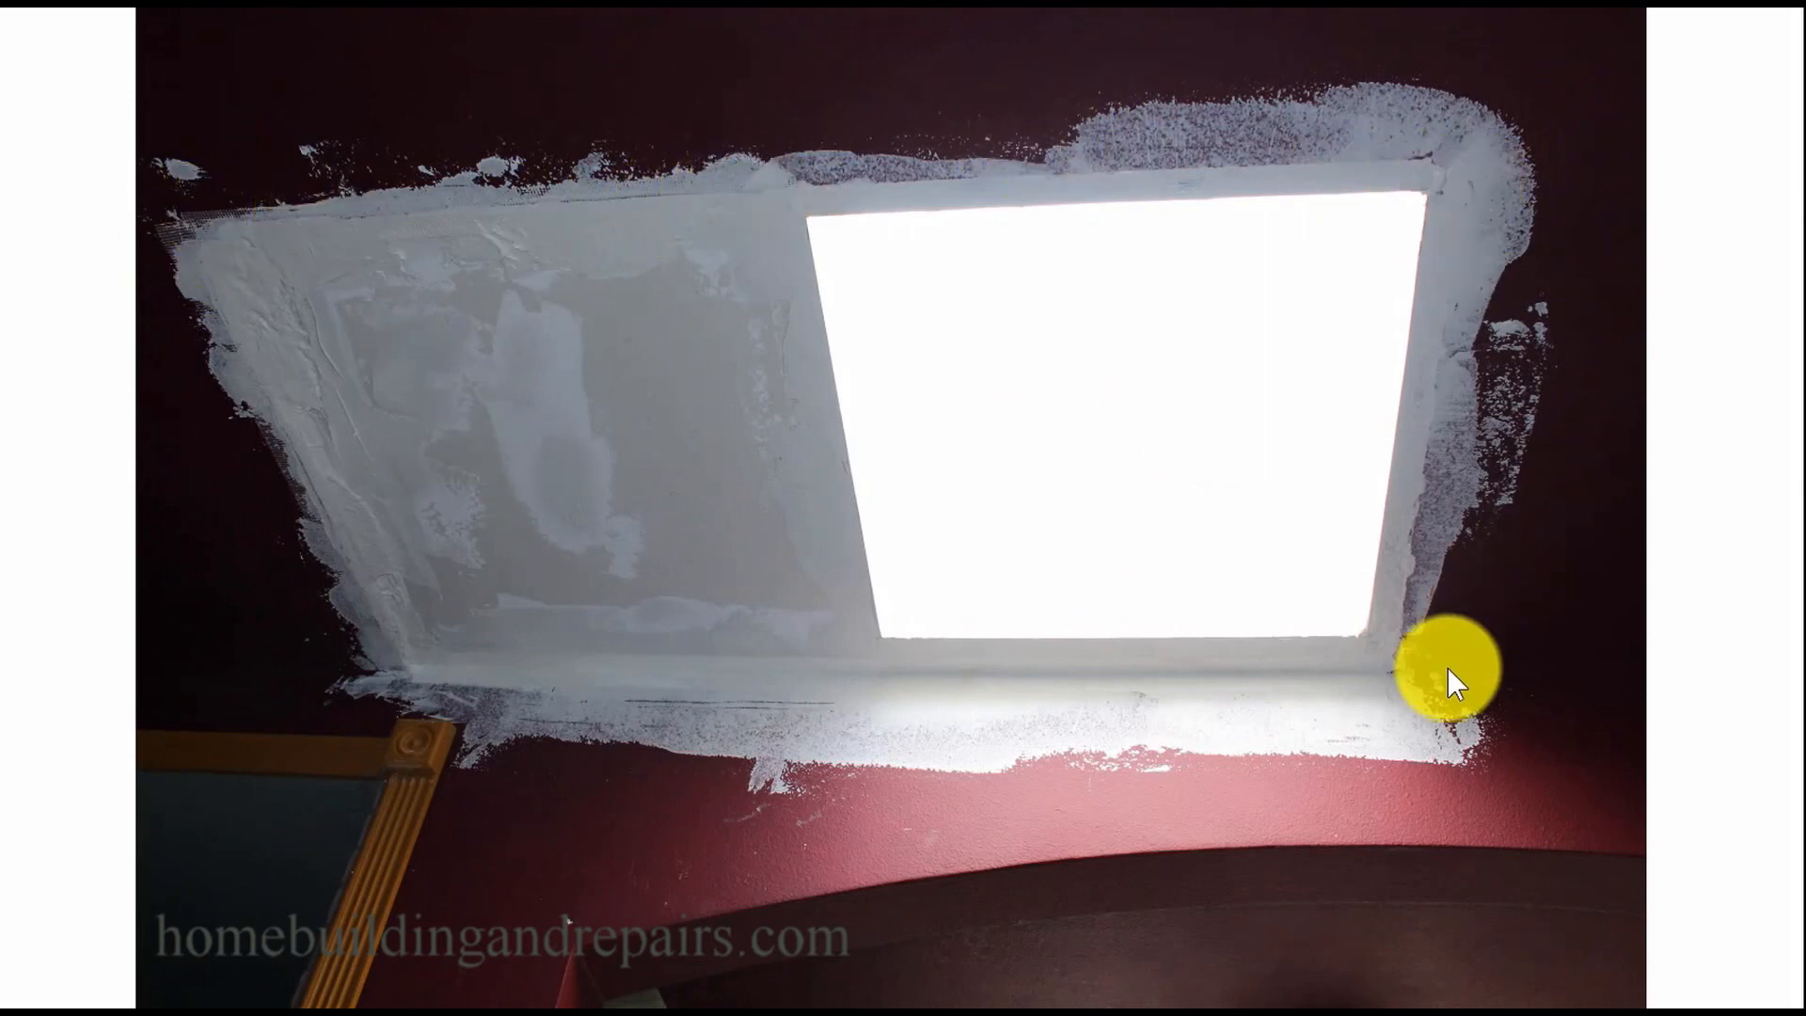
mouse_move(1140, 311)
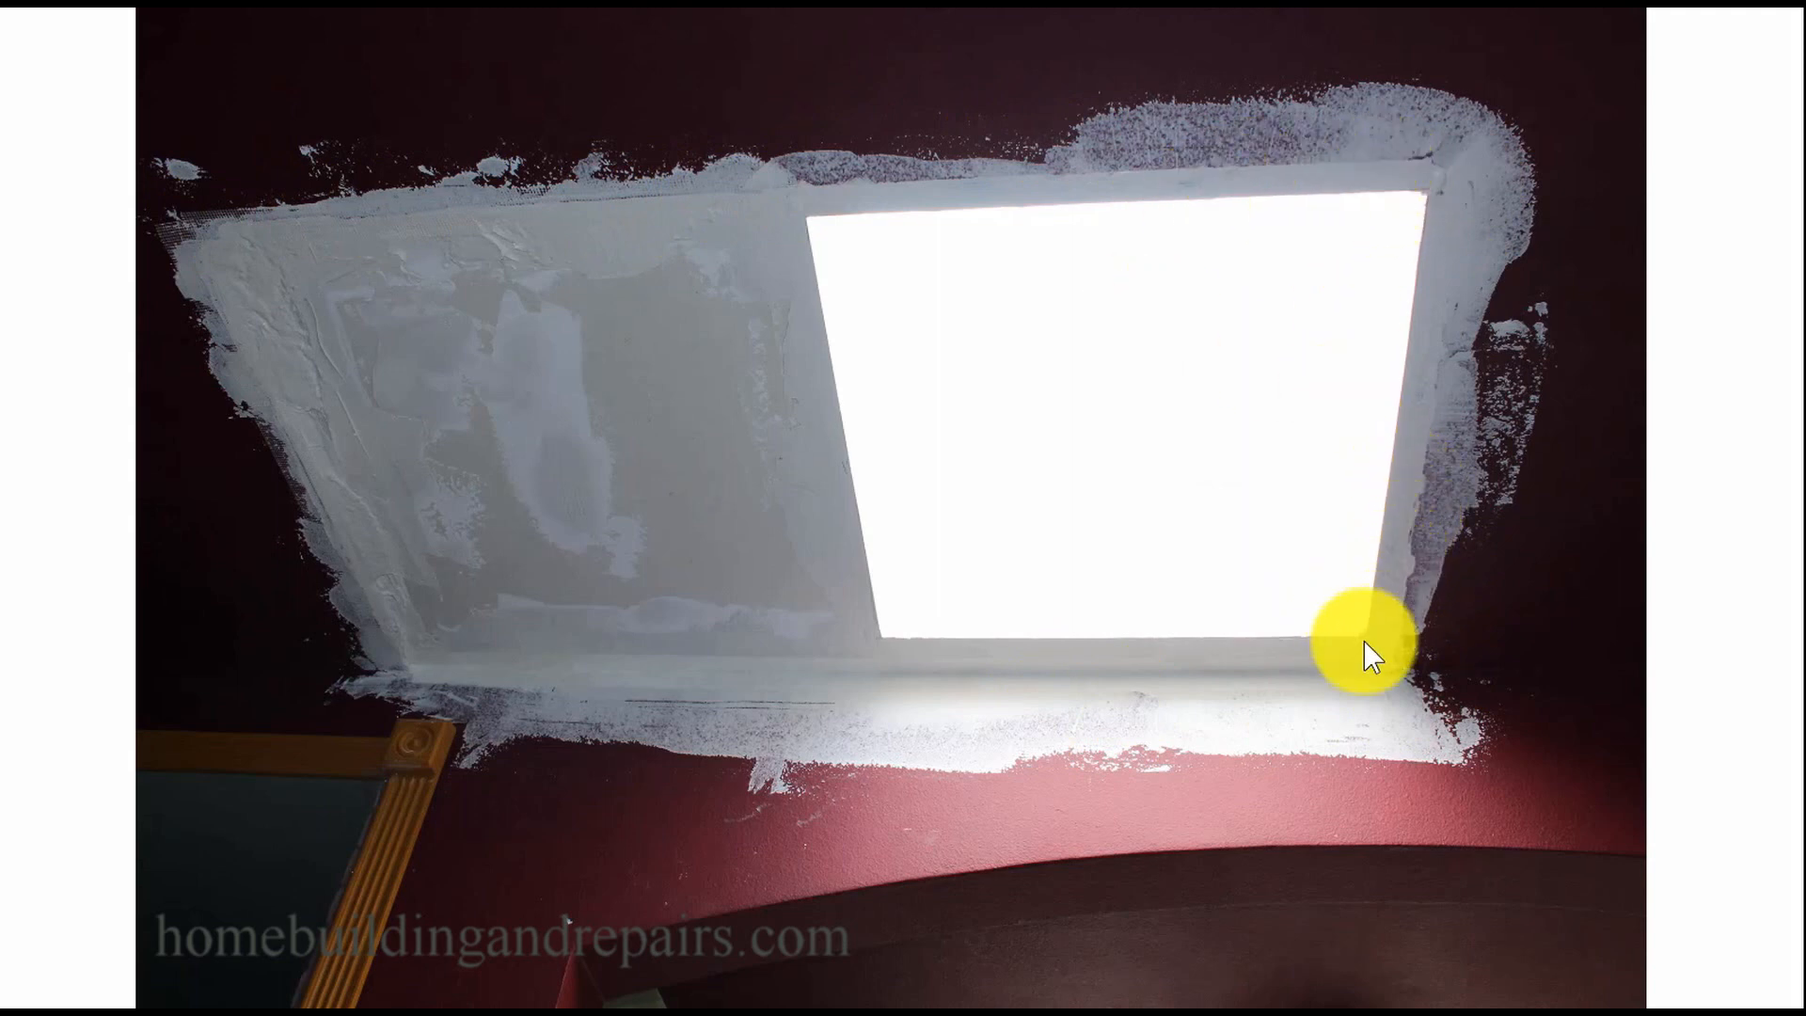
mouse_move(1037, 213)
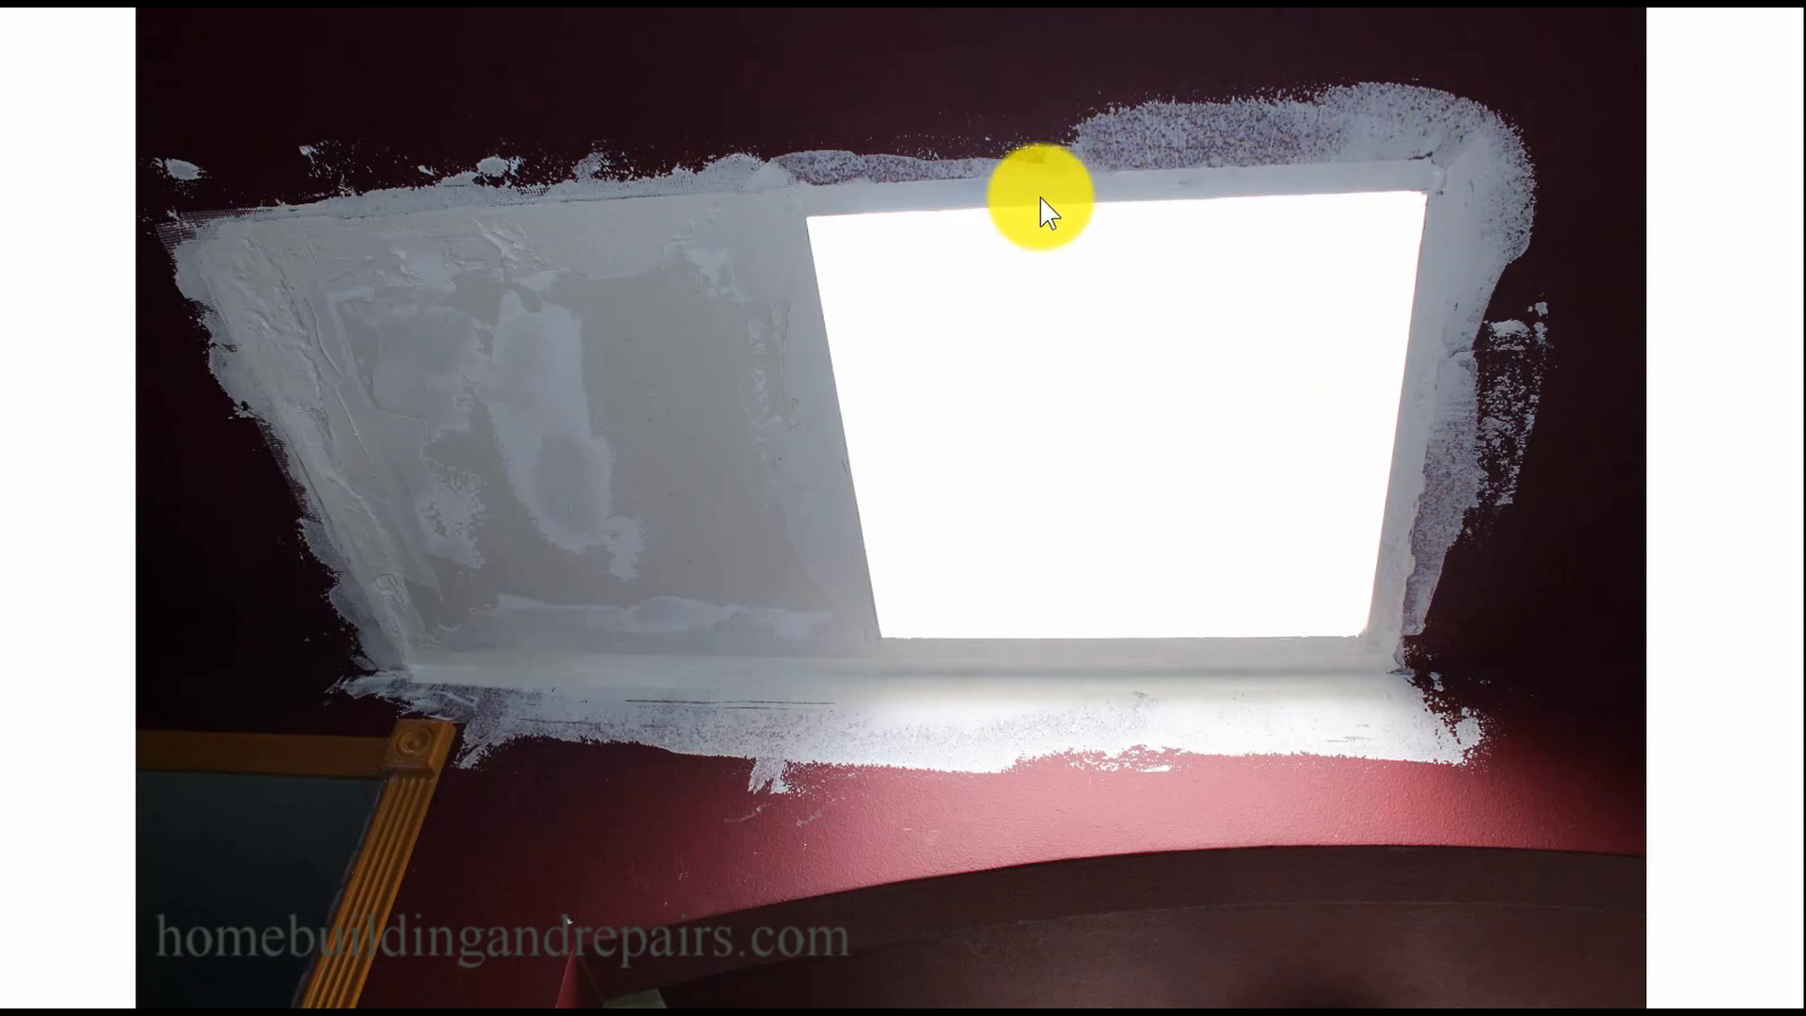
mouse_move(1433, 657)
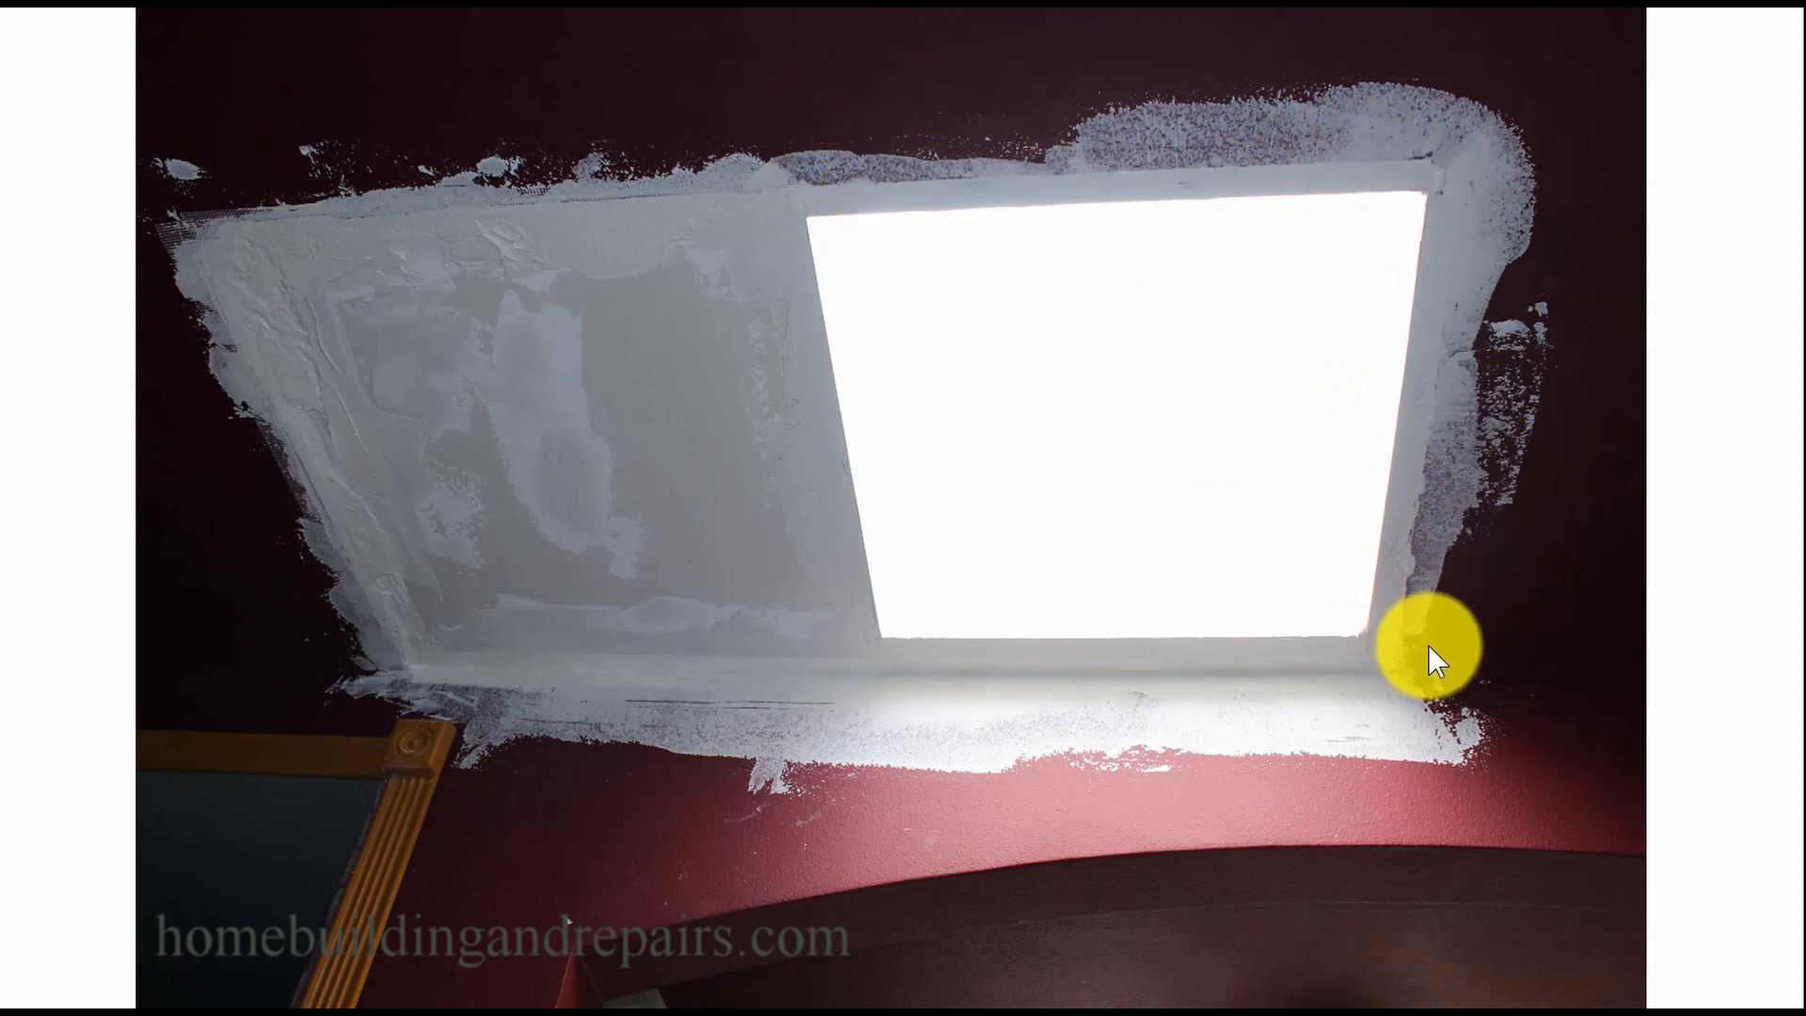
mouse_move(1192, 697)
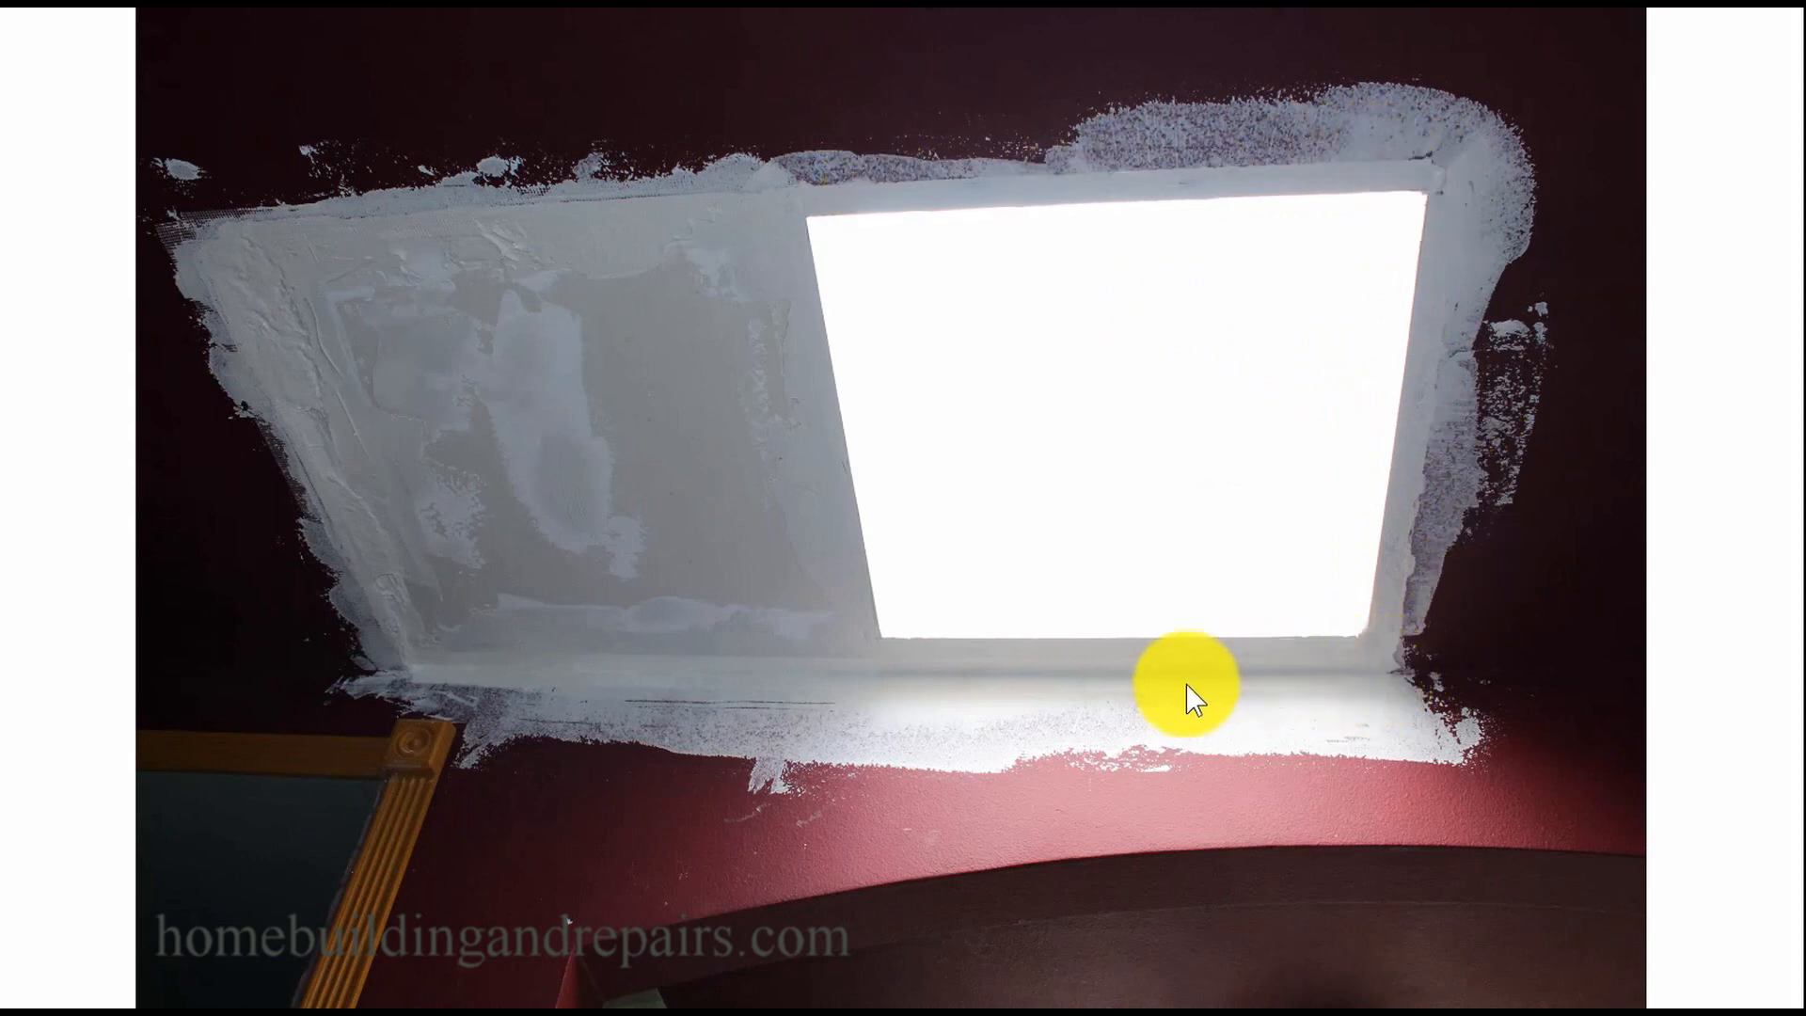
mouse_move(627, 686)
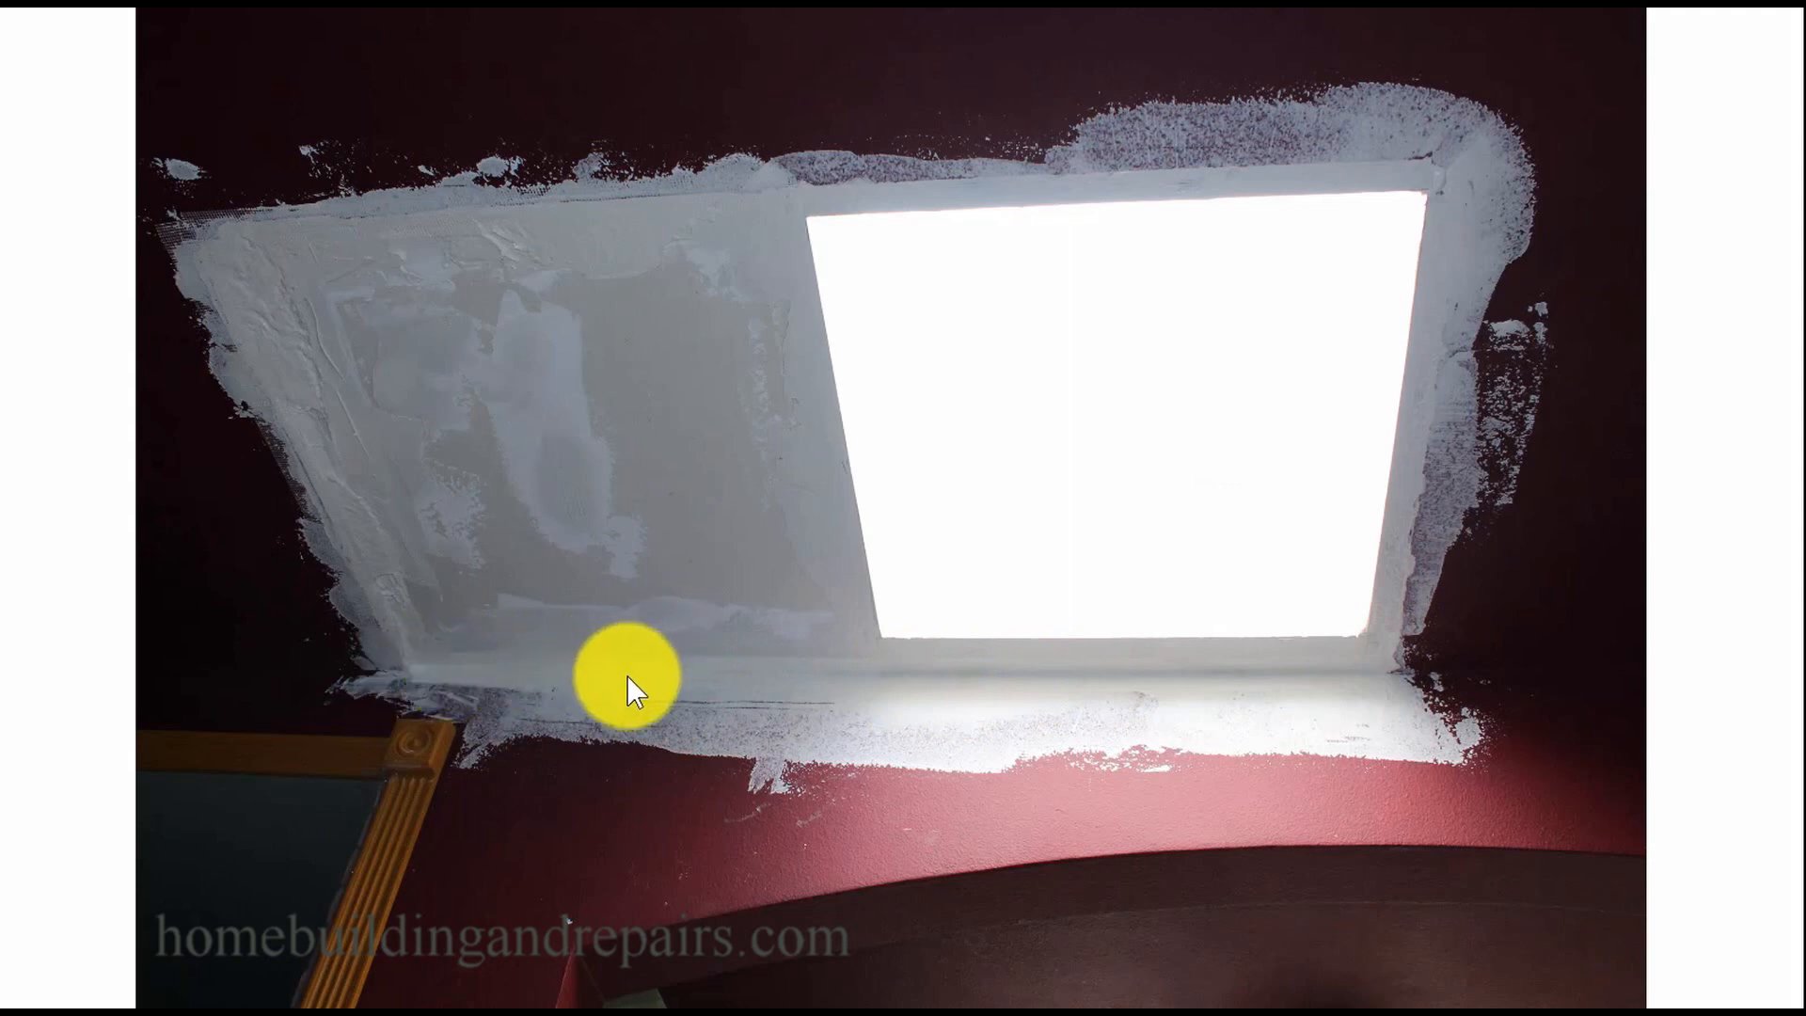
mouse_move(1514, 674)
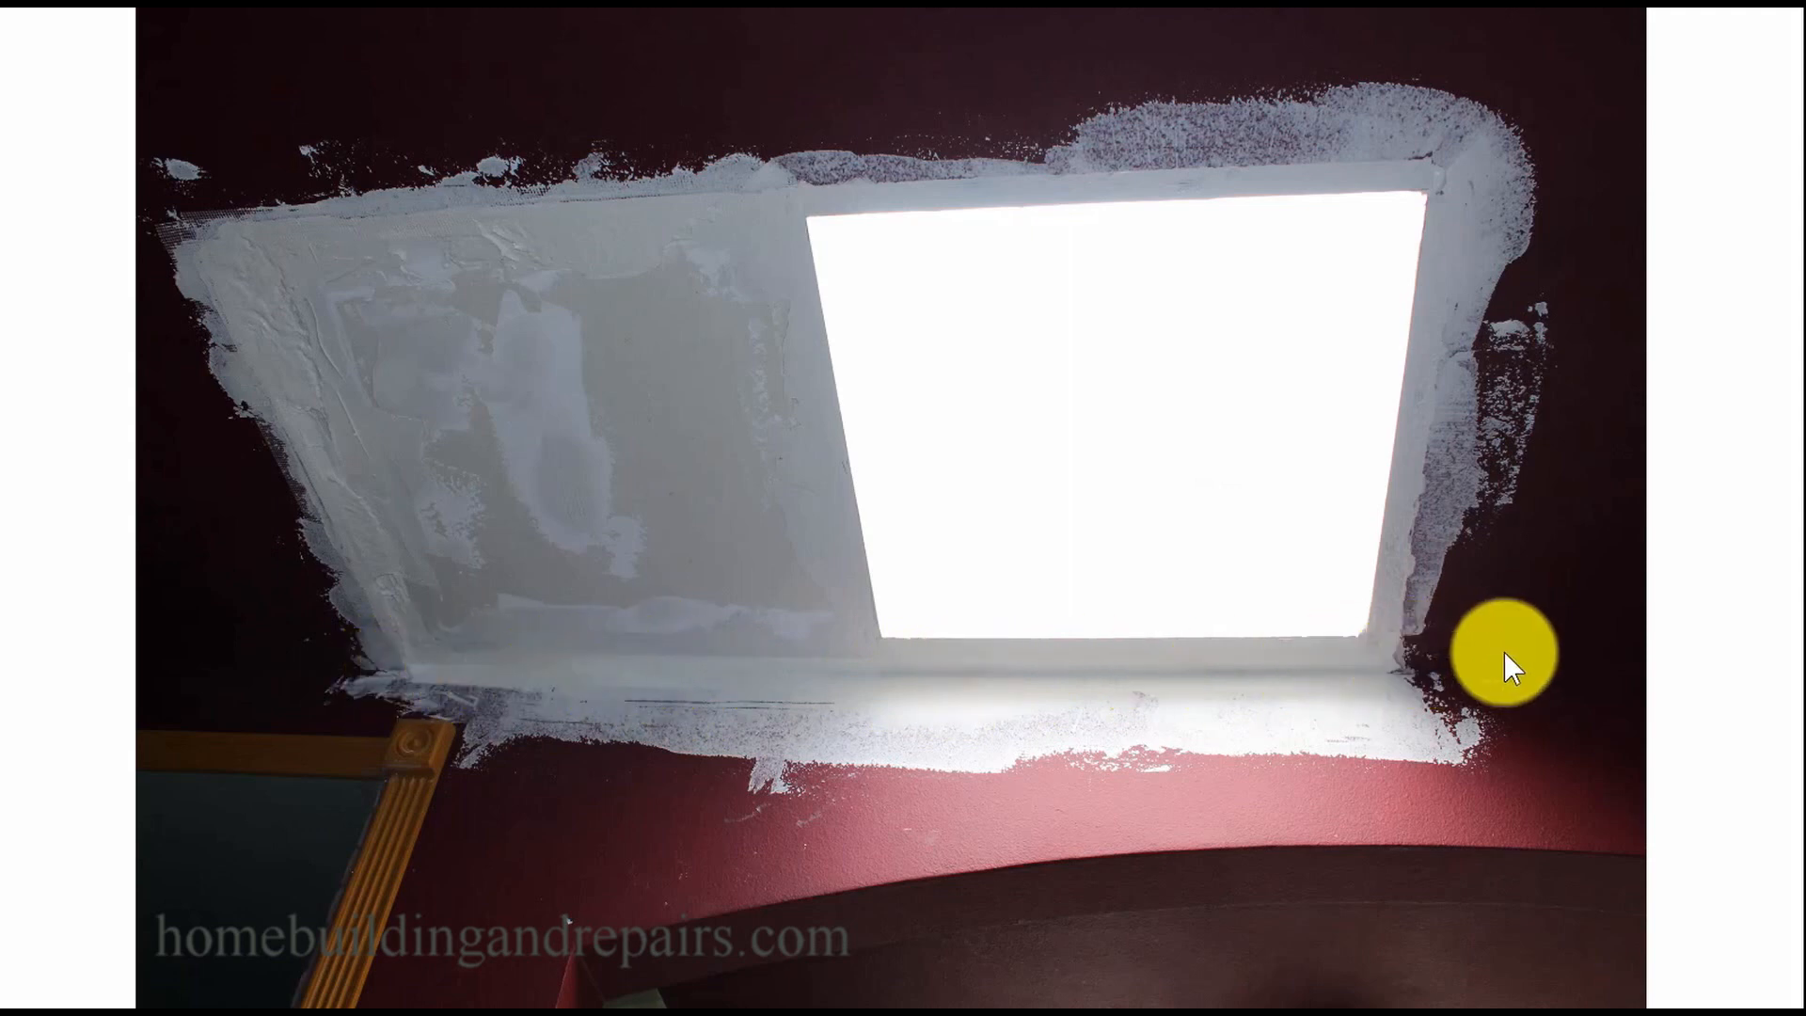
mouse_move(366, 225)
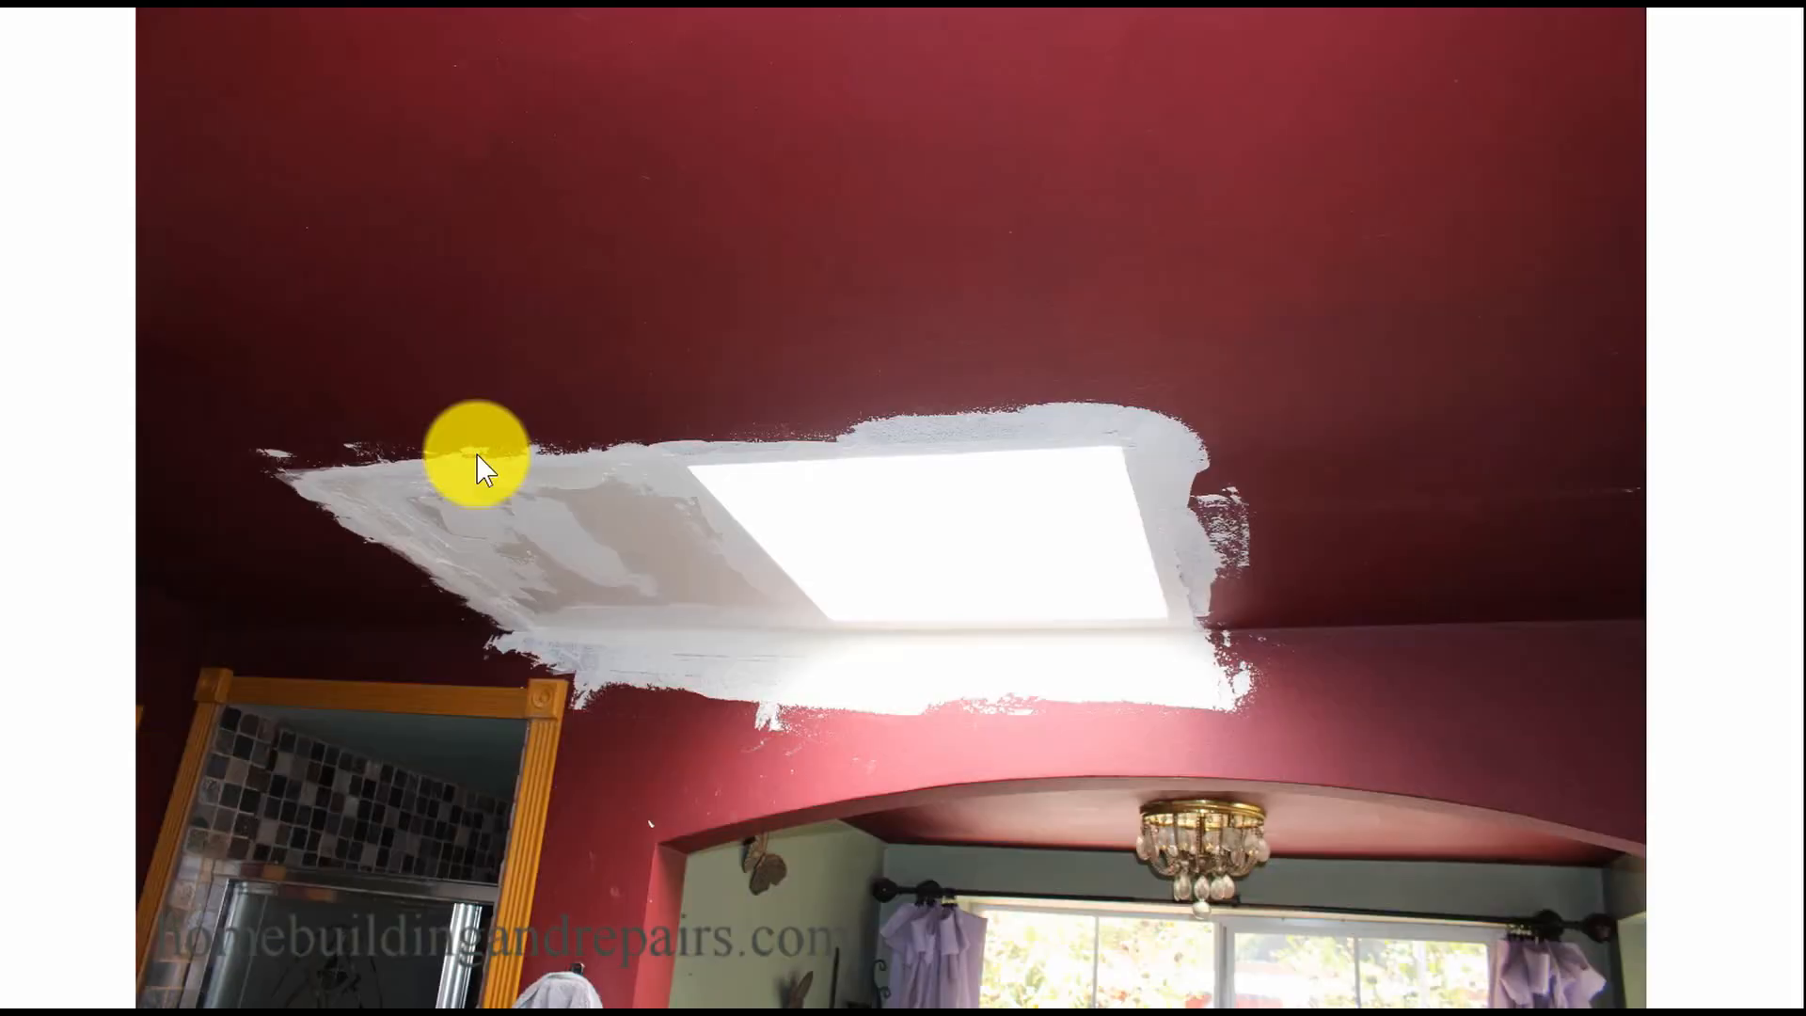
mouse_move(529, 473)
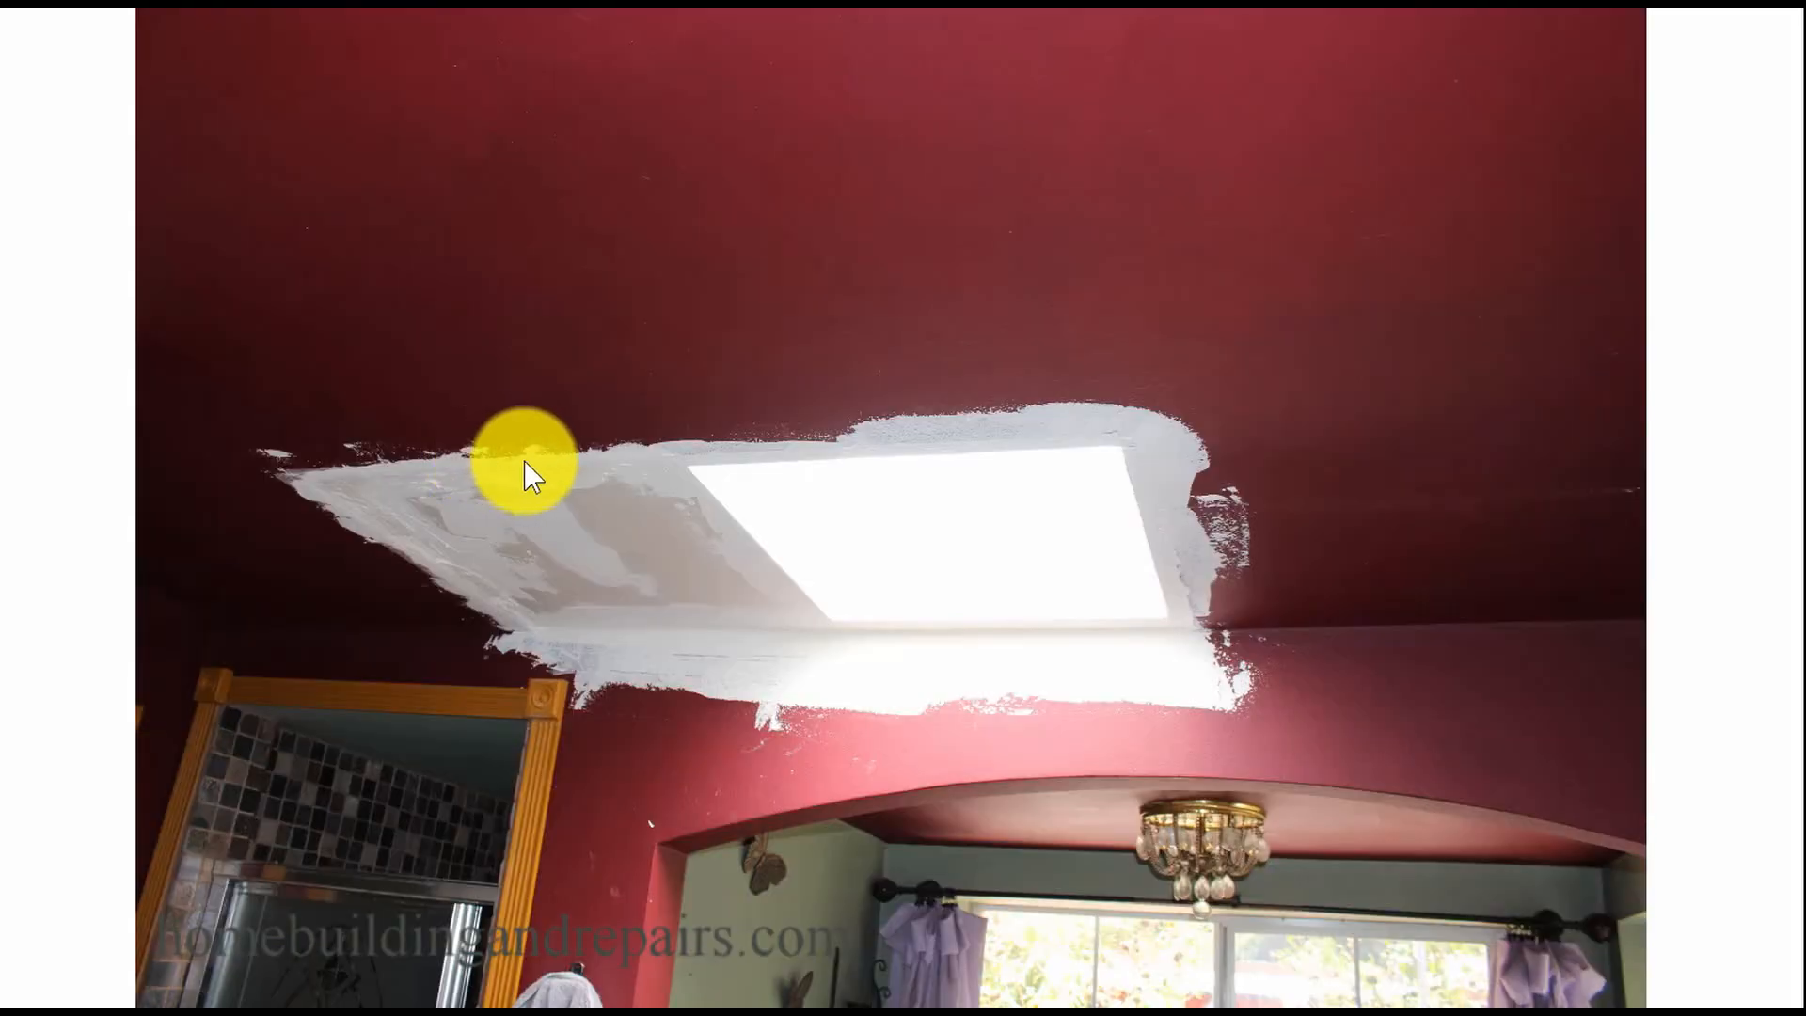
mouse_move(714, 691)
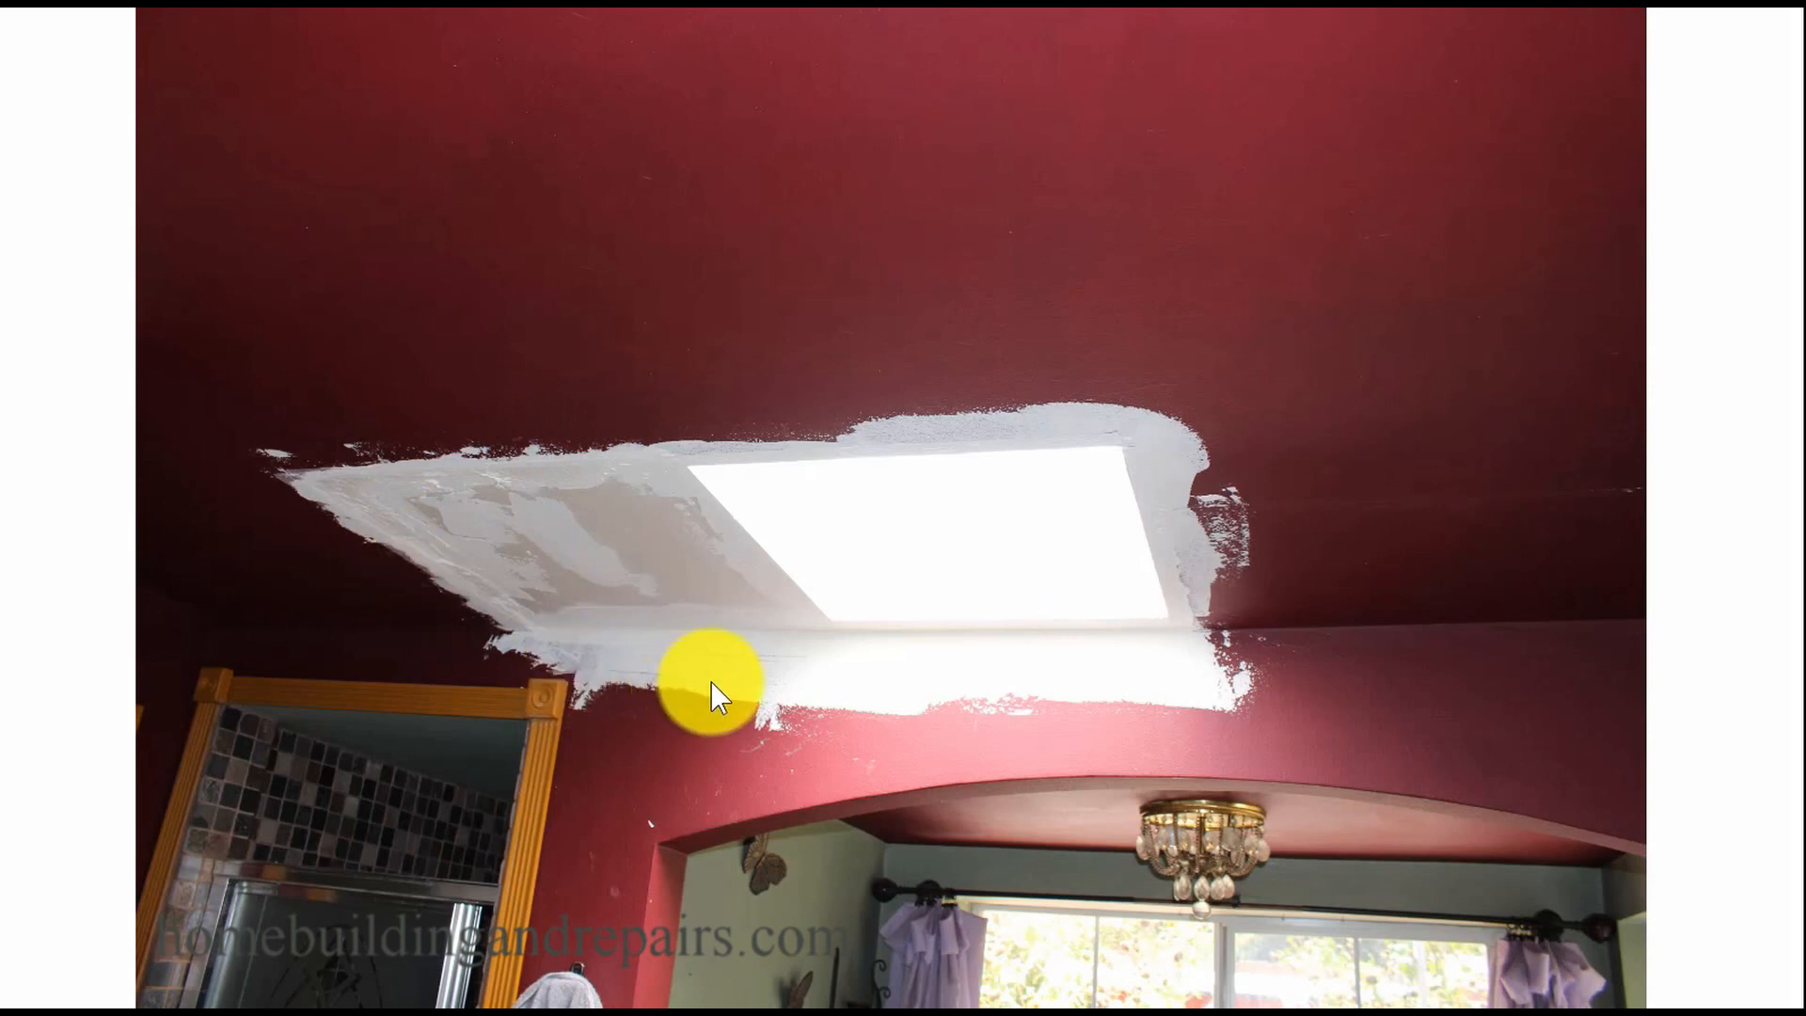
mouse_move(472, 576)
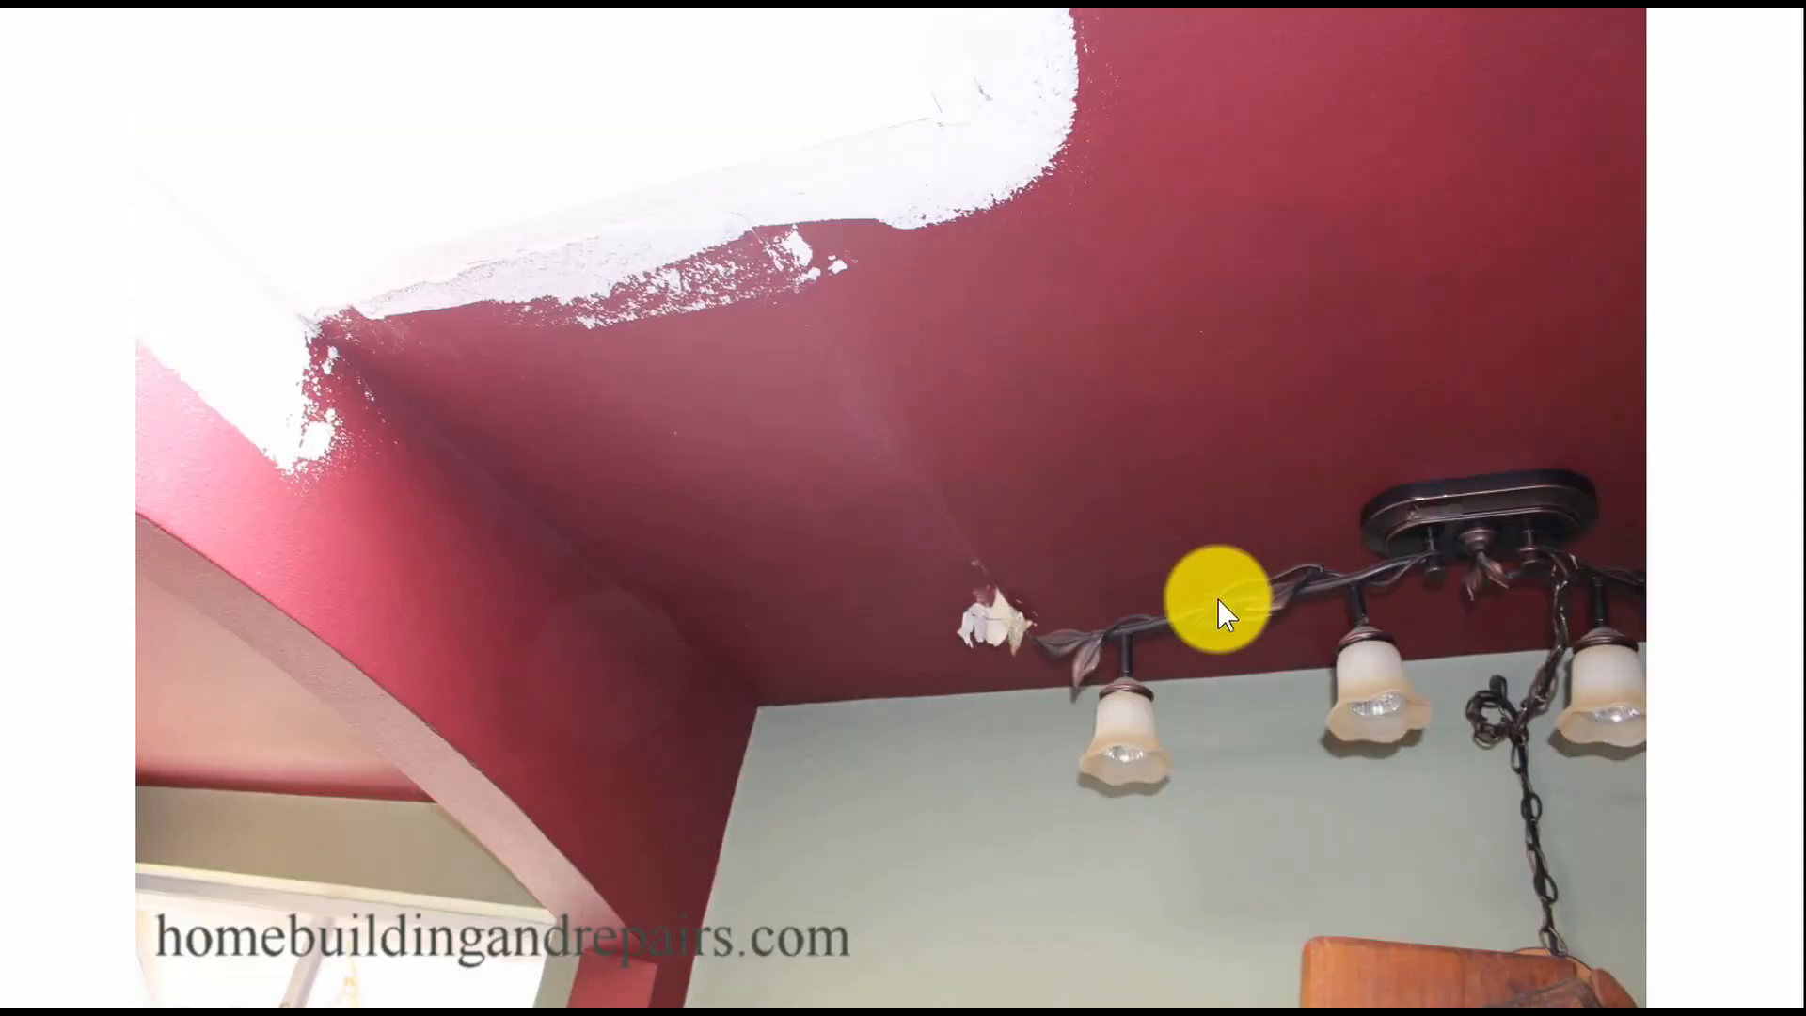
mouse_move(971, 631)
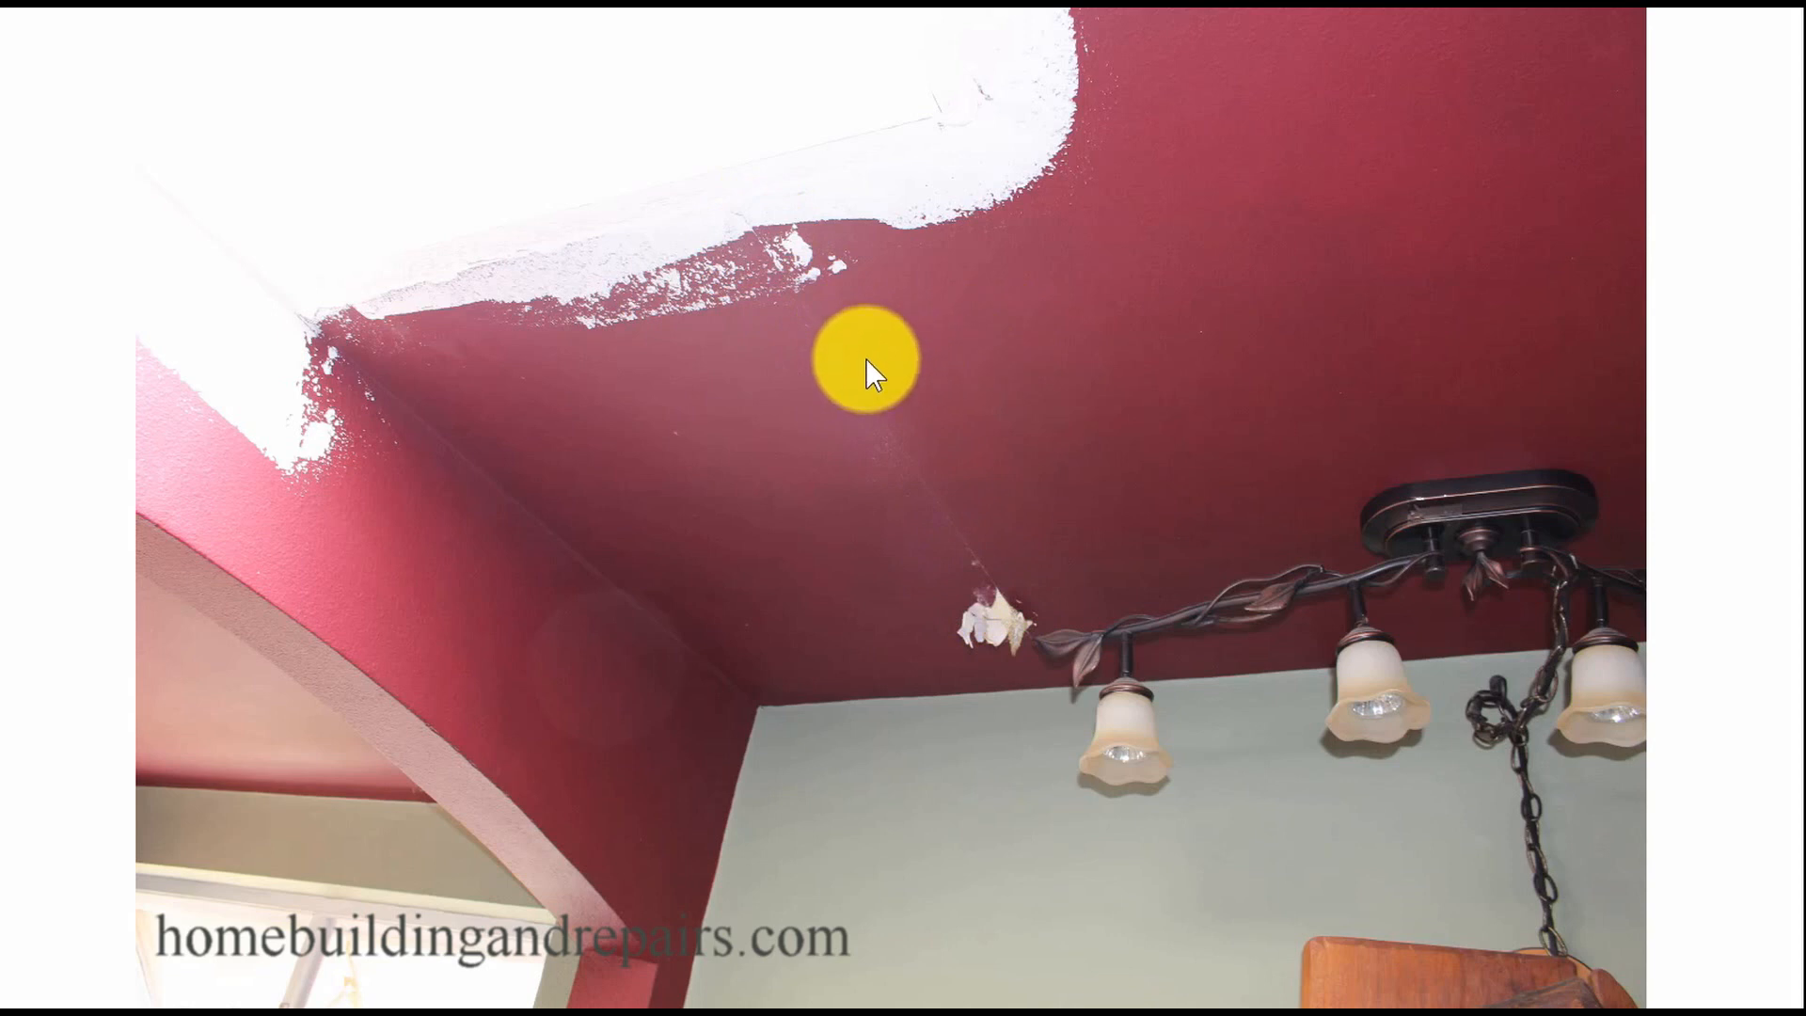
mouse_move(825, 346)
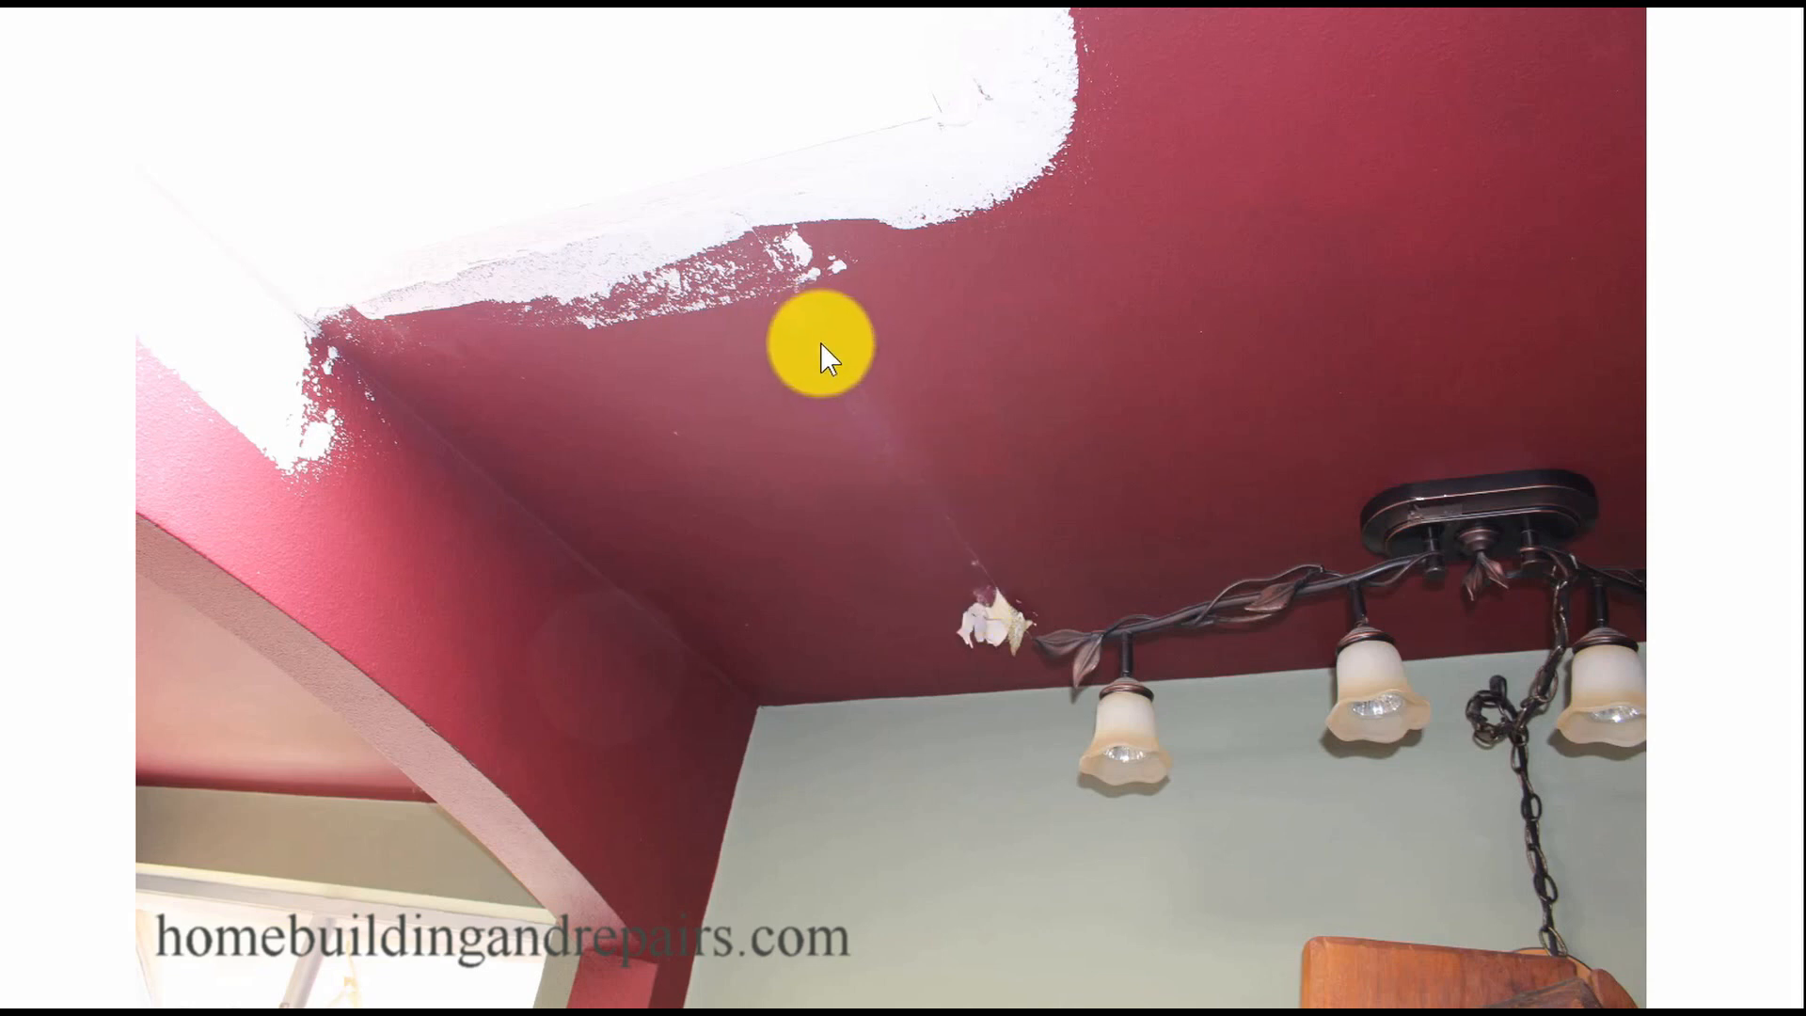
mouse_move(806, 282)
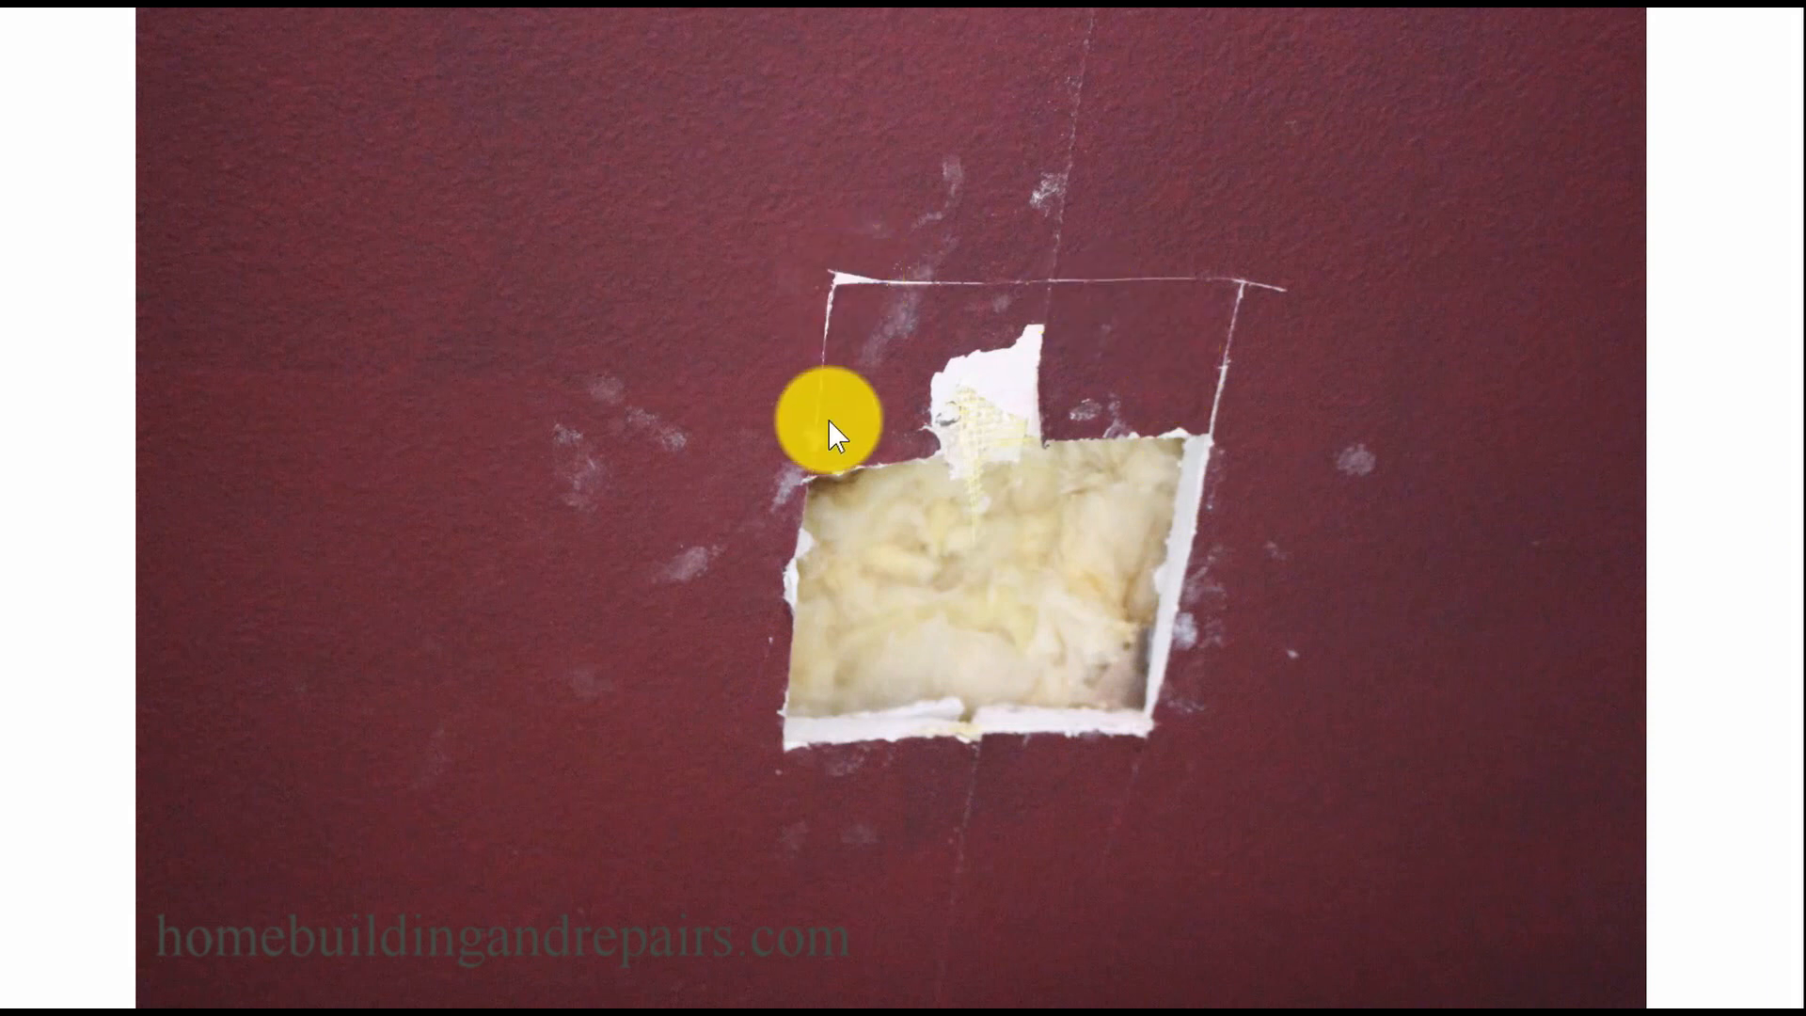
mouse_move(818, 703)
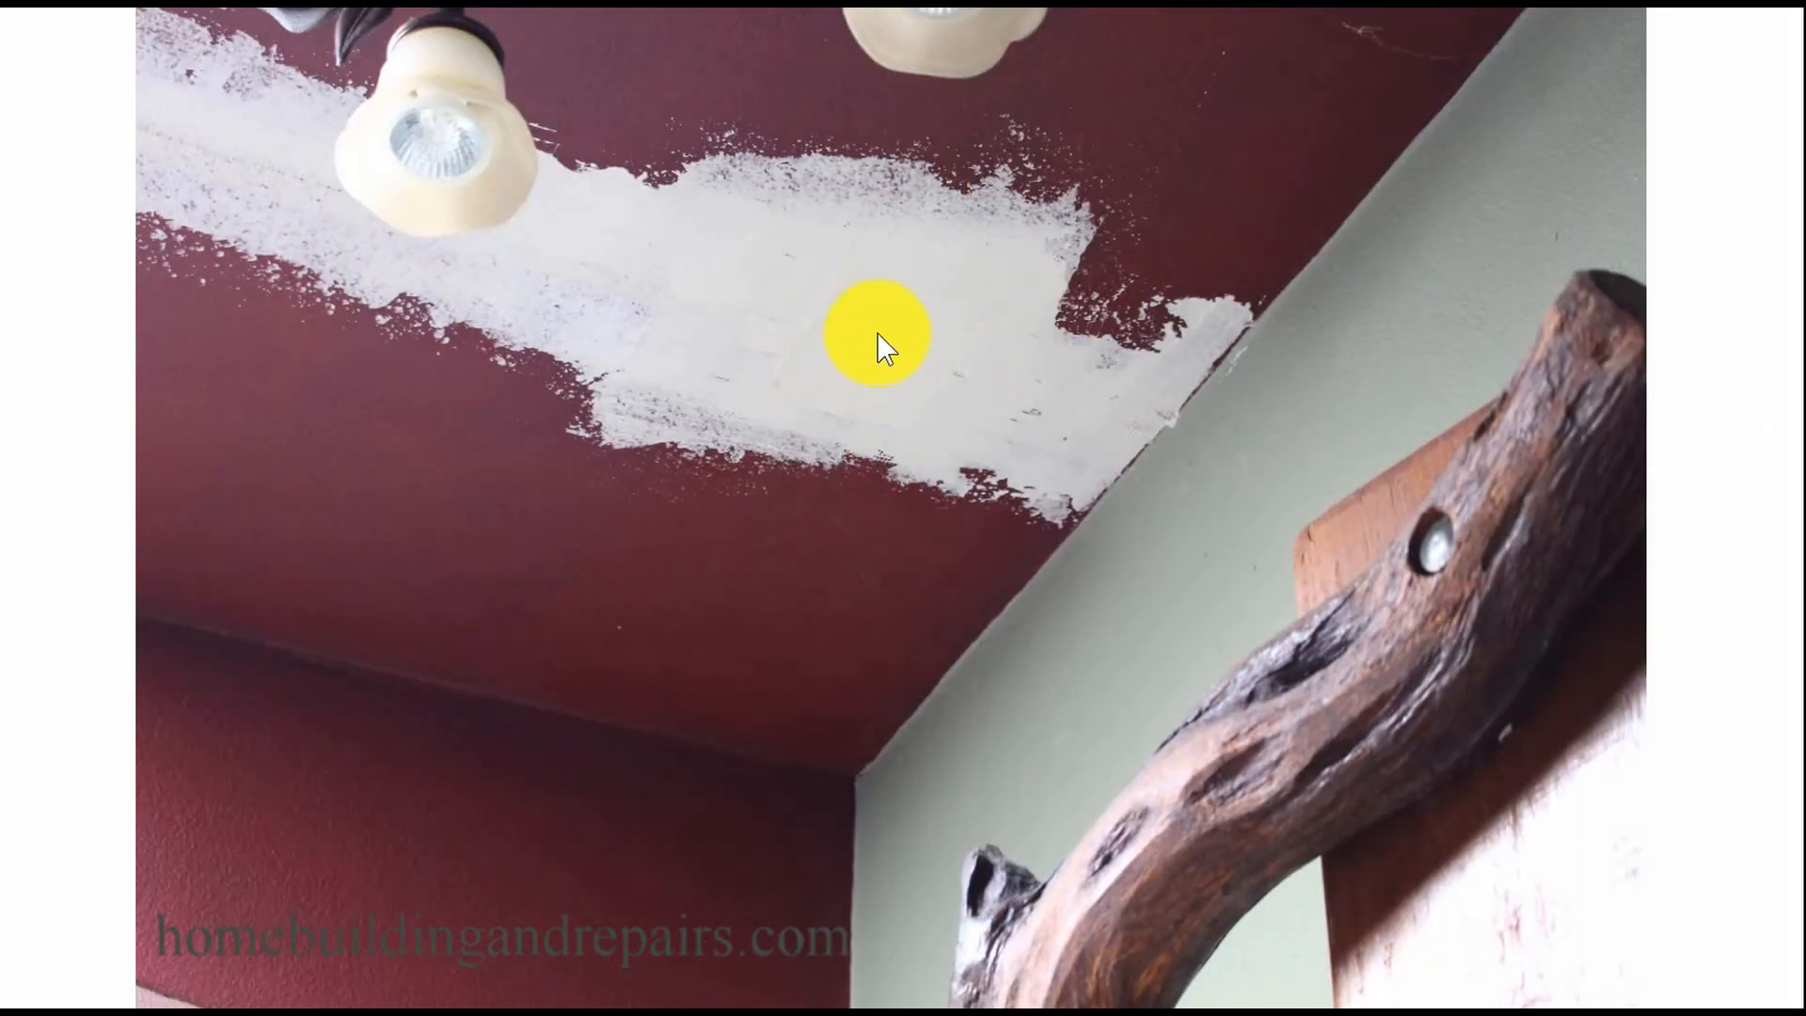
mouse_move(660, 288)
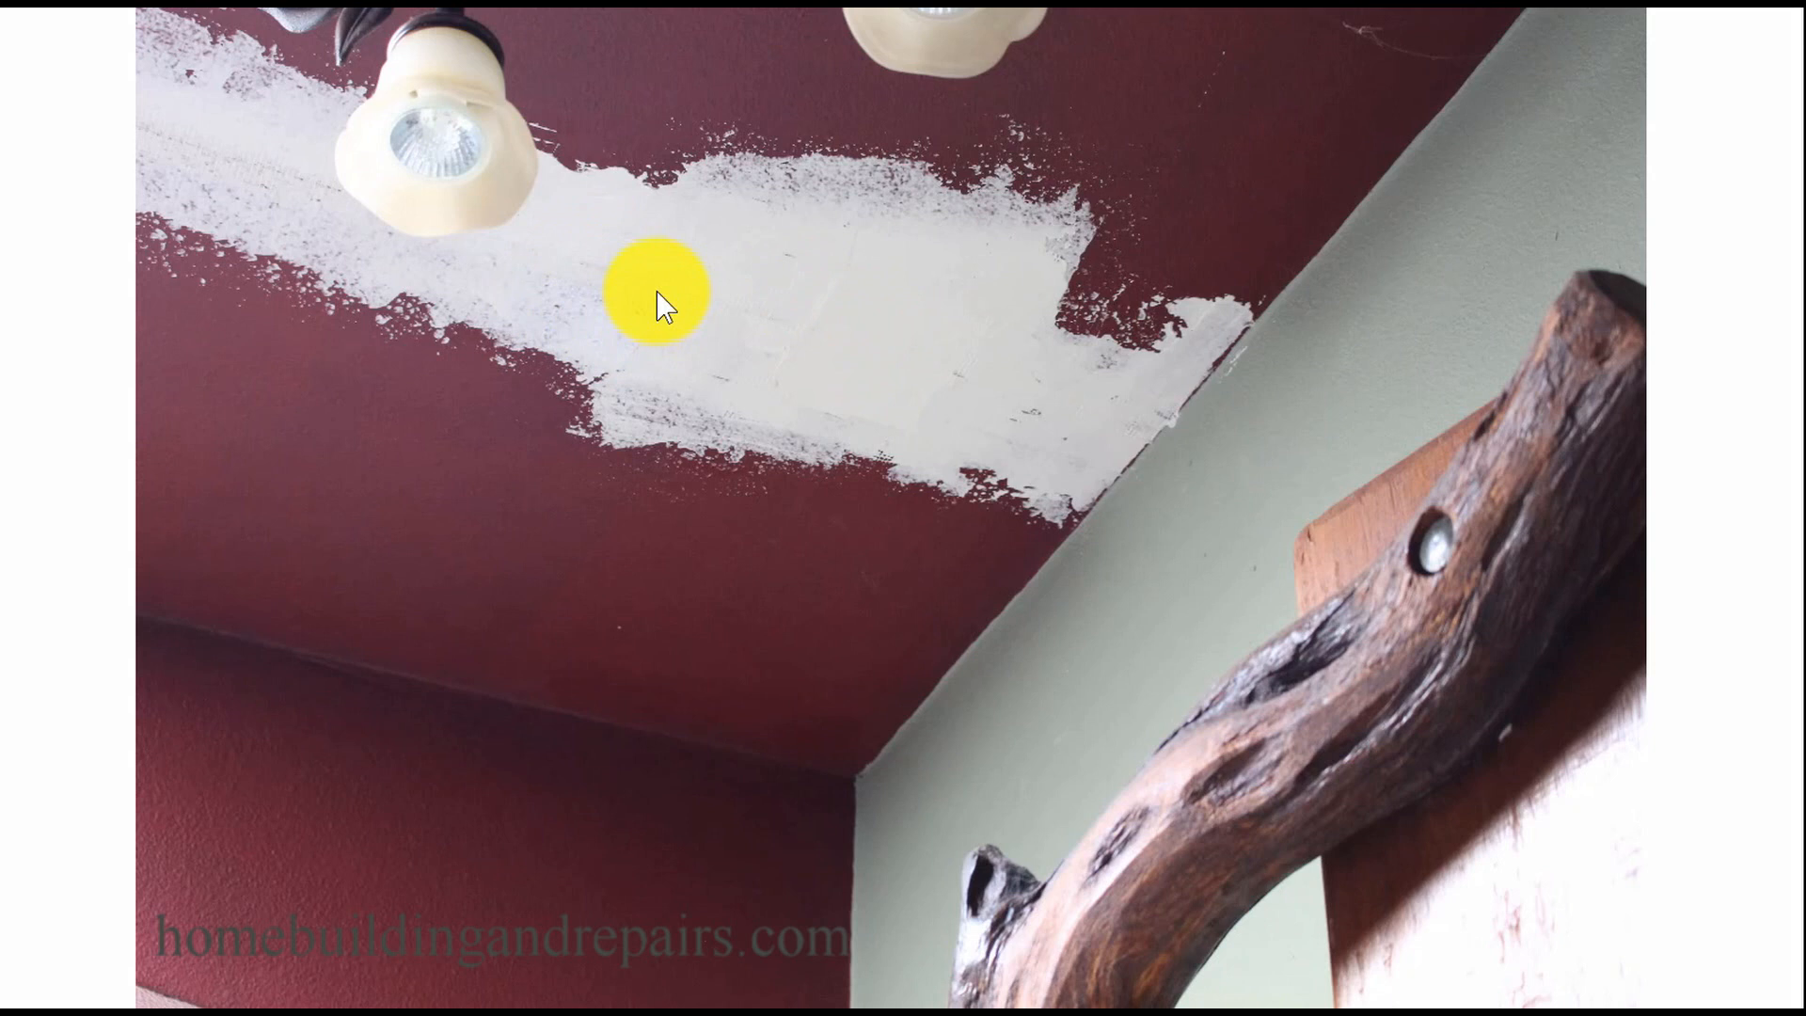
mouse_move(743, 299)
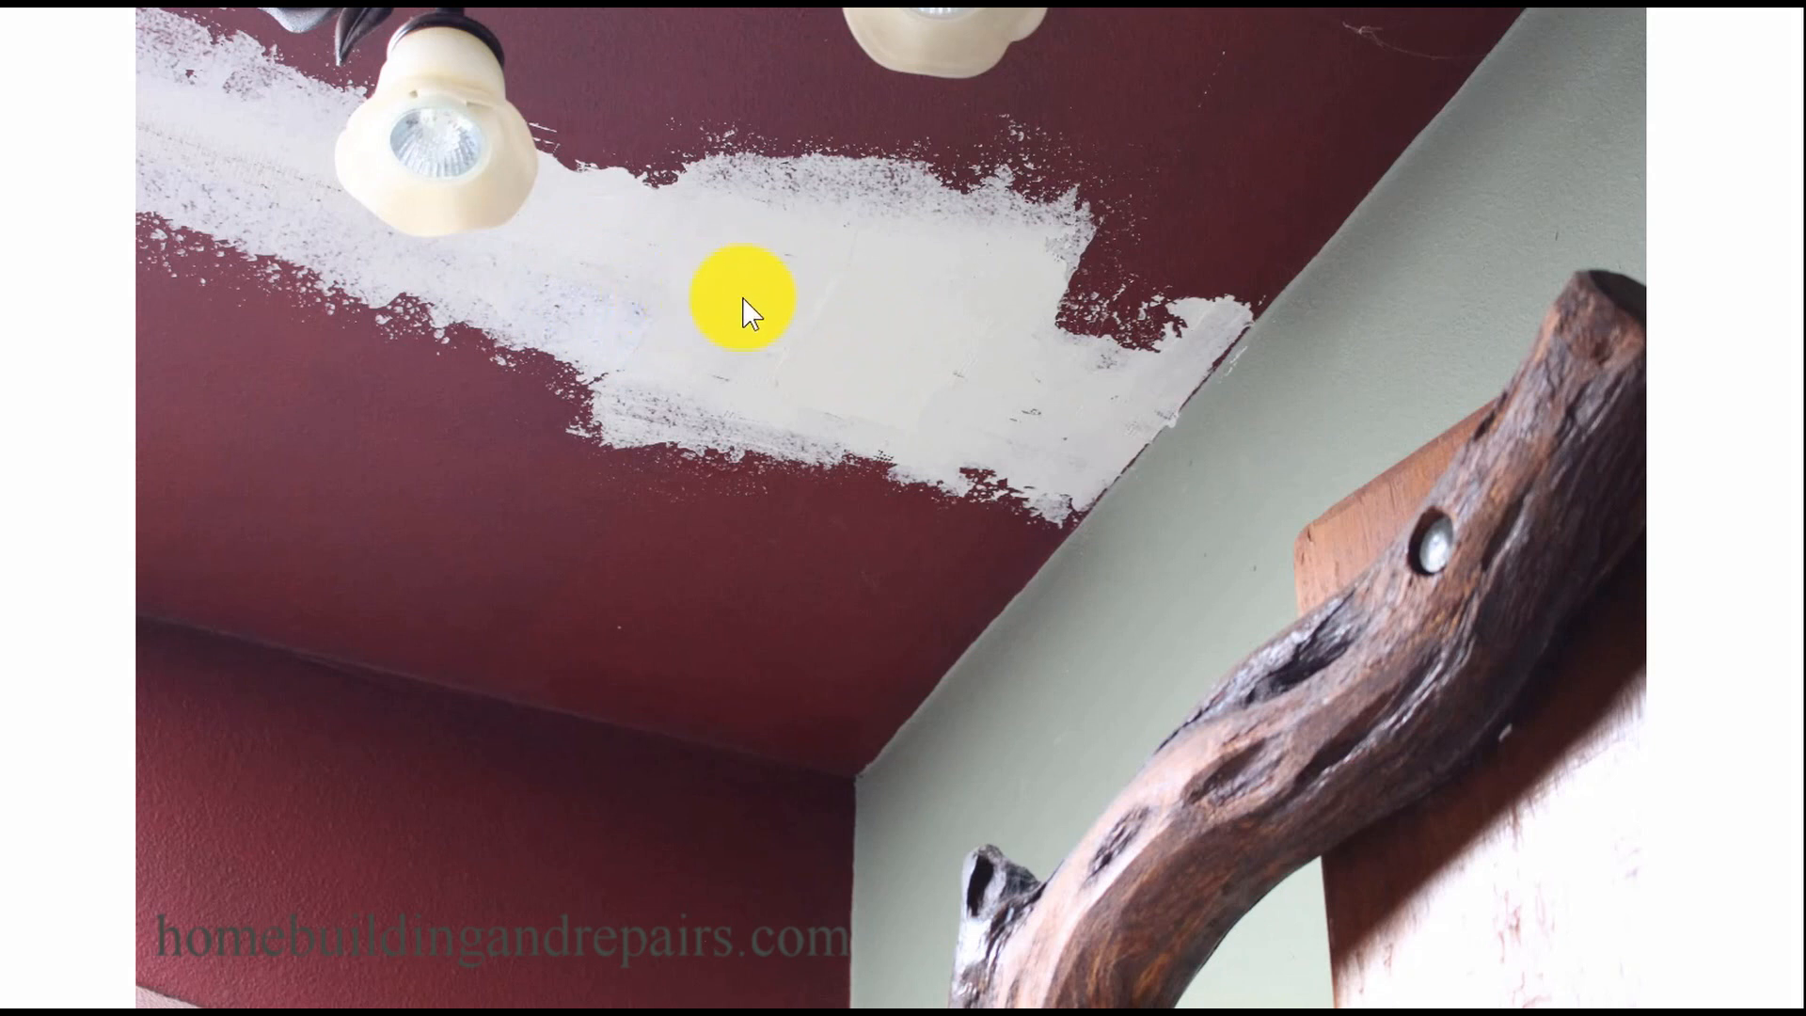
mouse_move(746, 326)
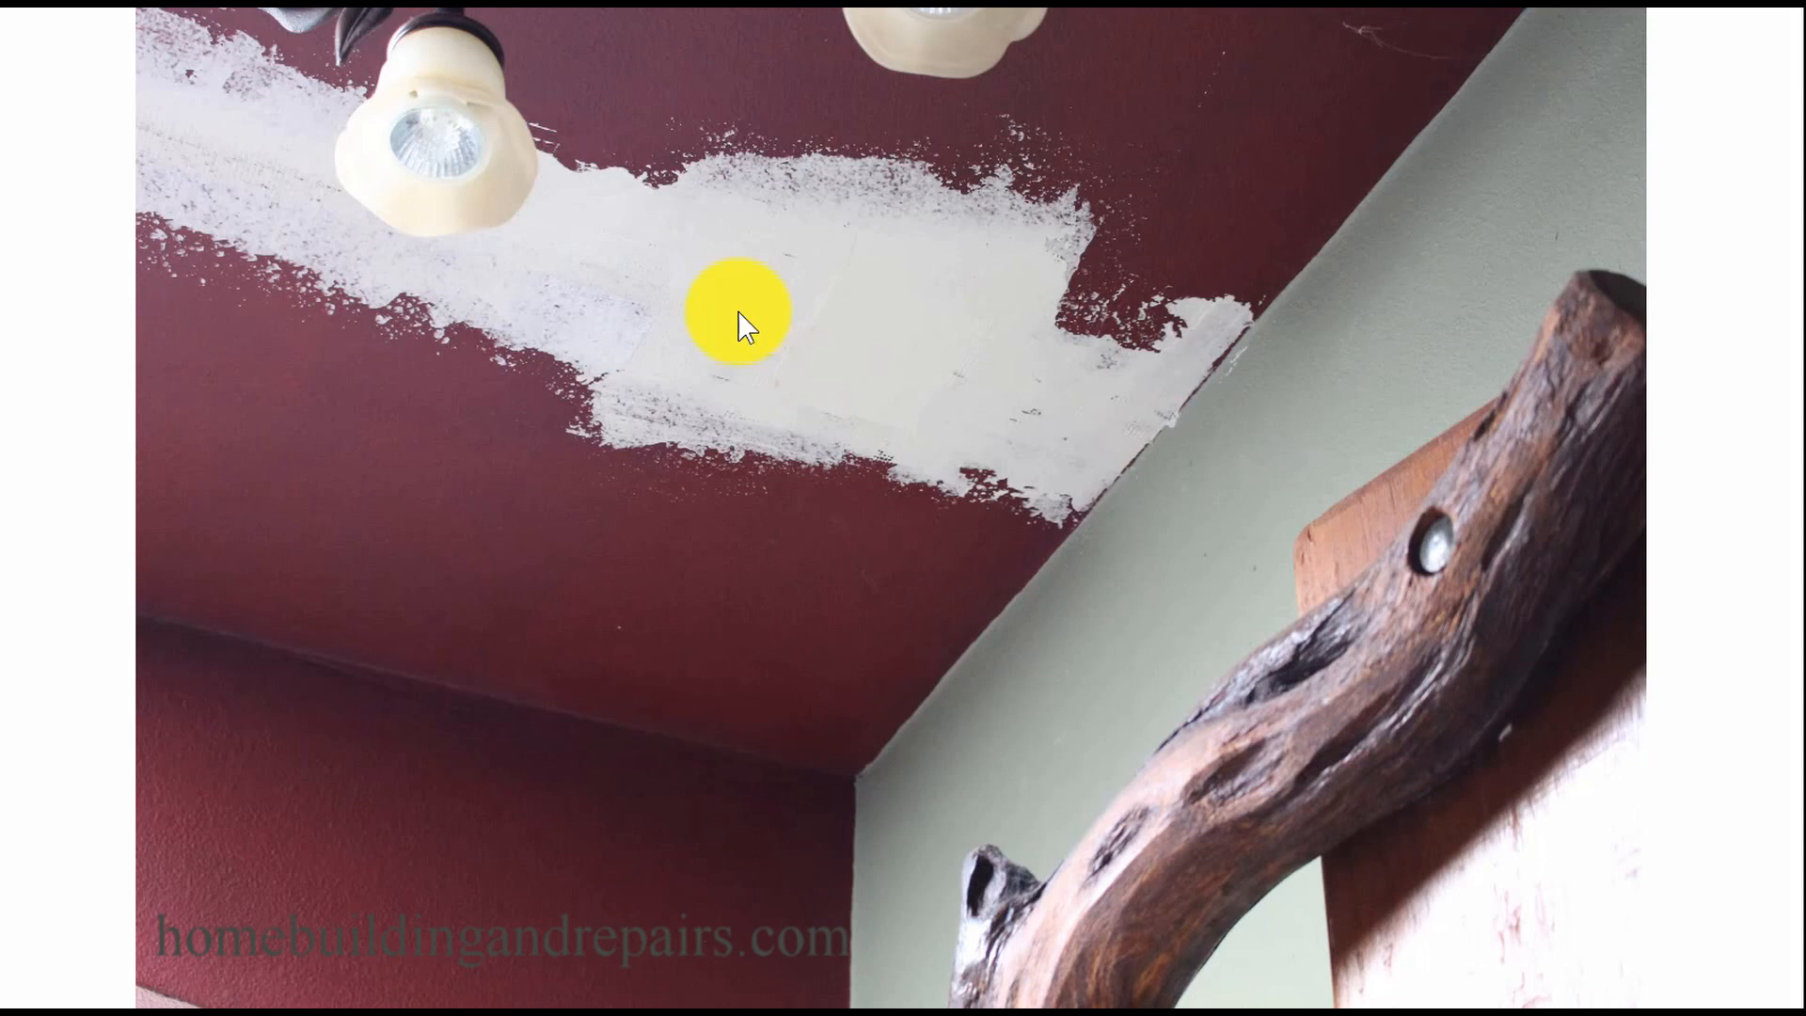
mouse_move(790, 332)
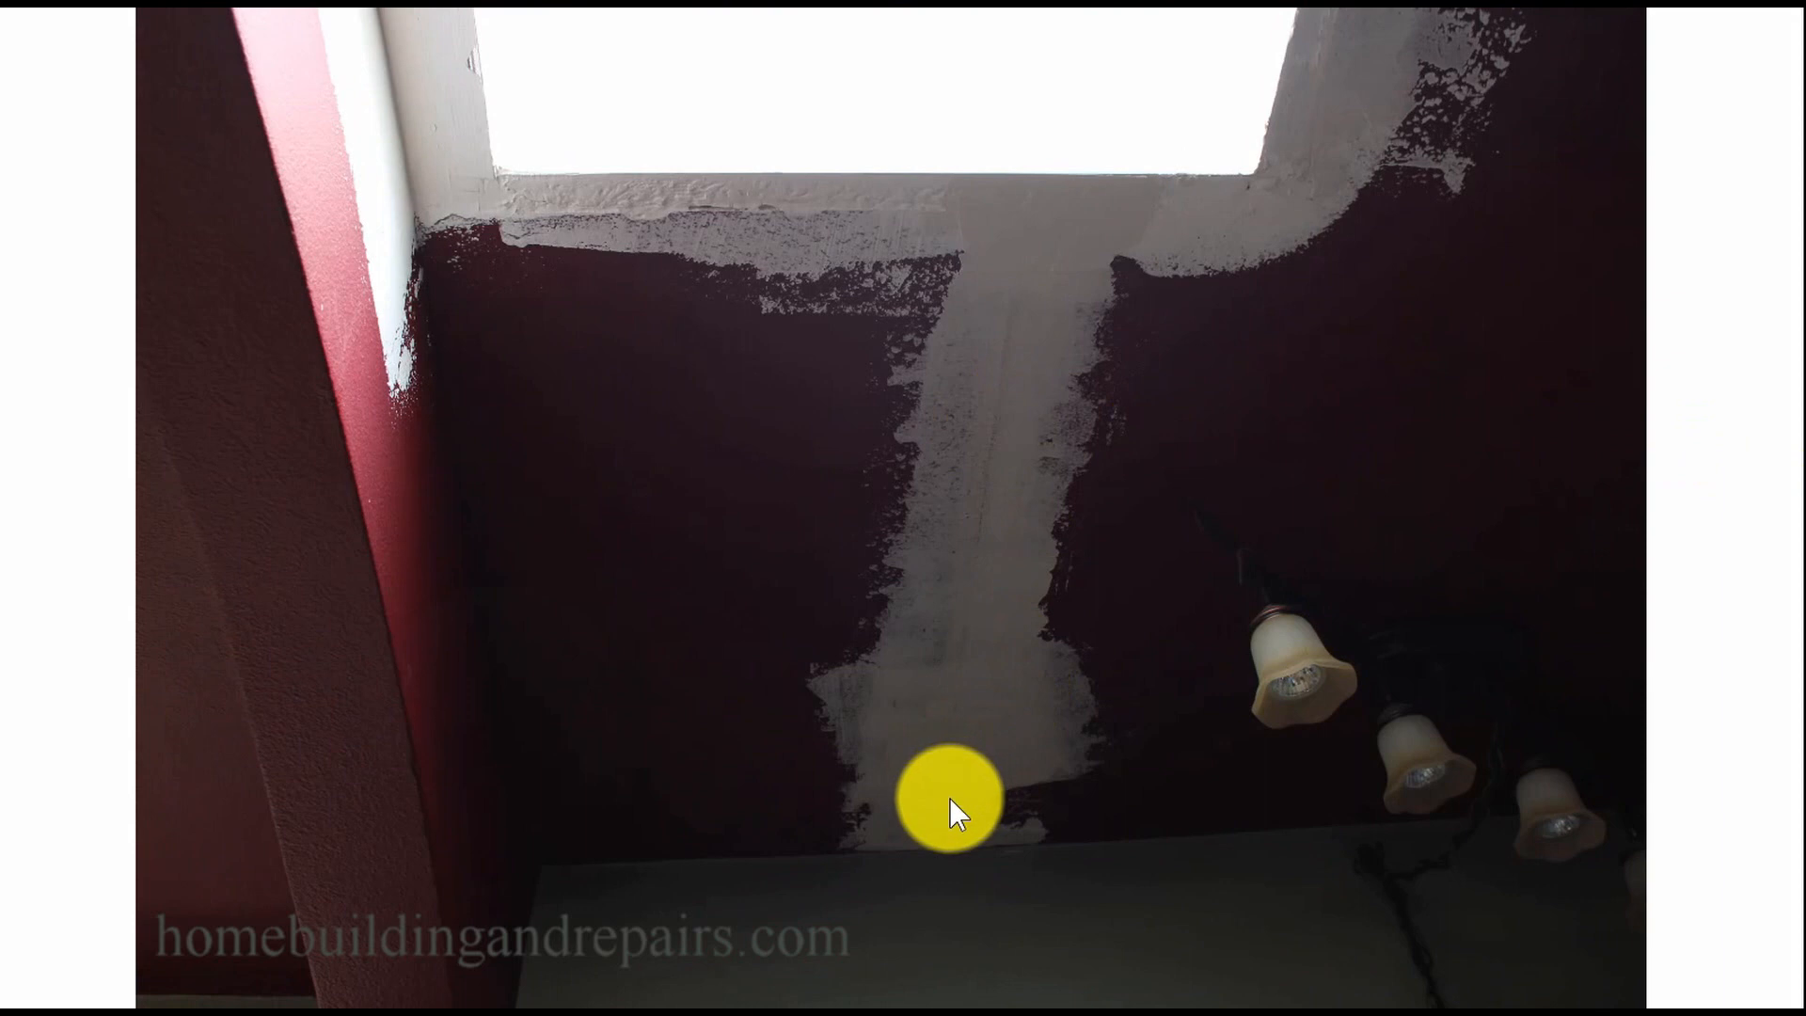
mouse_move(979, 668)
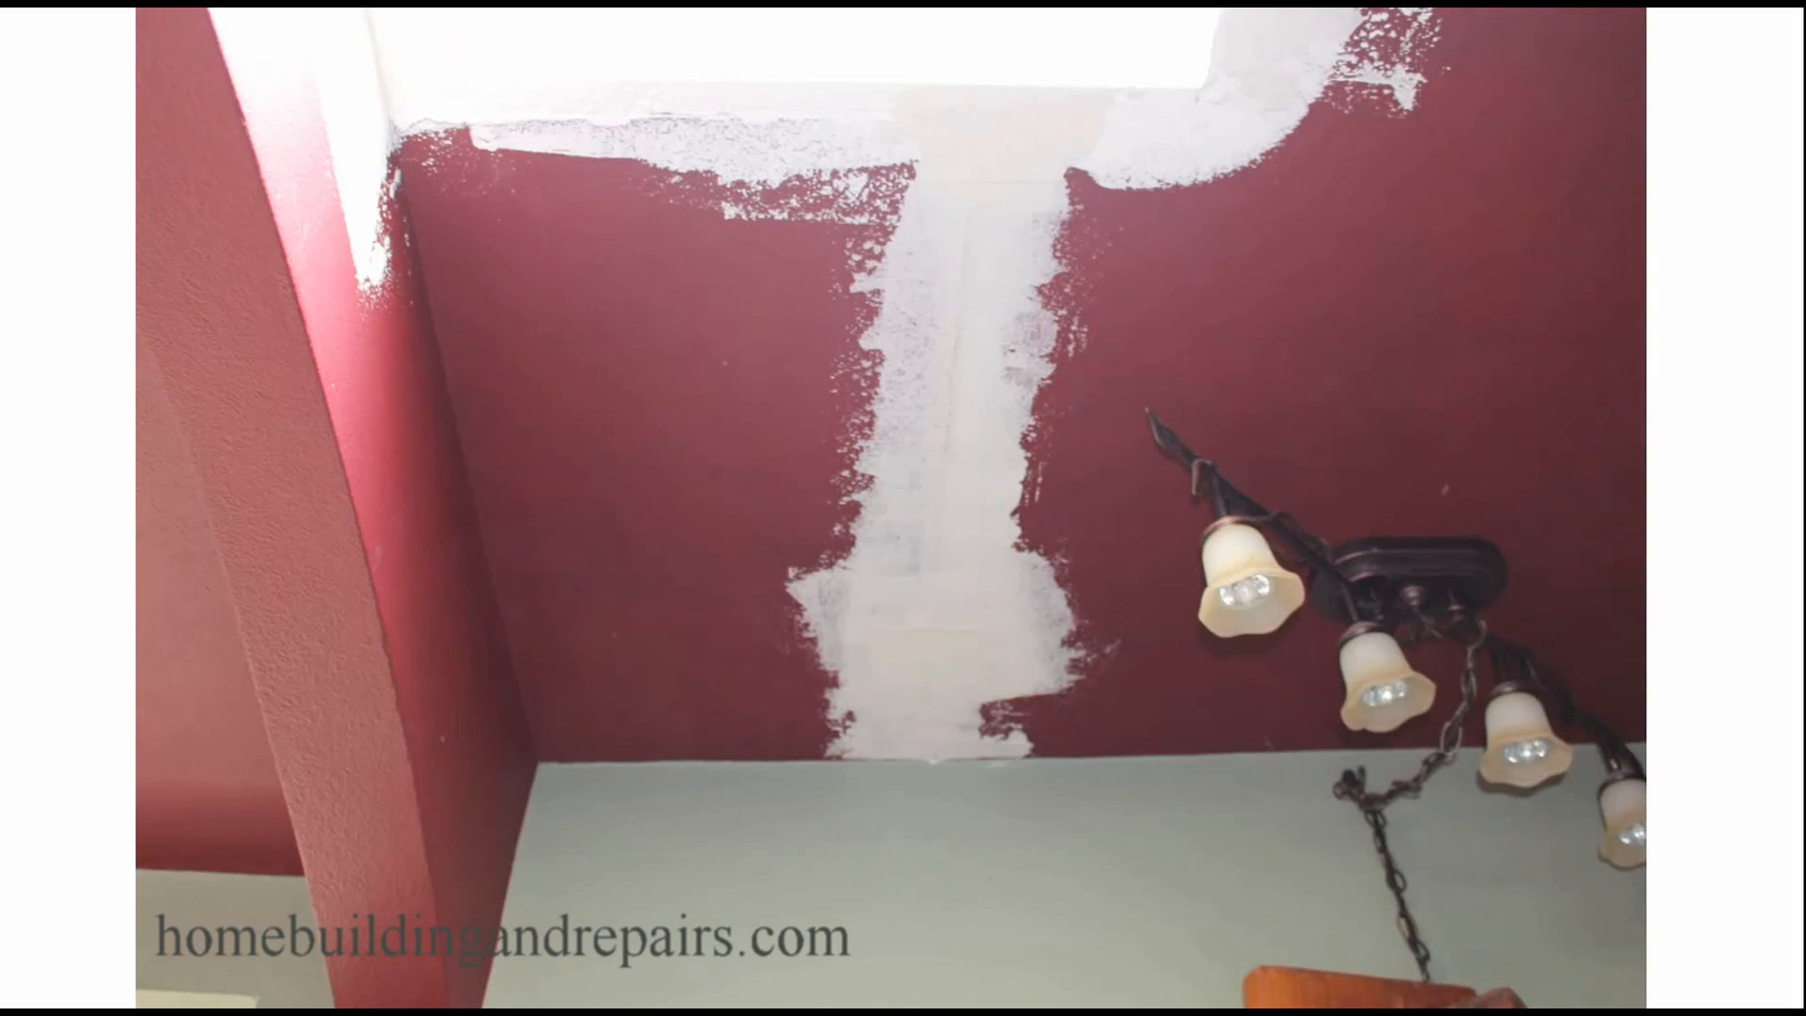
- Show the slide of the broad white skim-coat patch around the skylight
click(902, 778)
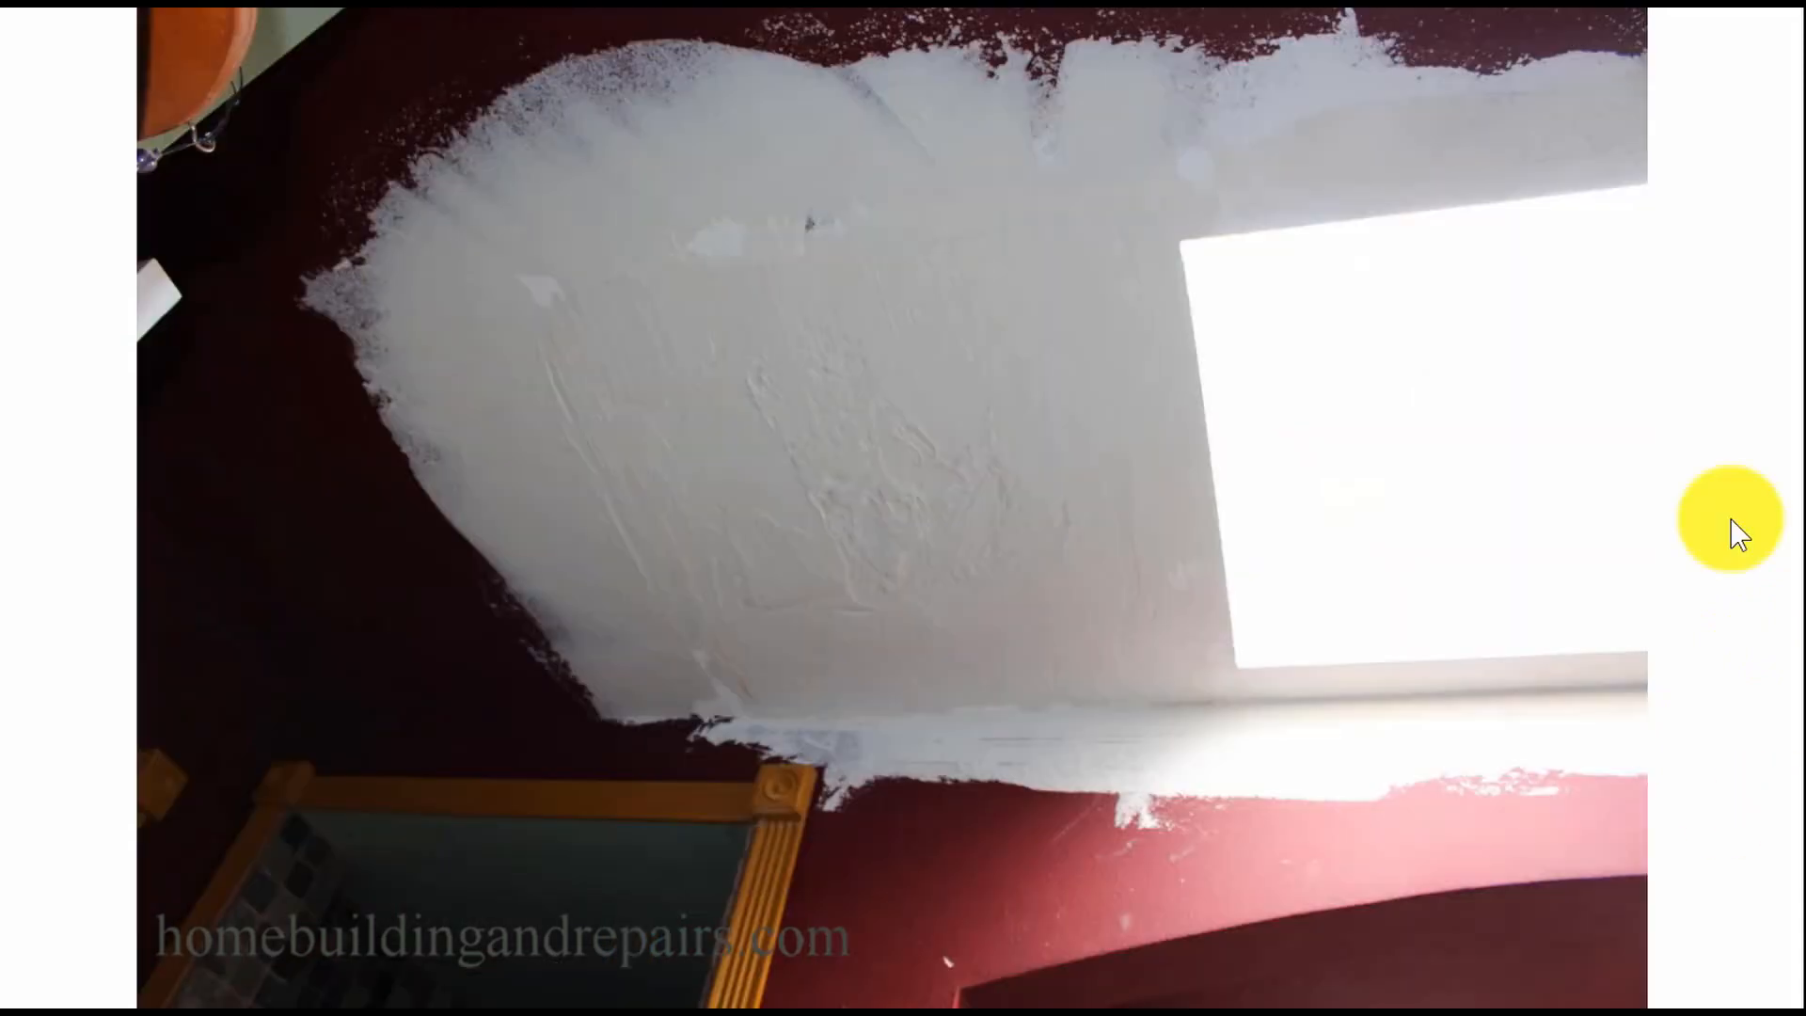
mouse_move(1192, 299)
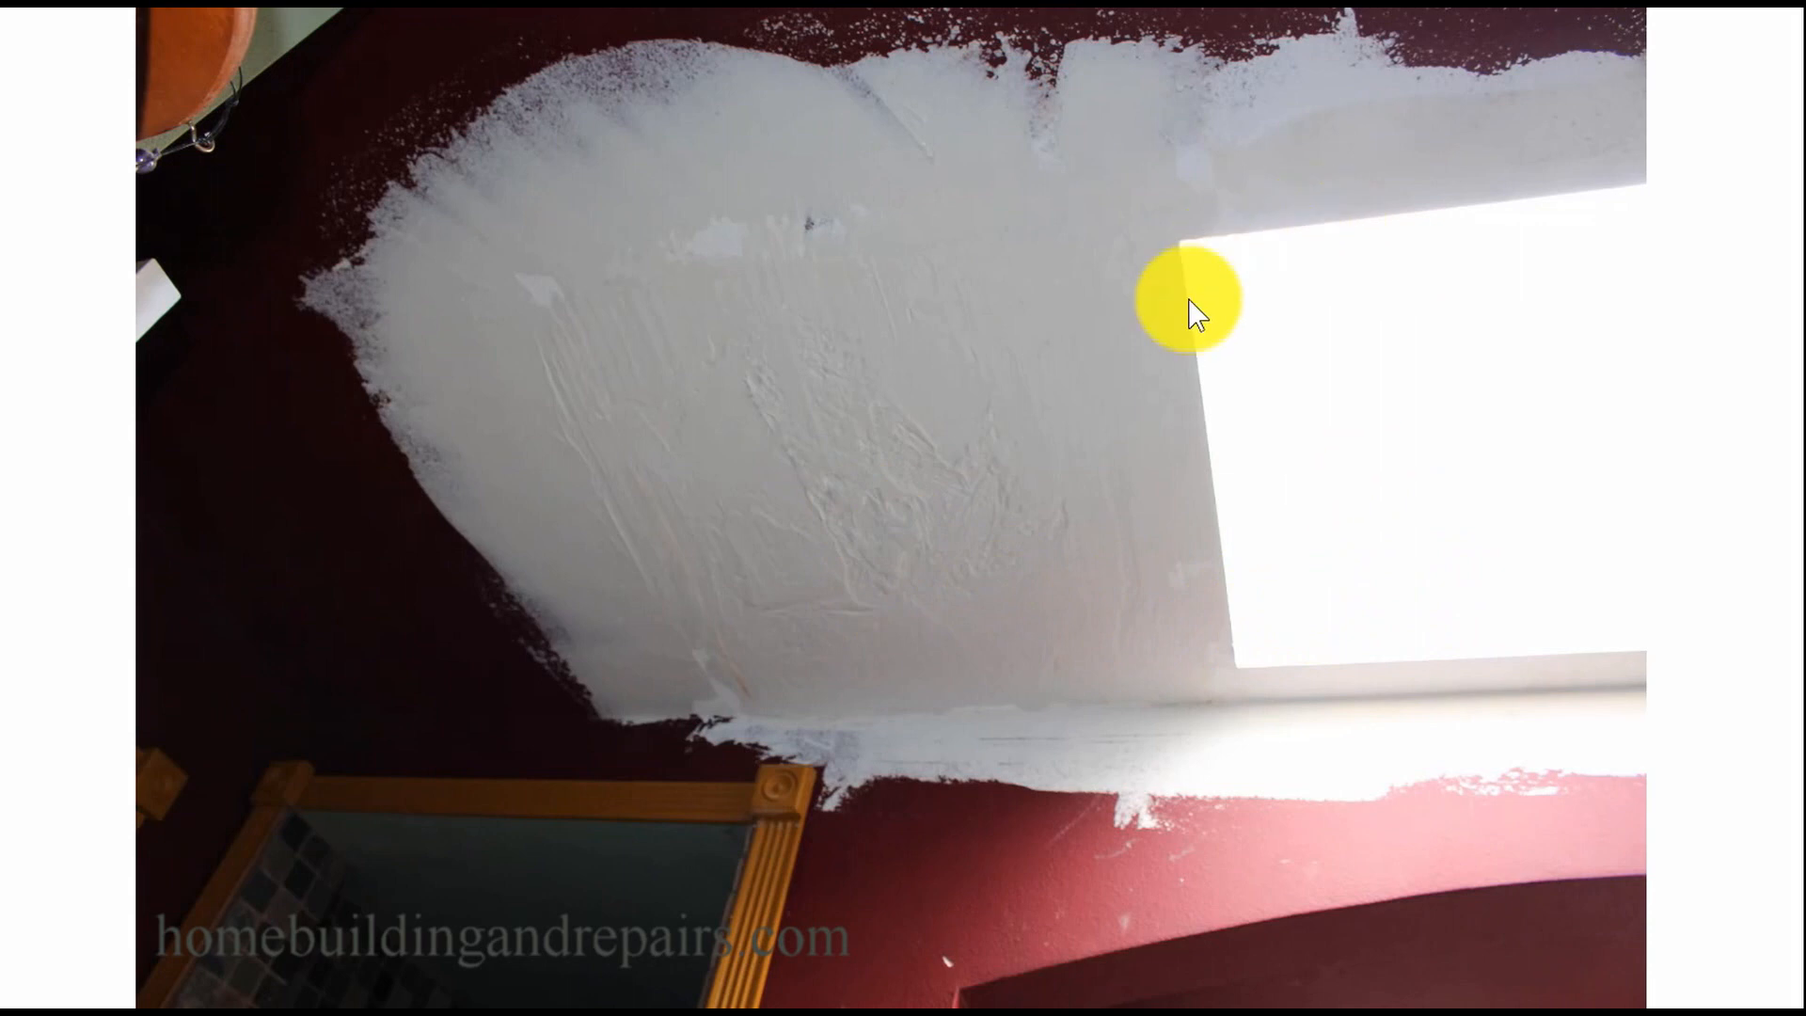
mouse_move(910, 489)
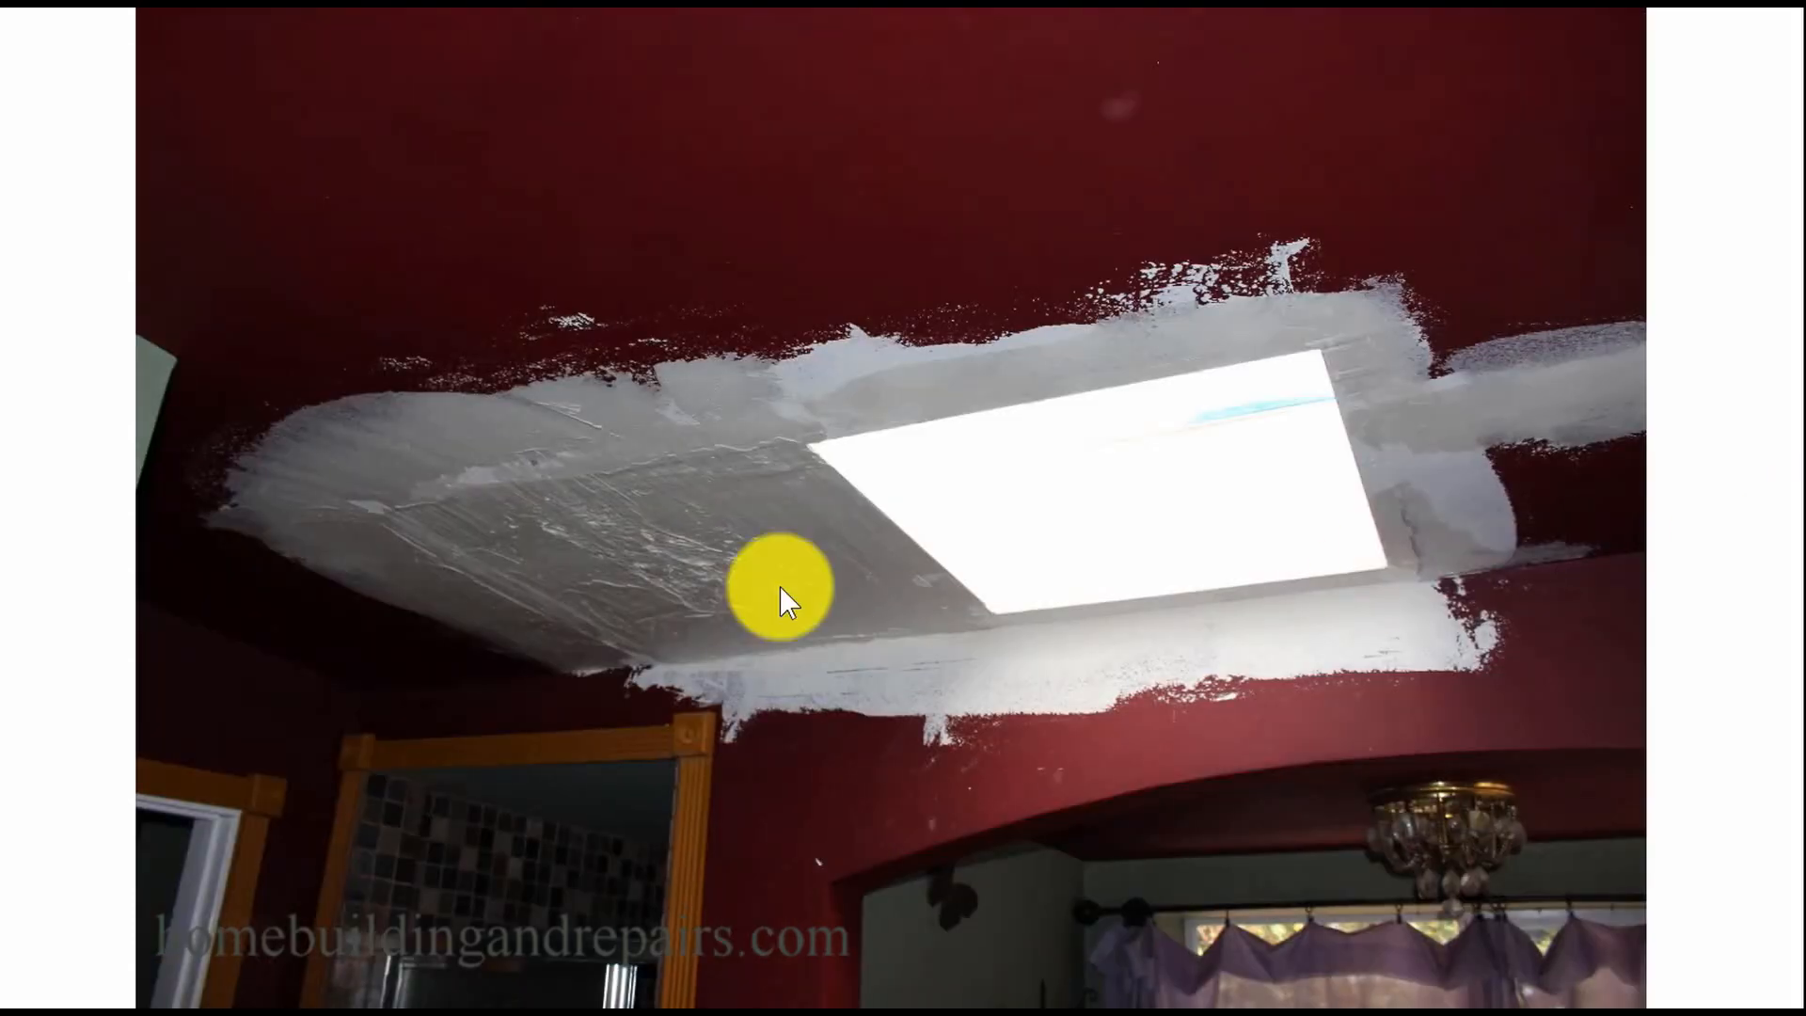
mouse_move(478, 564)
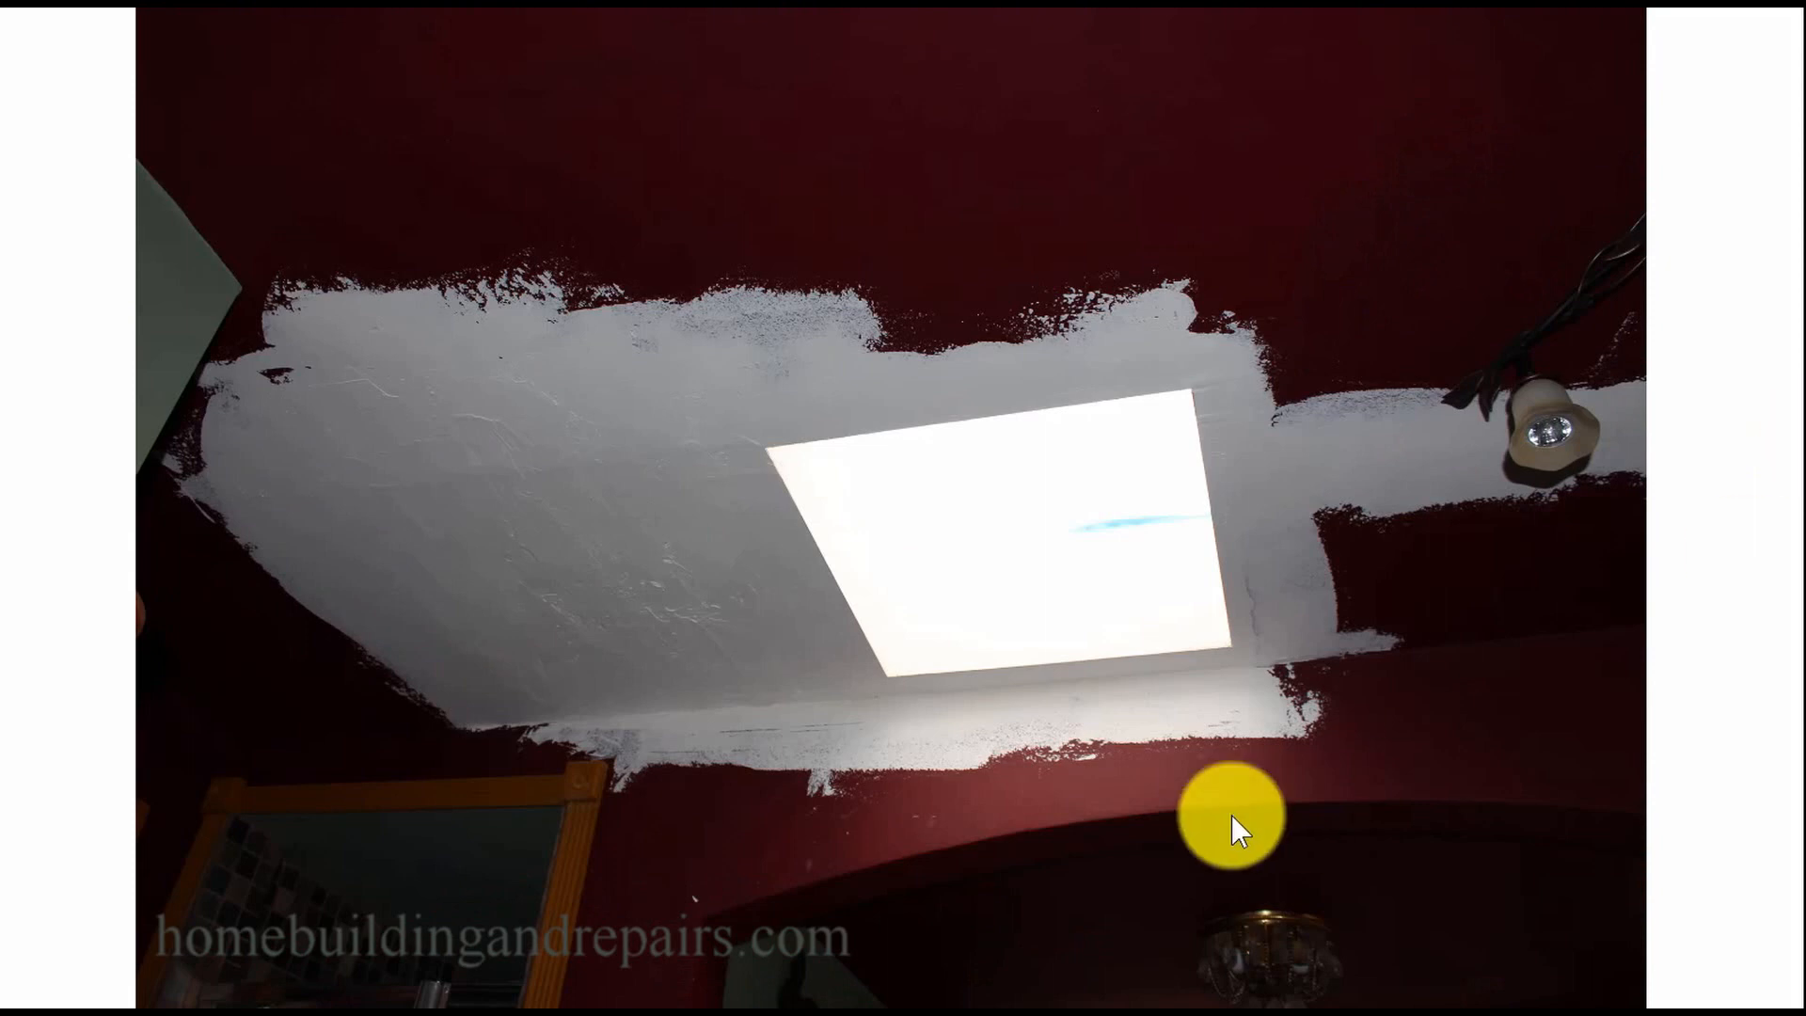
mouse_move(594, 611)
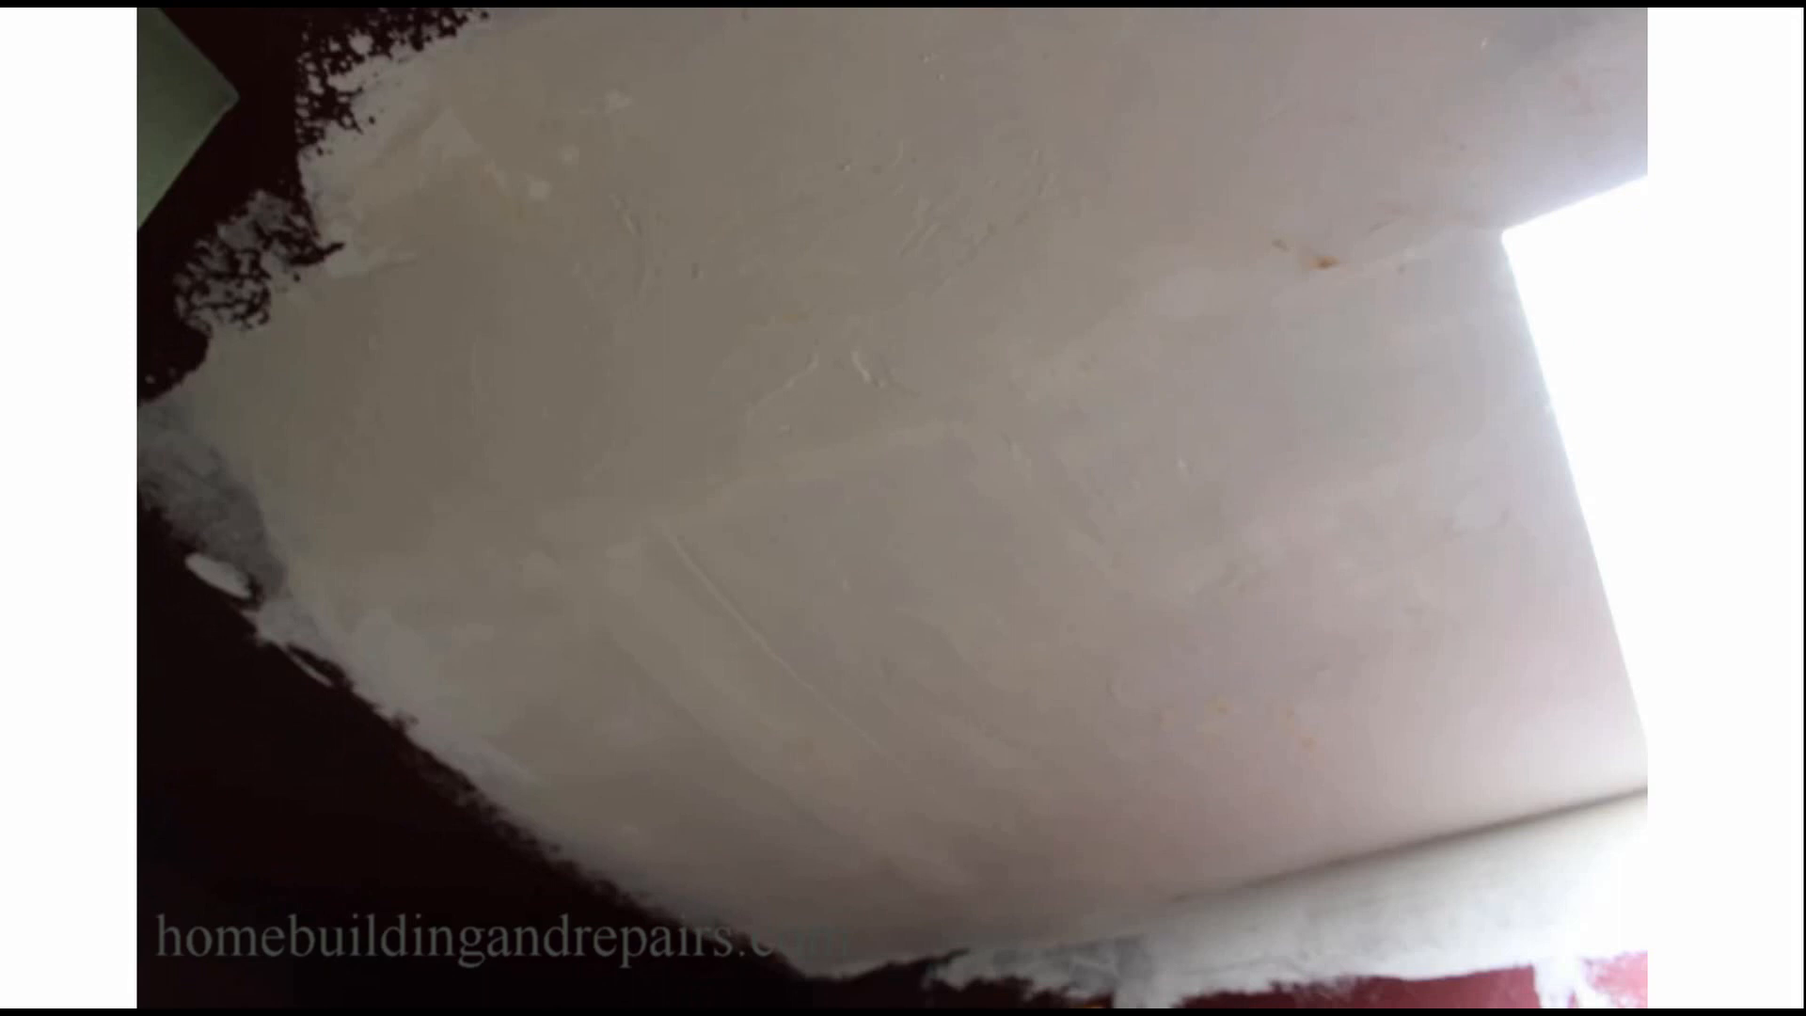
- Move past the skim-coat close-ups to the two cardboard pieces on the tiled ledge
click(1656, 499)
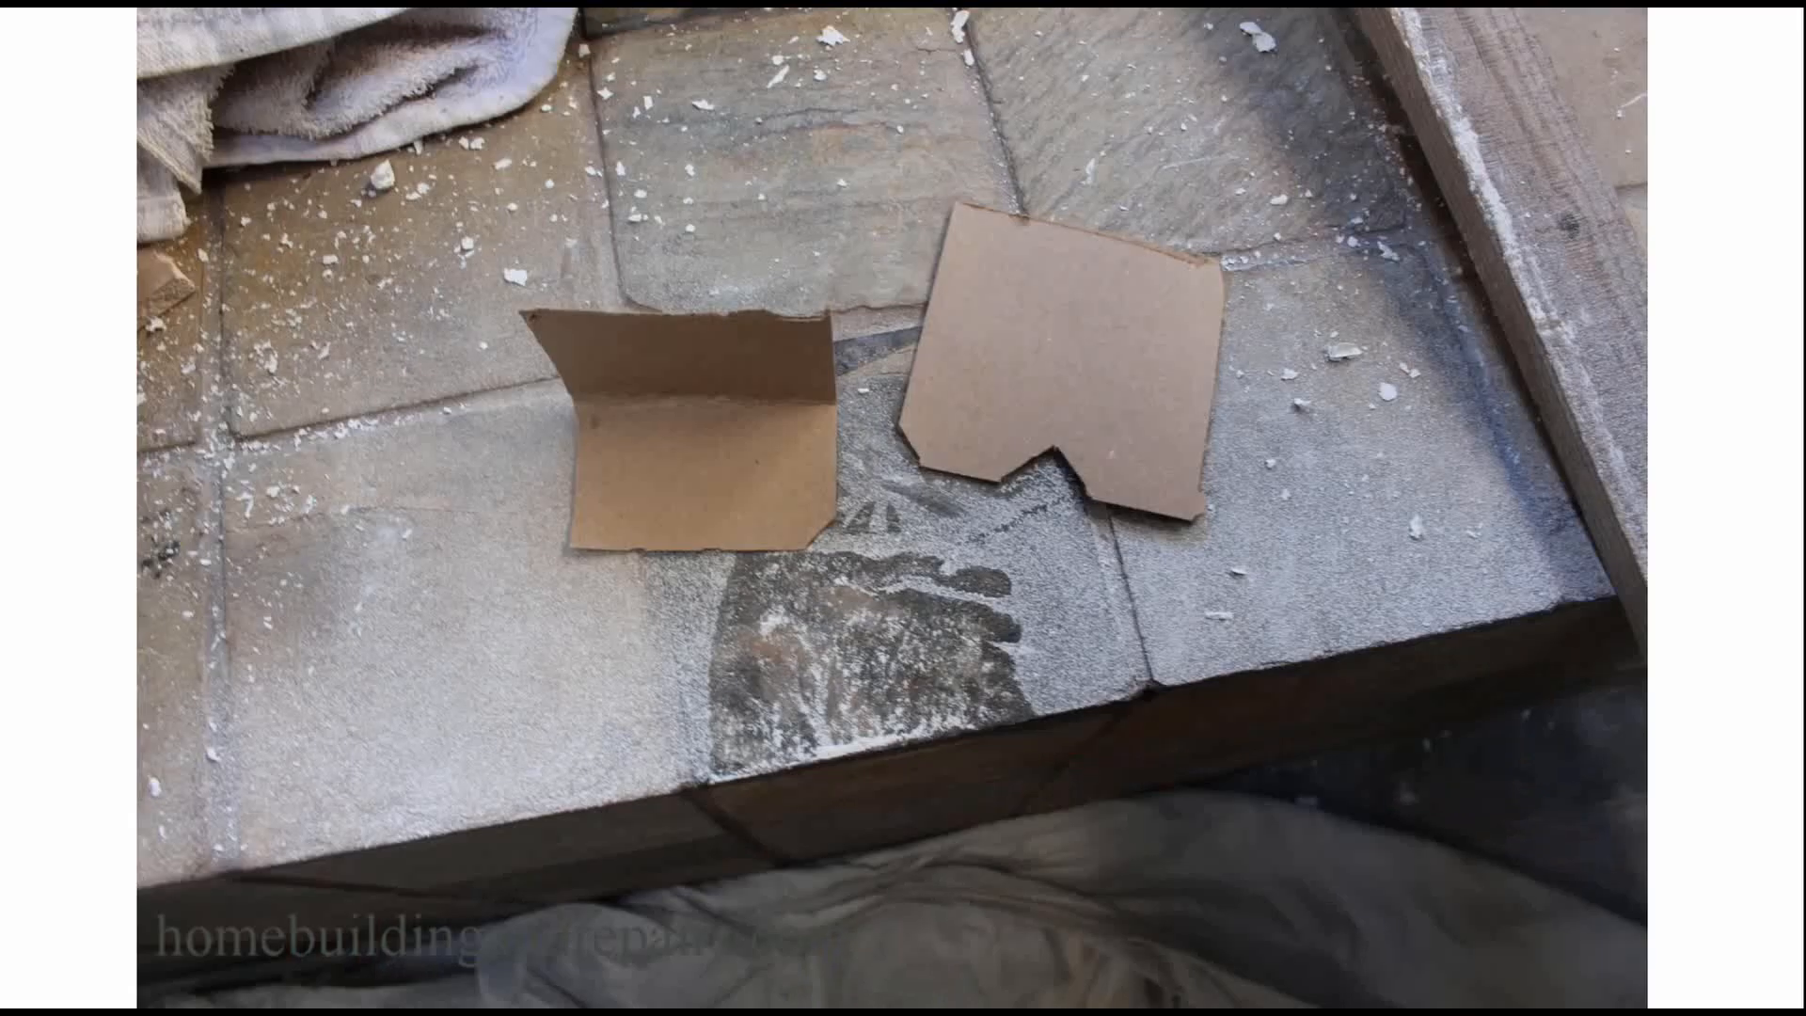
- Advance past the cardboard shield photos toward the white skylight shaft with blue sky
click(1618, 530)
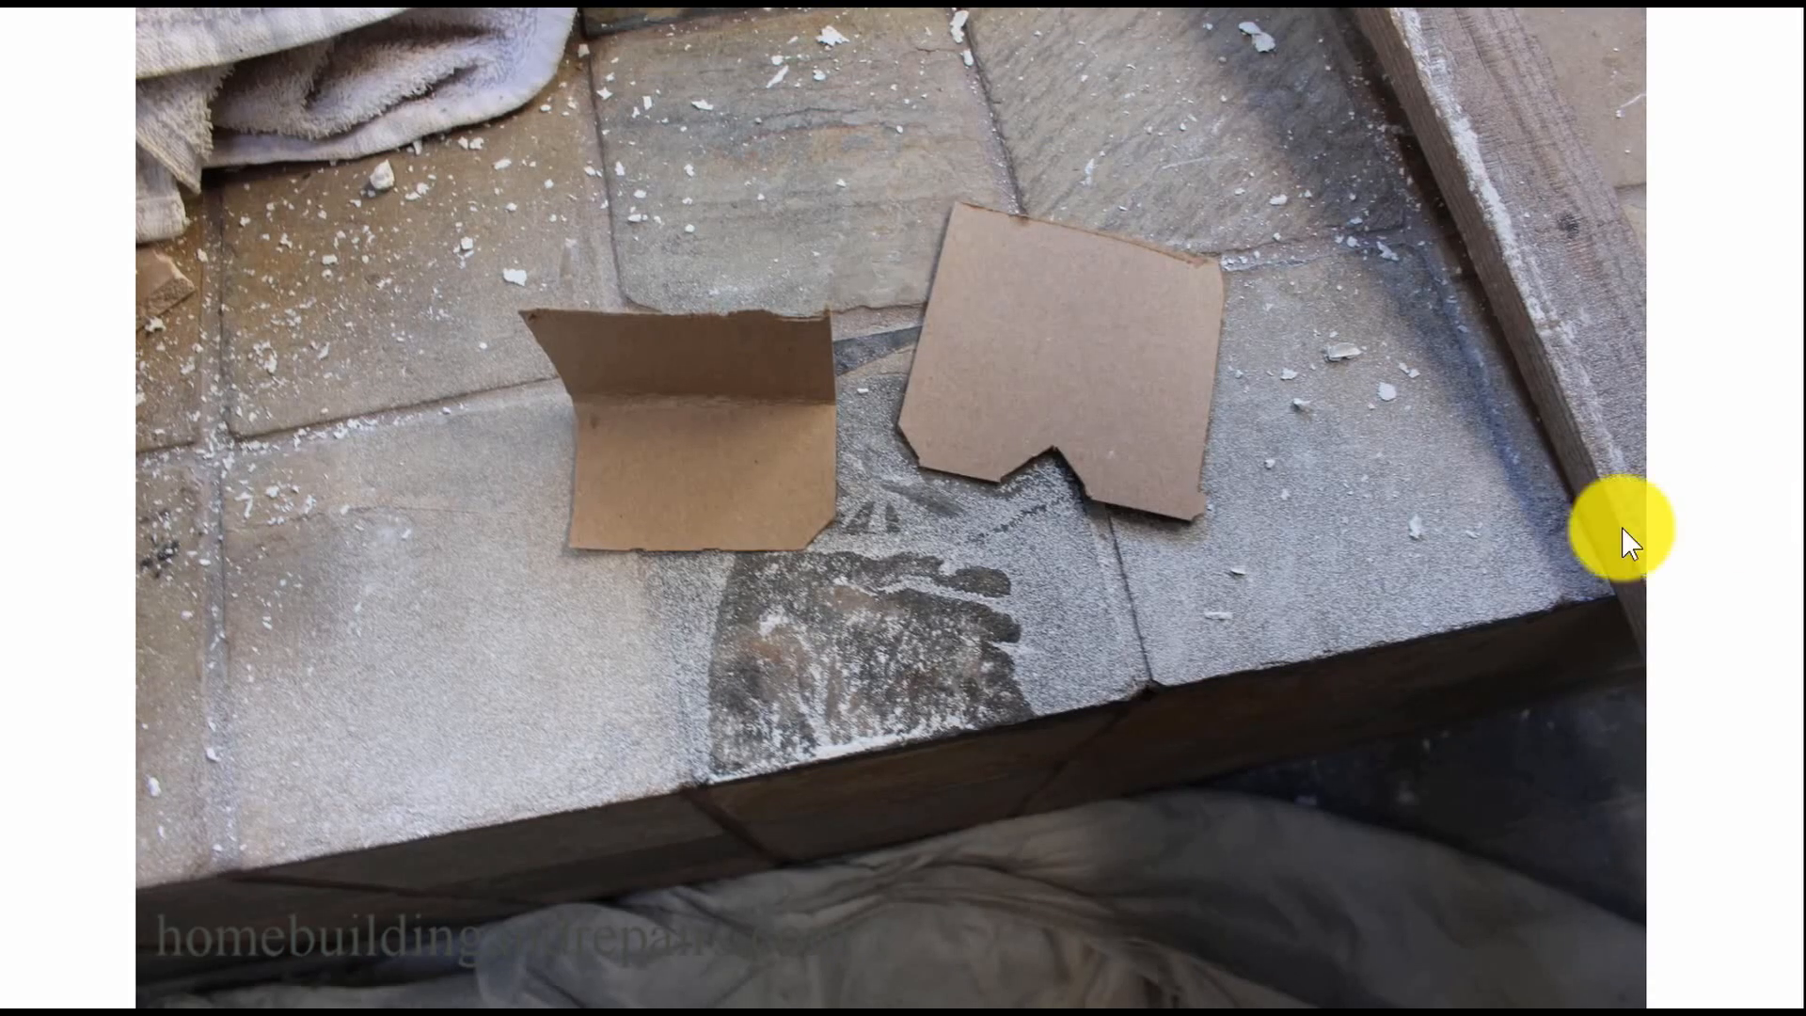
mouse_move(714, 421)
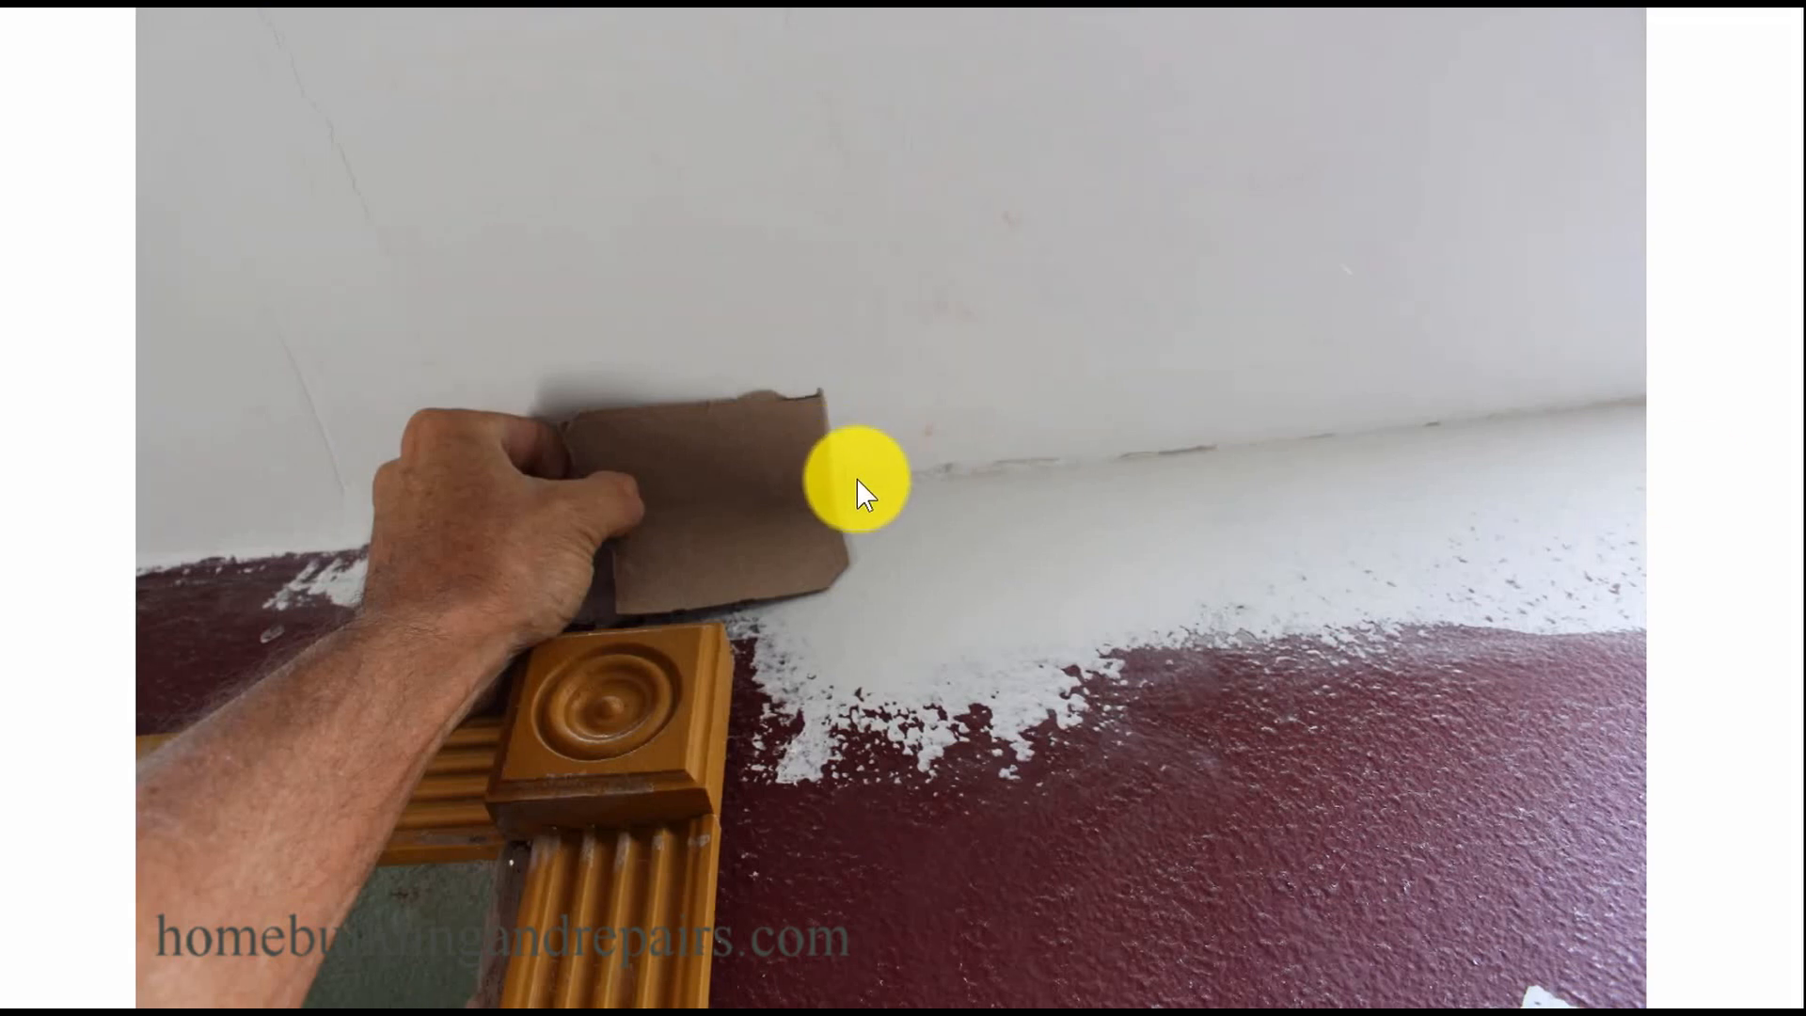
mouse_move(881, 524)
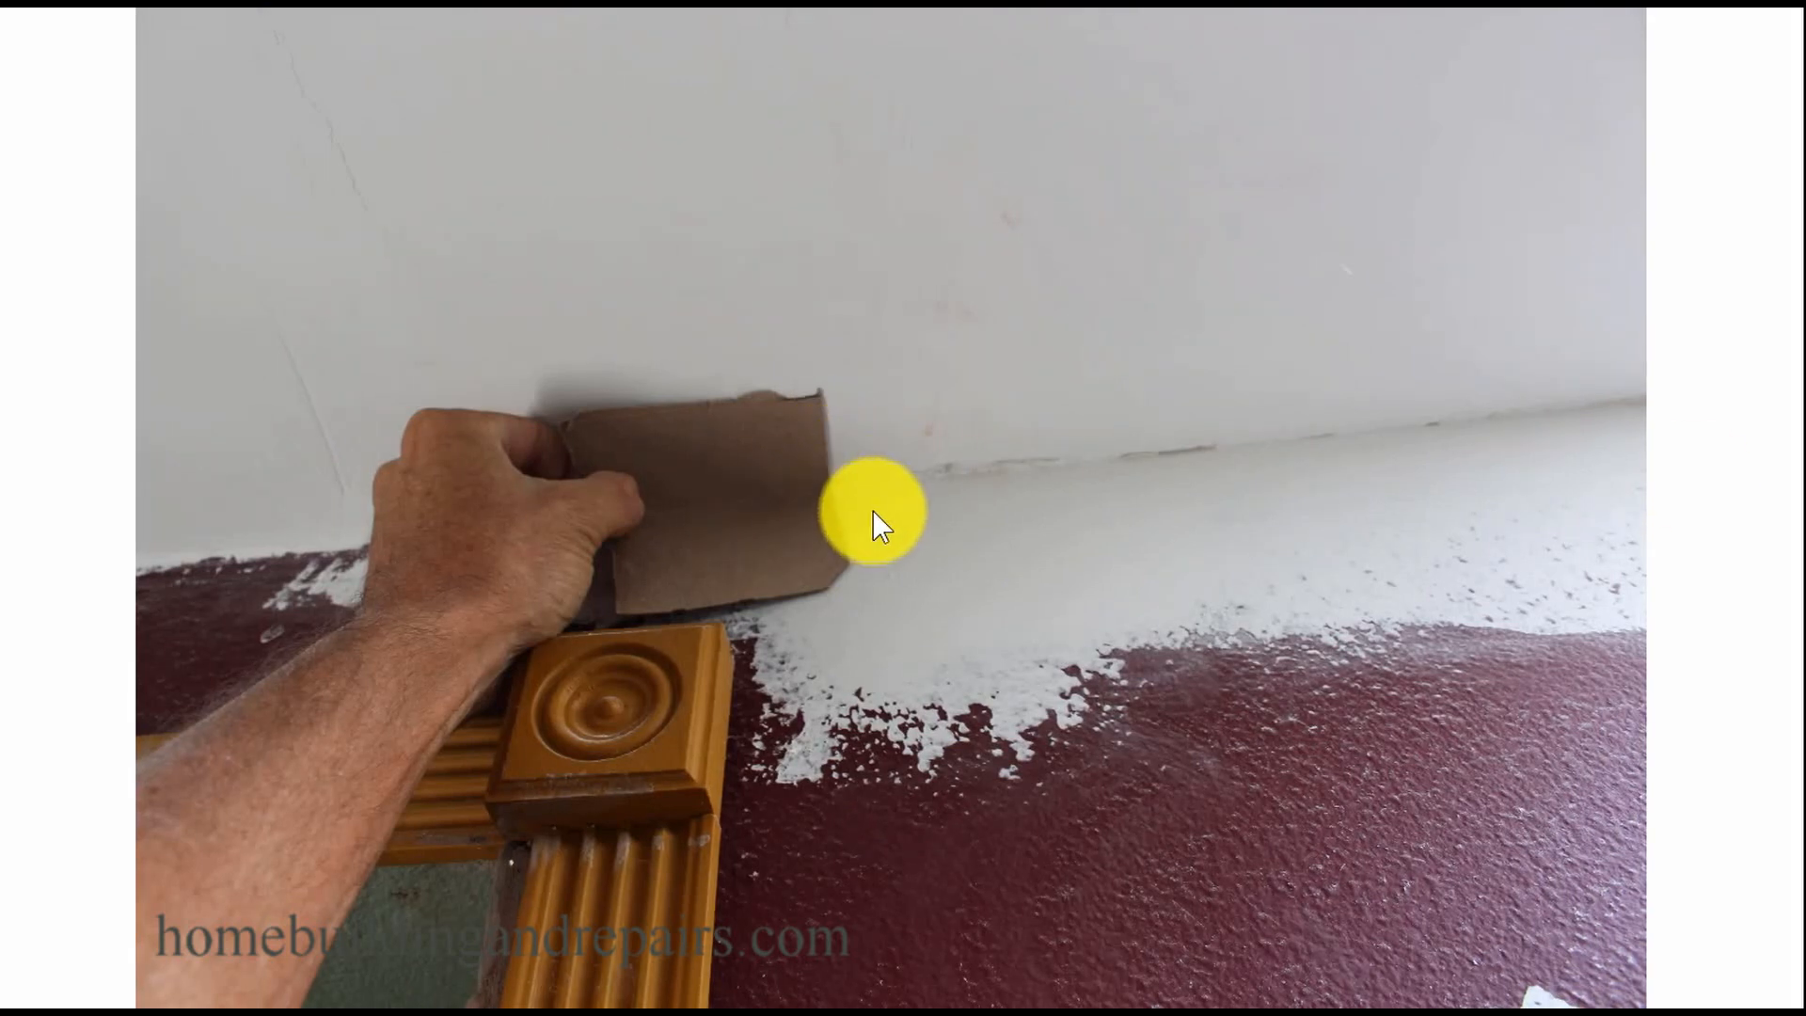
mouse_move(732, 668)
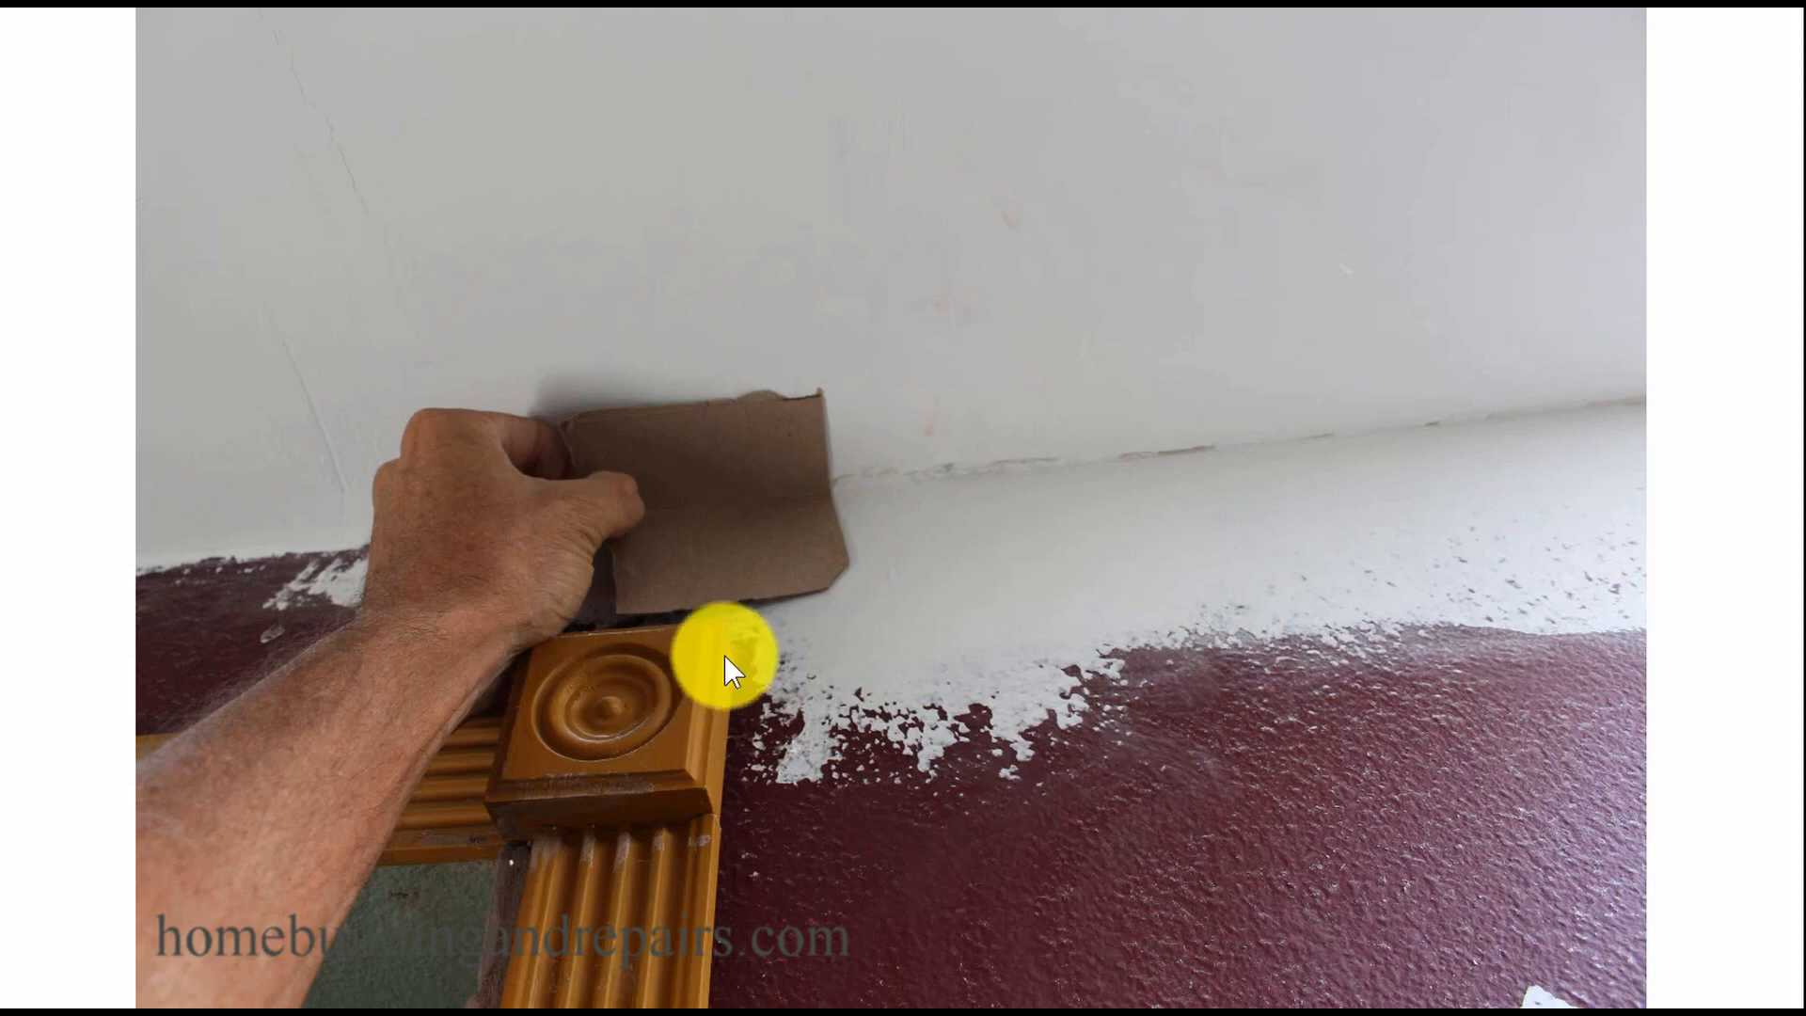
mouse_move(706, 648)
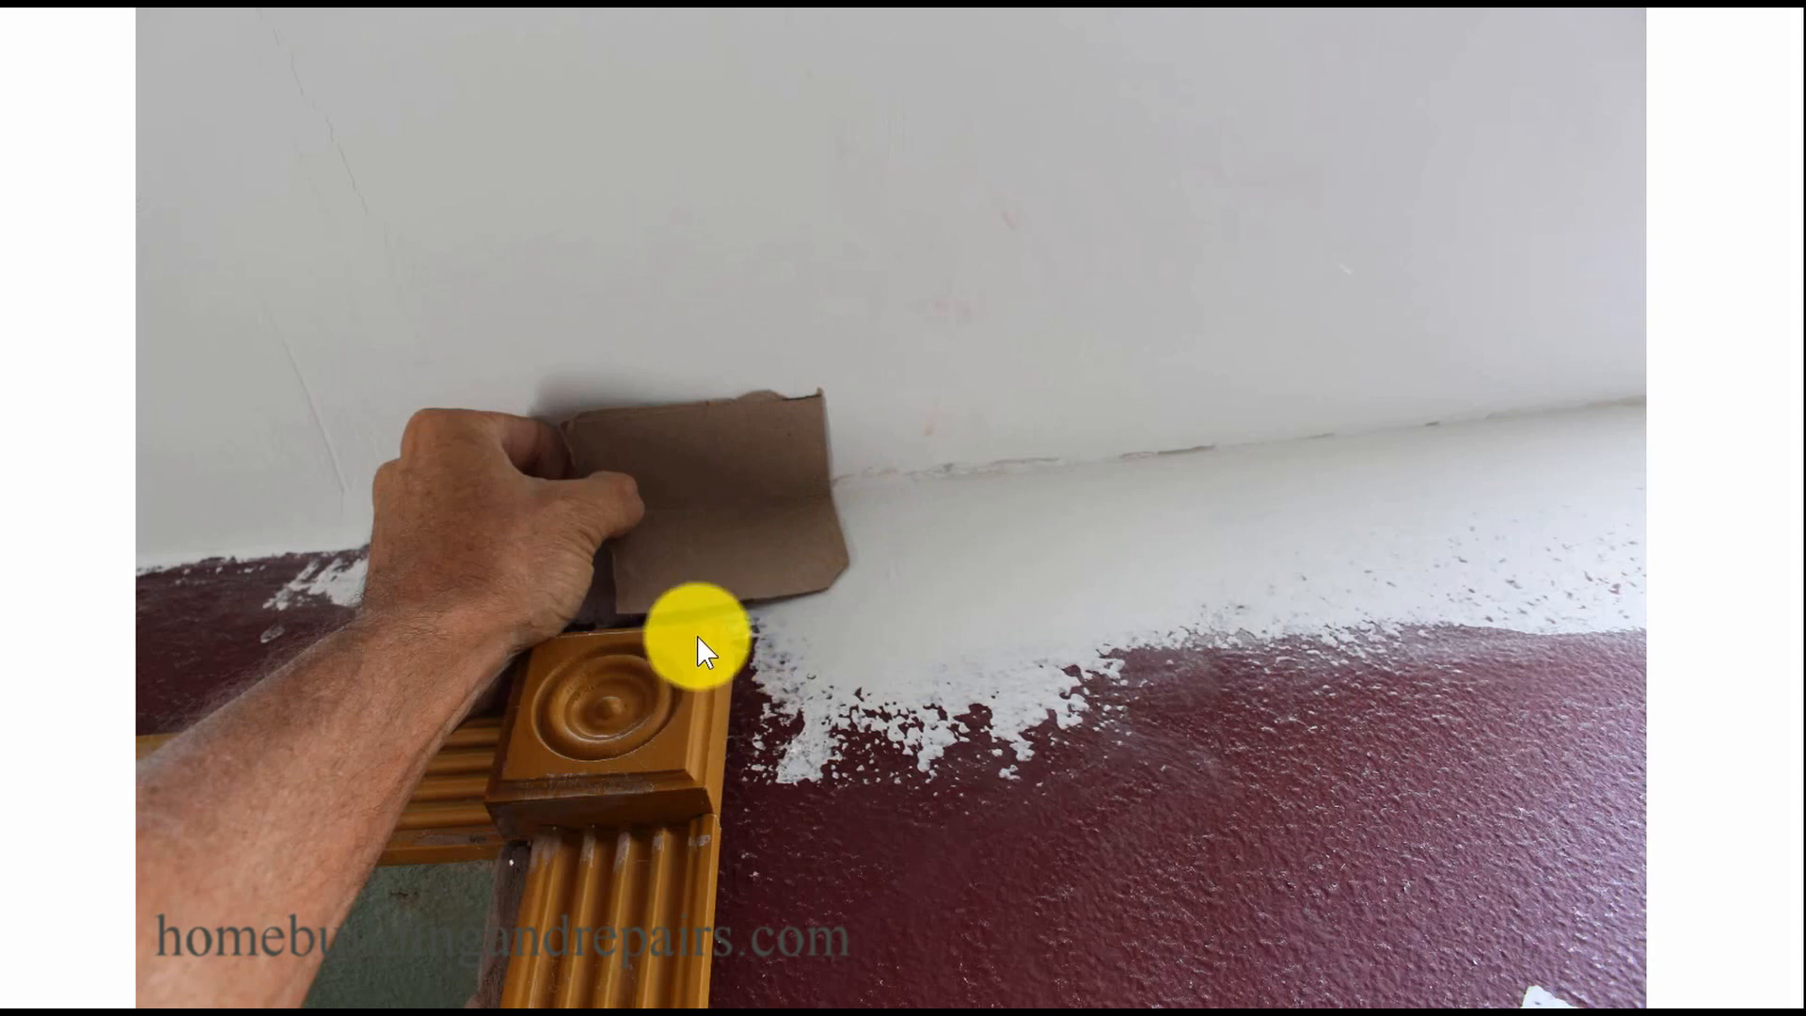
mouse_move(869, 484)
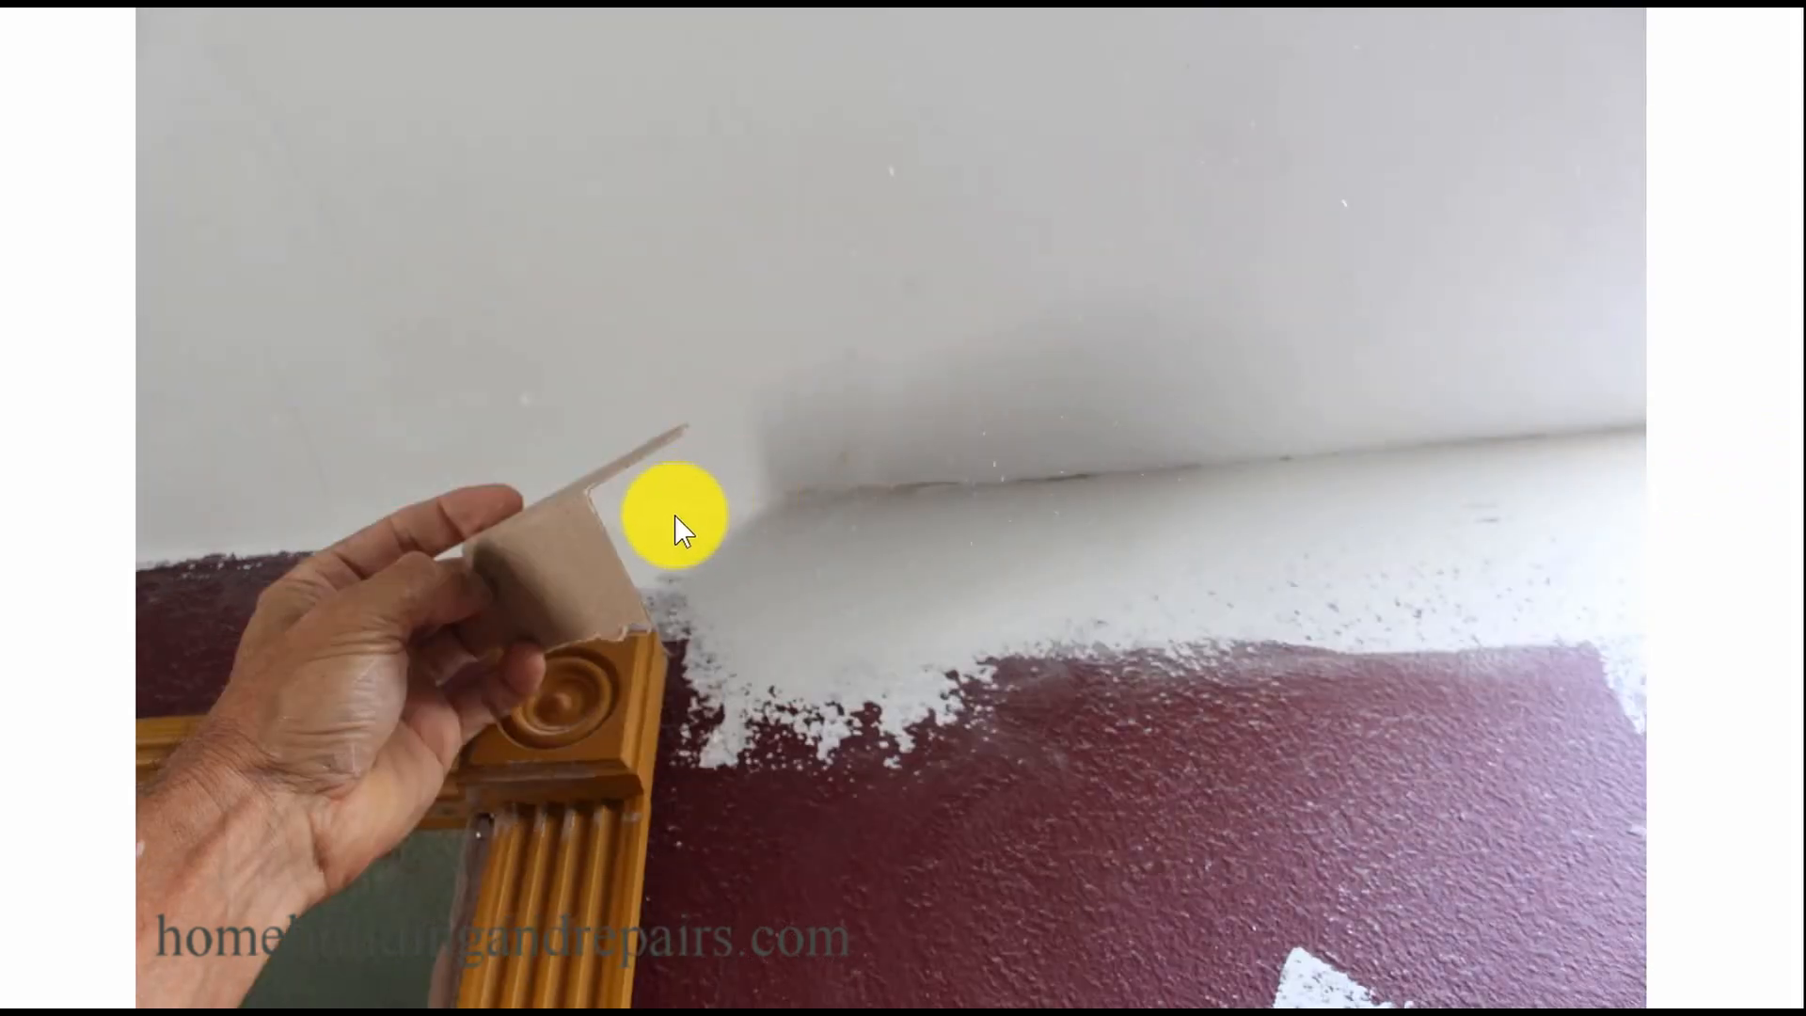
mouse_move(587, 513)
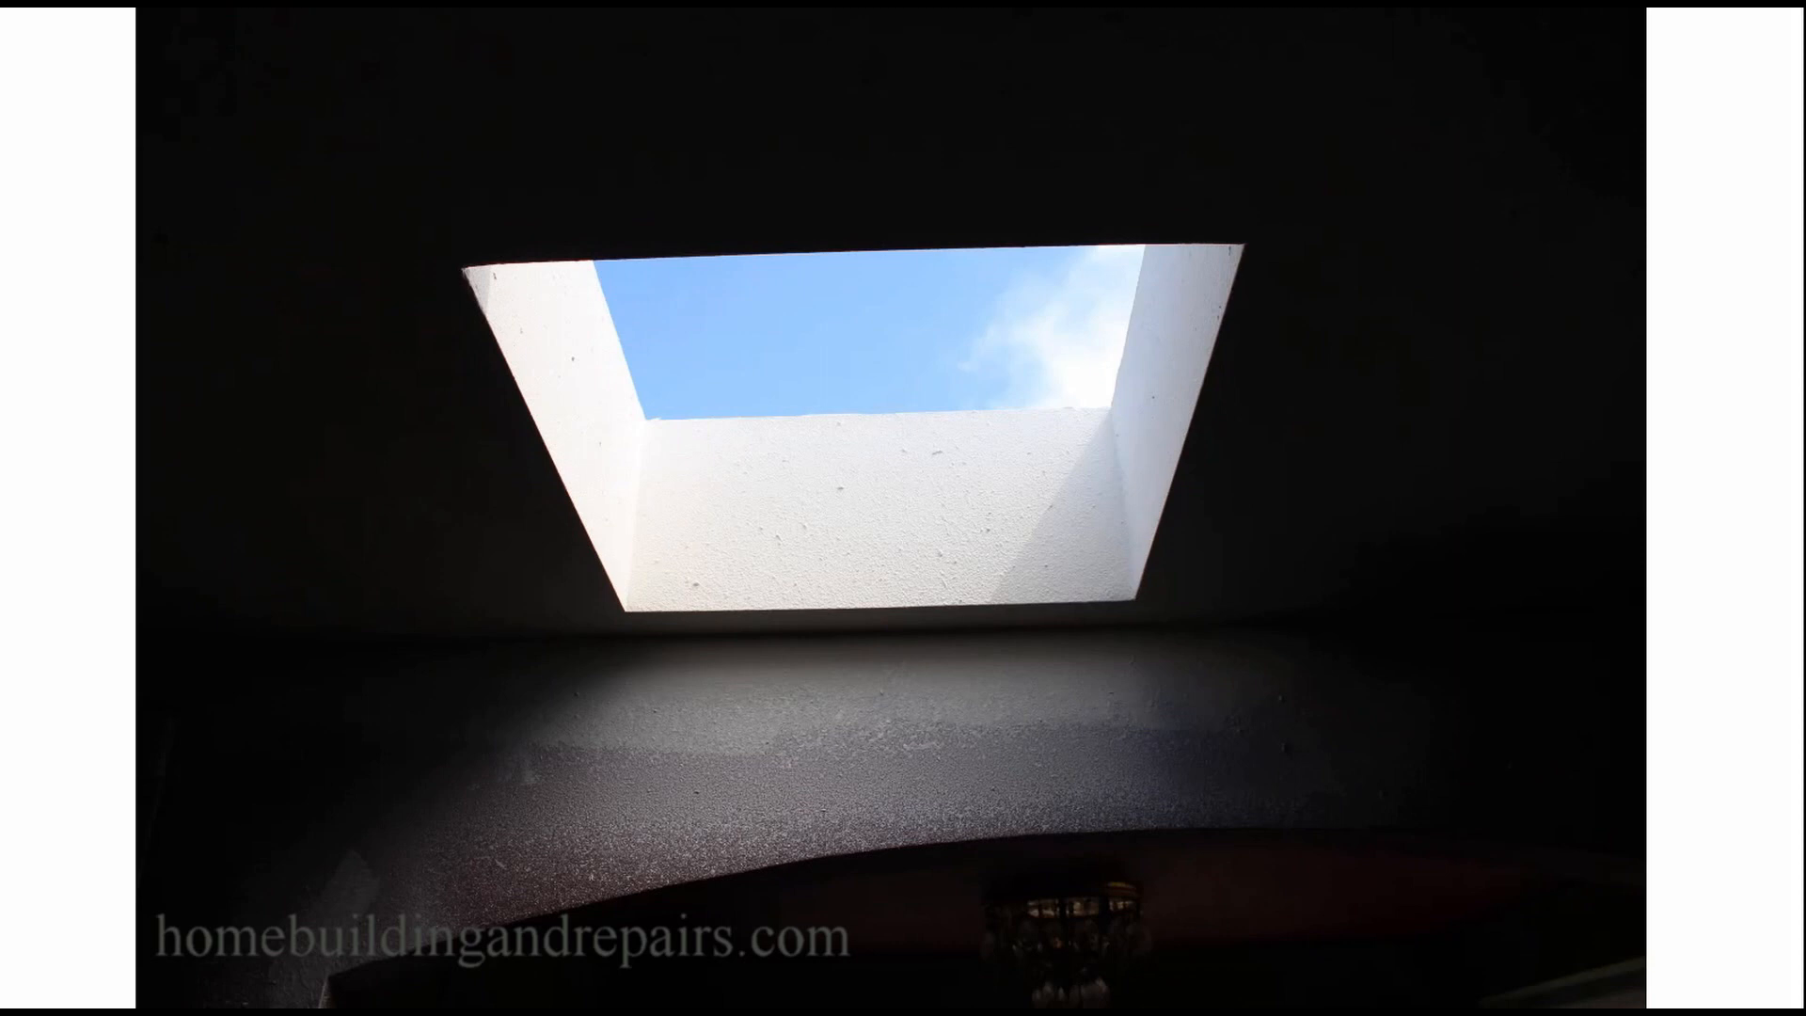
- Advance toward the sprayed-texture ceiling above the tiled doorway
click(887, 640)
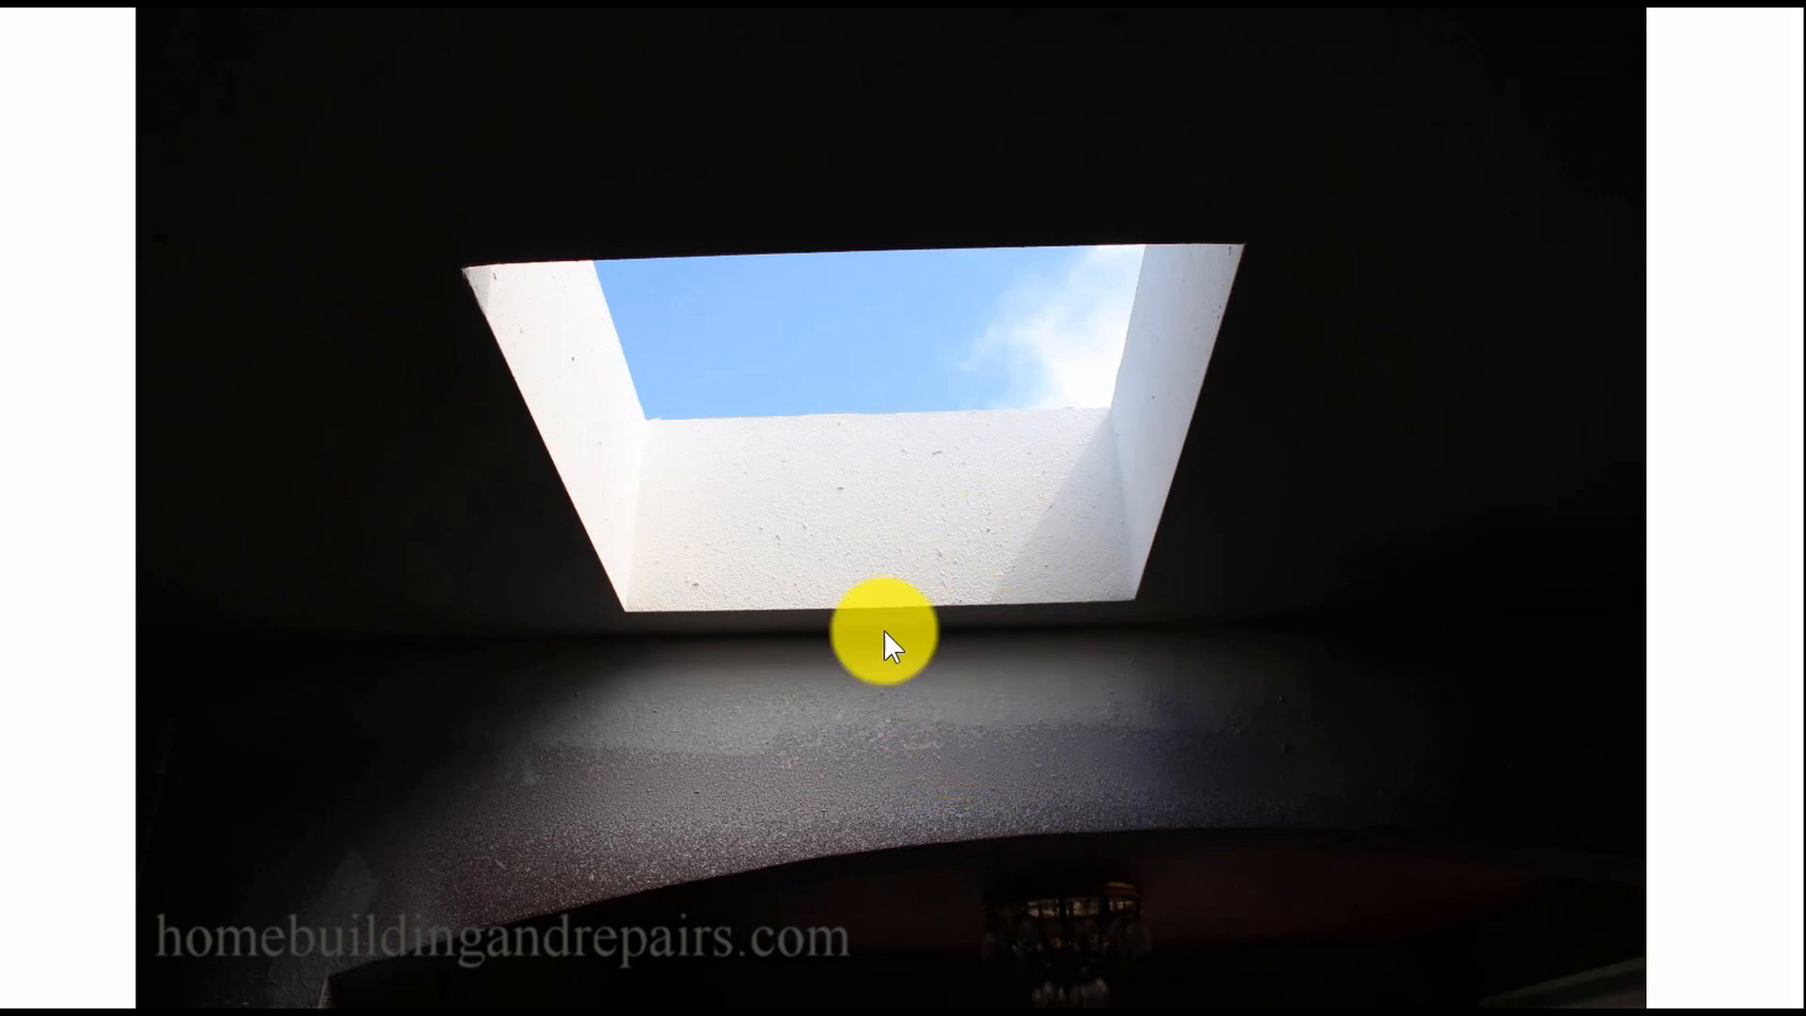
mouse_move(922, 541)
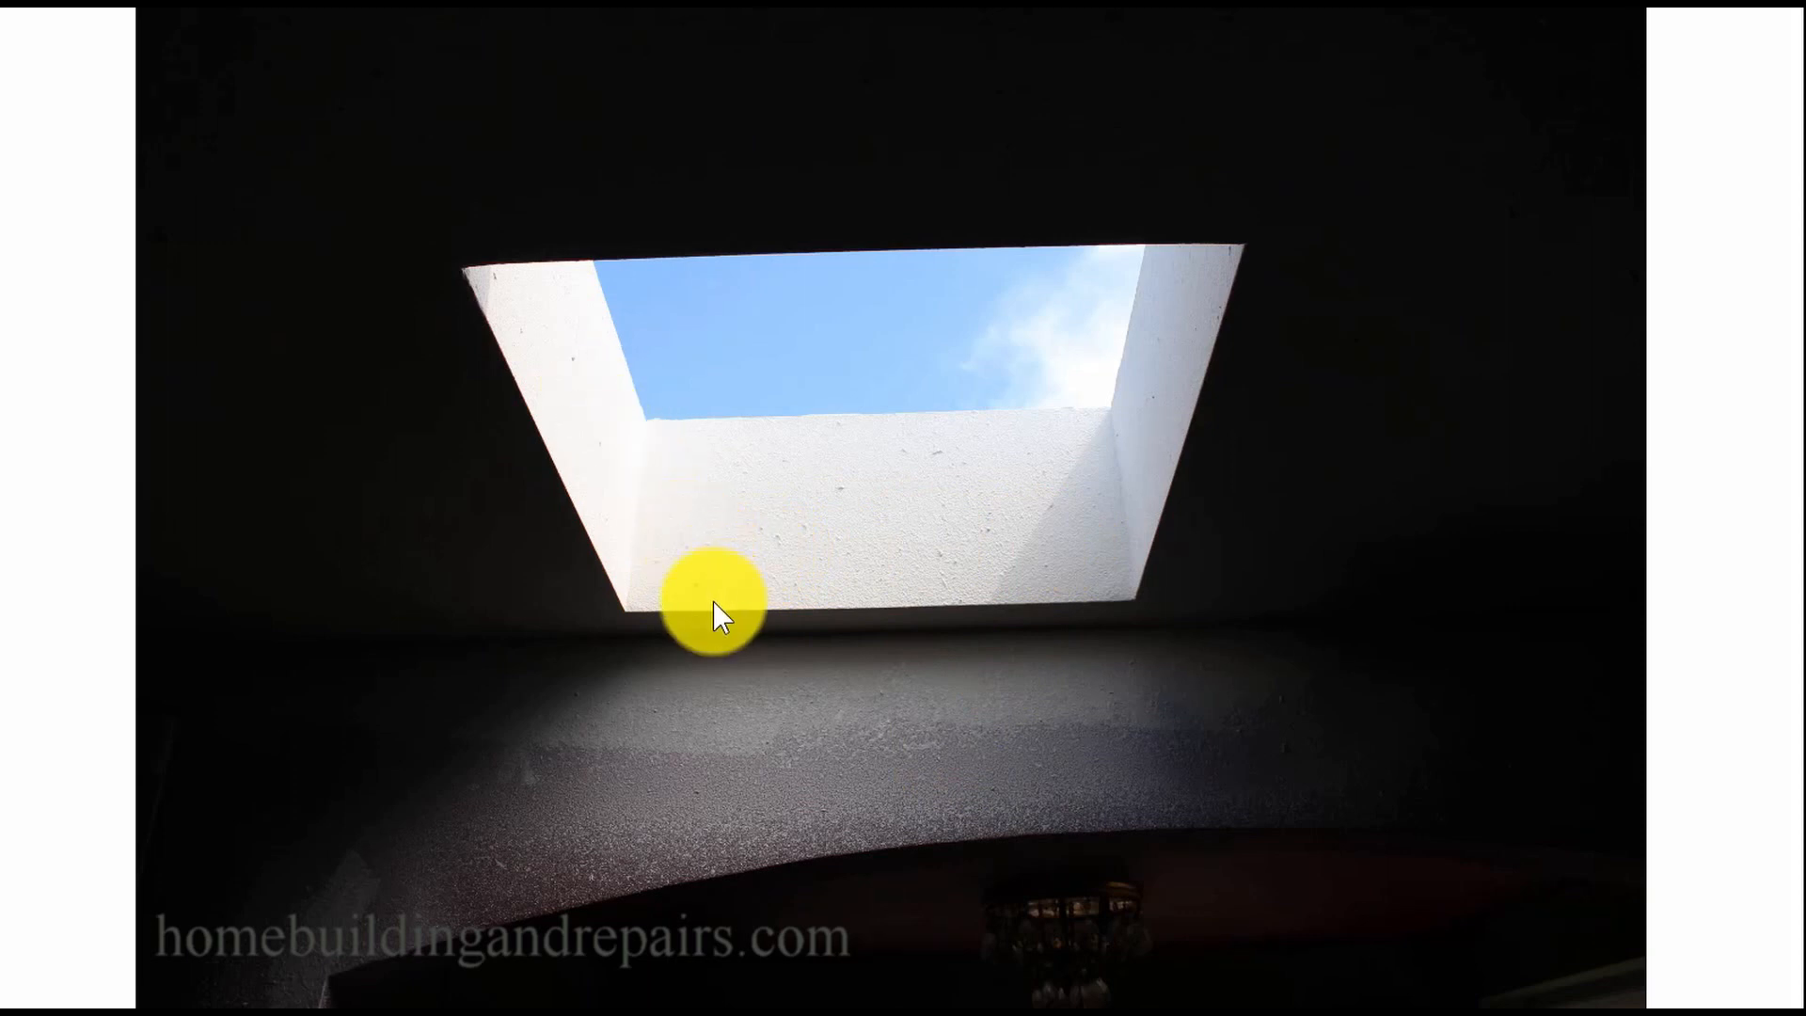
mouse_move(783, 553)
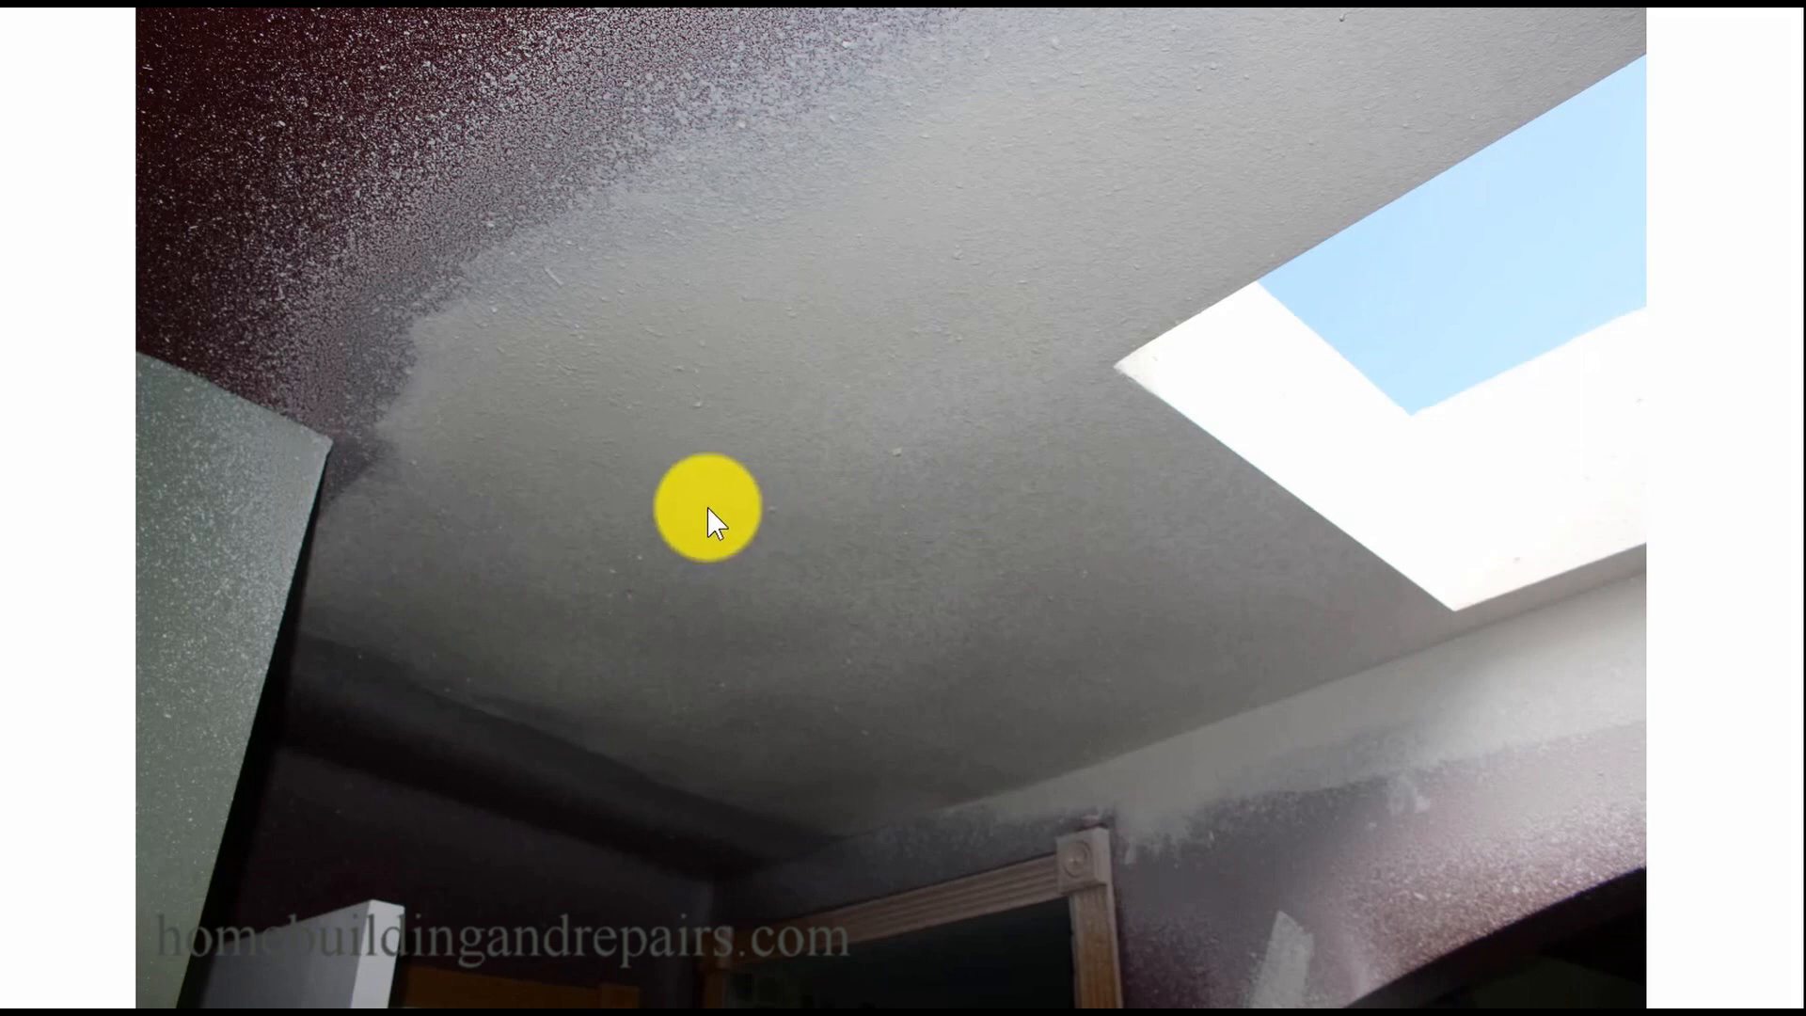
mouse_move(557, 404)
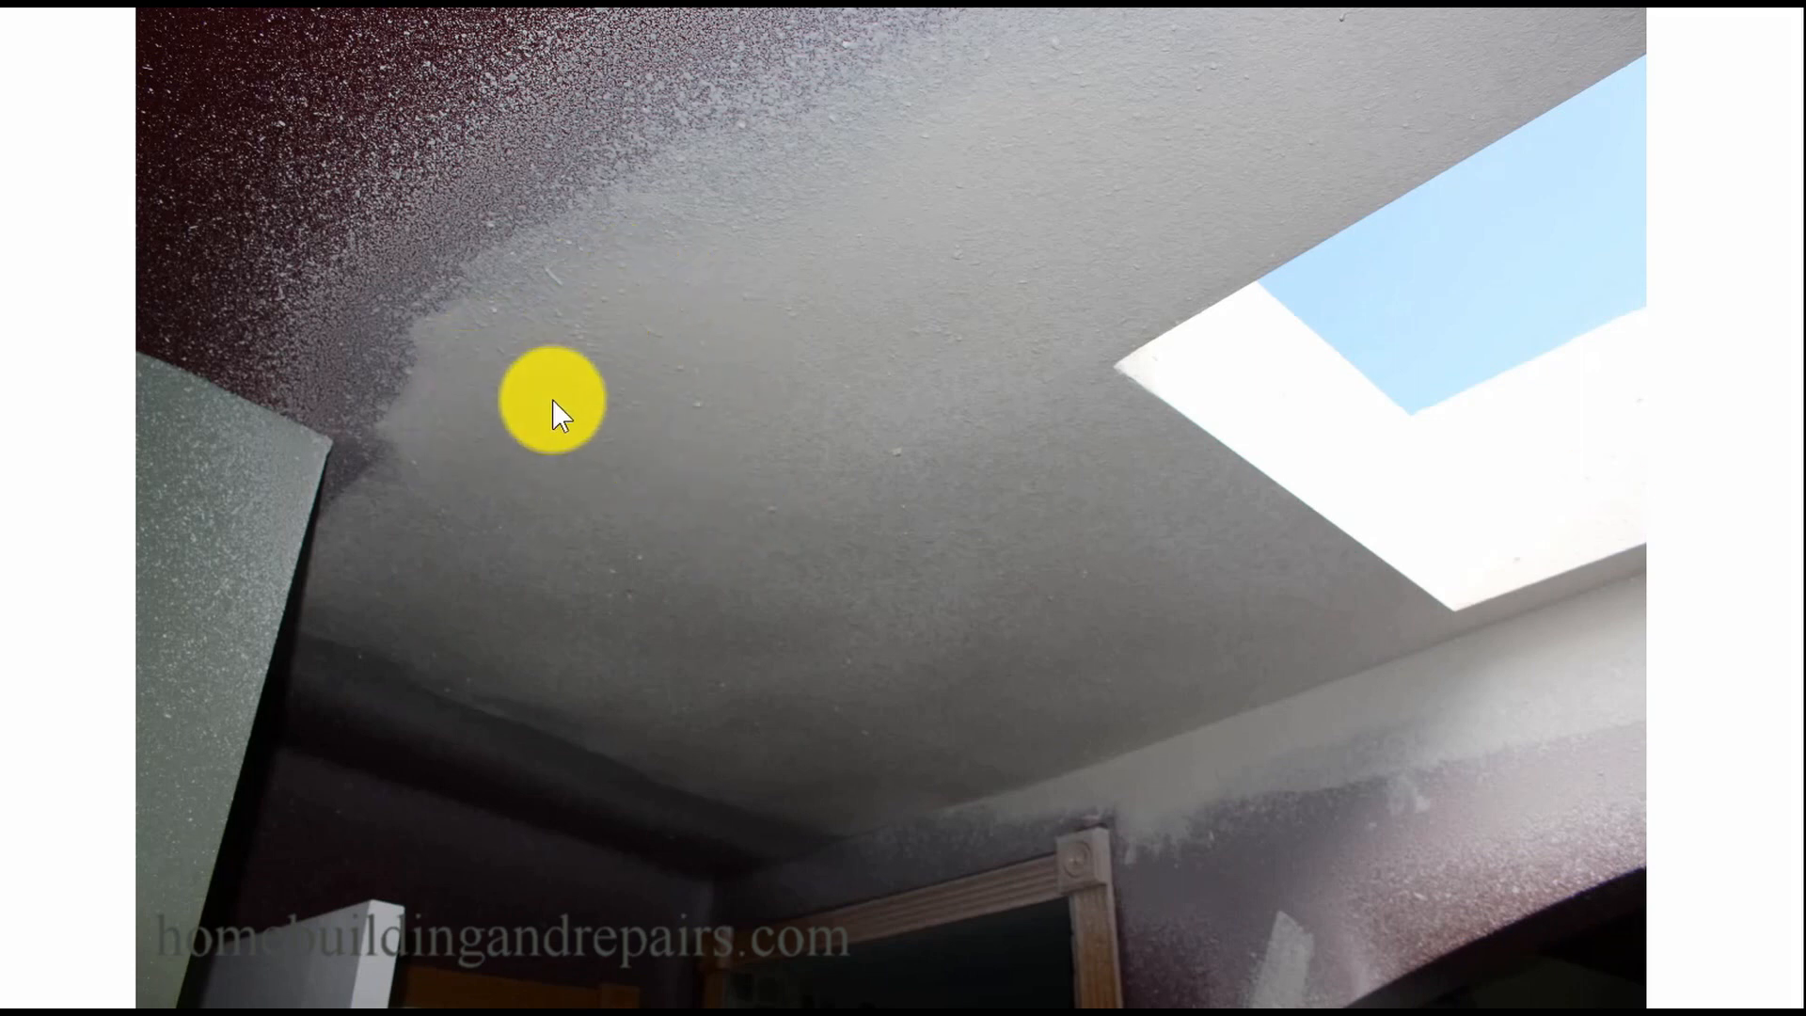
mouse_move(620, 429)
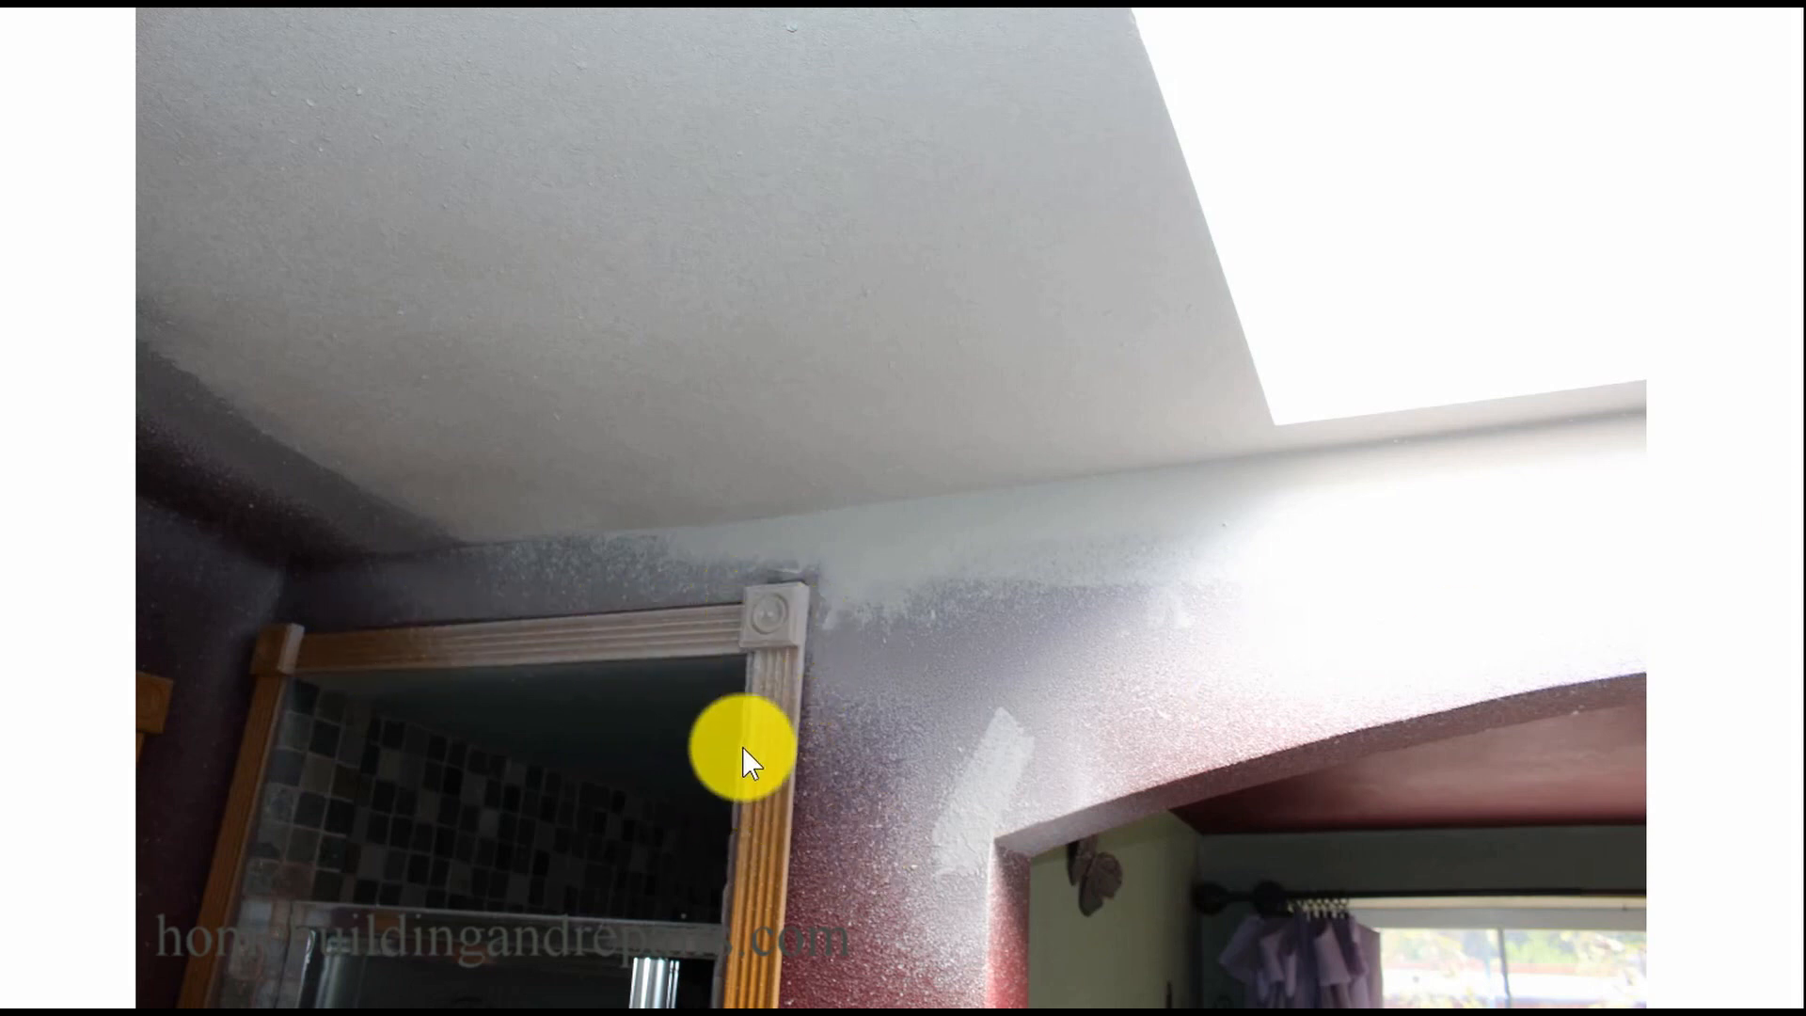
mouse_move(274, 656)
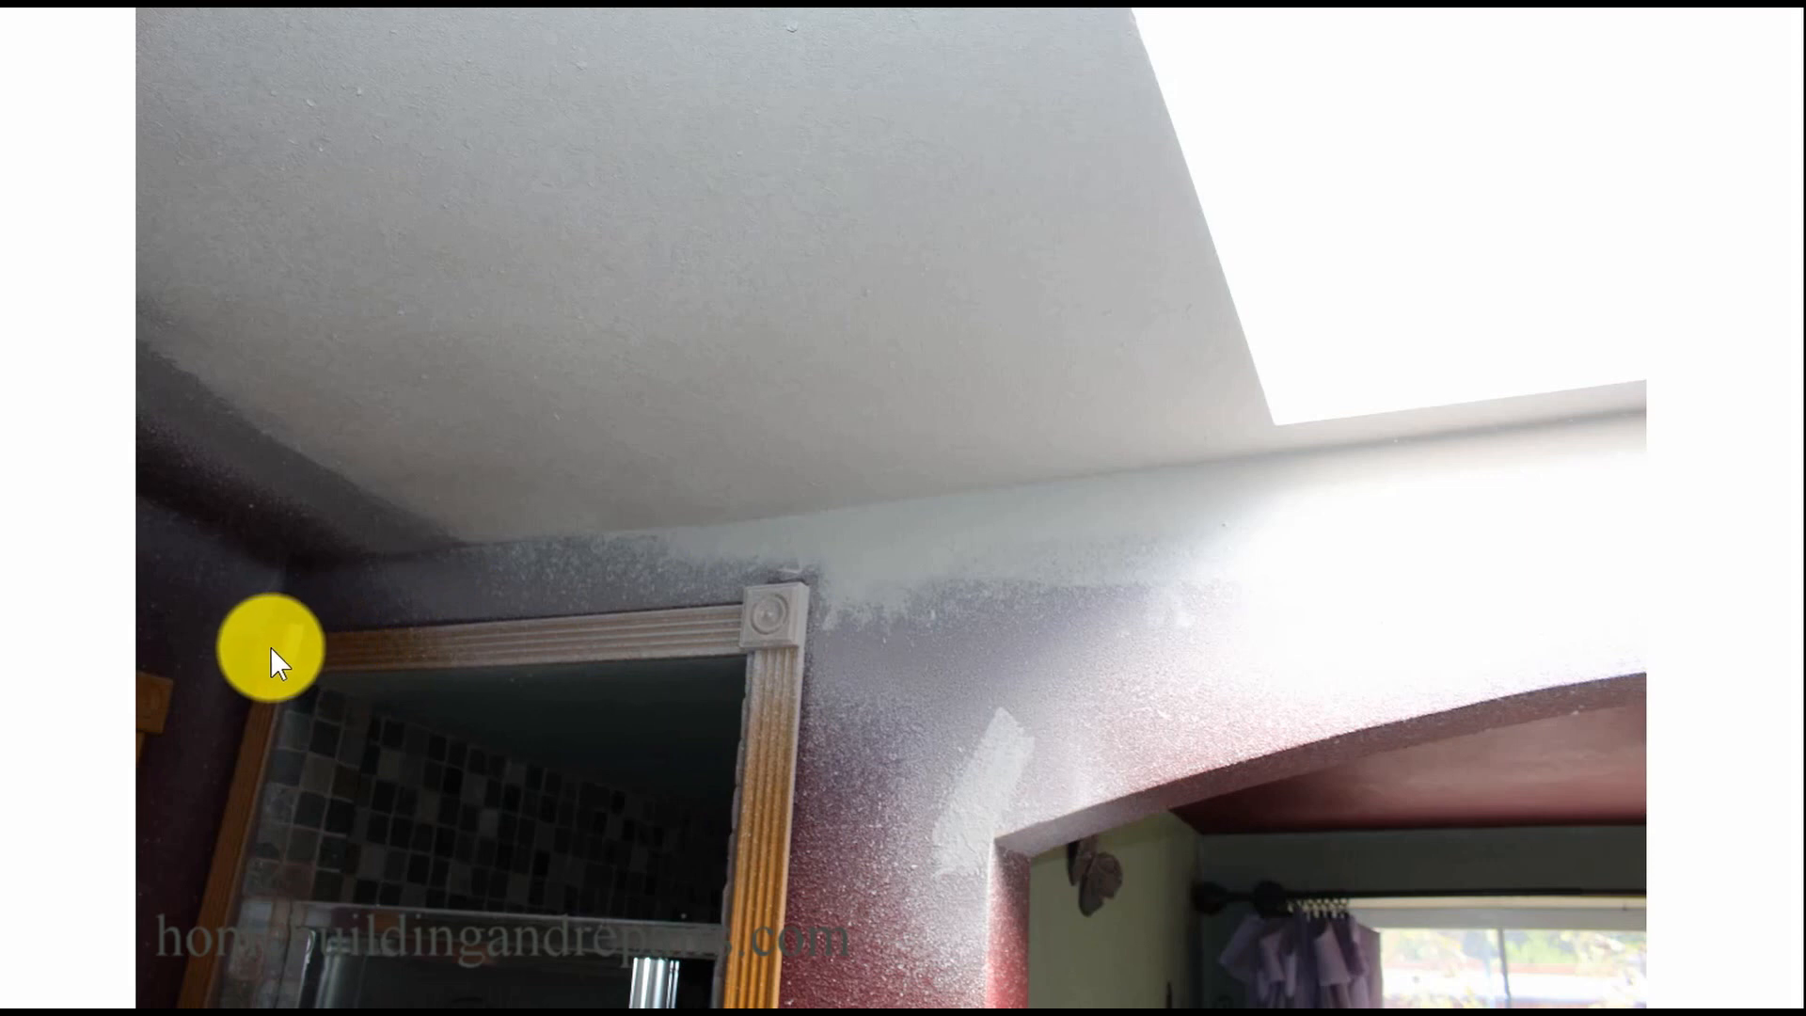
mouse_move(771, 622)
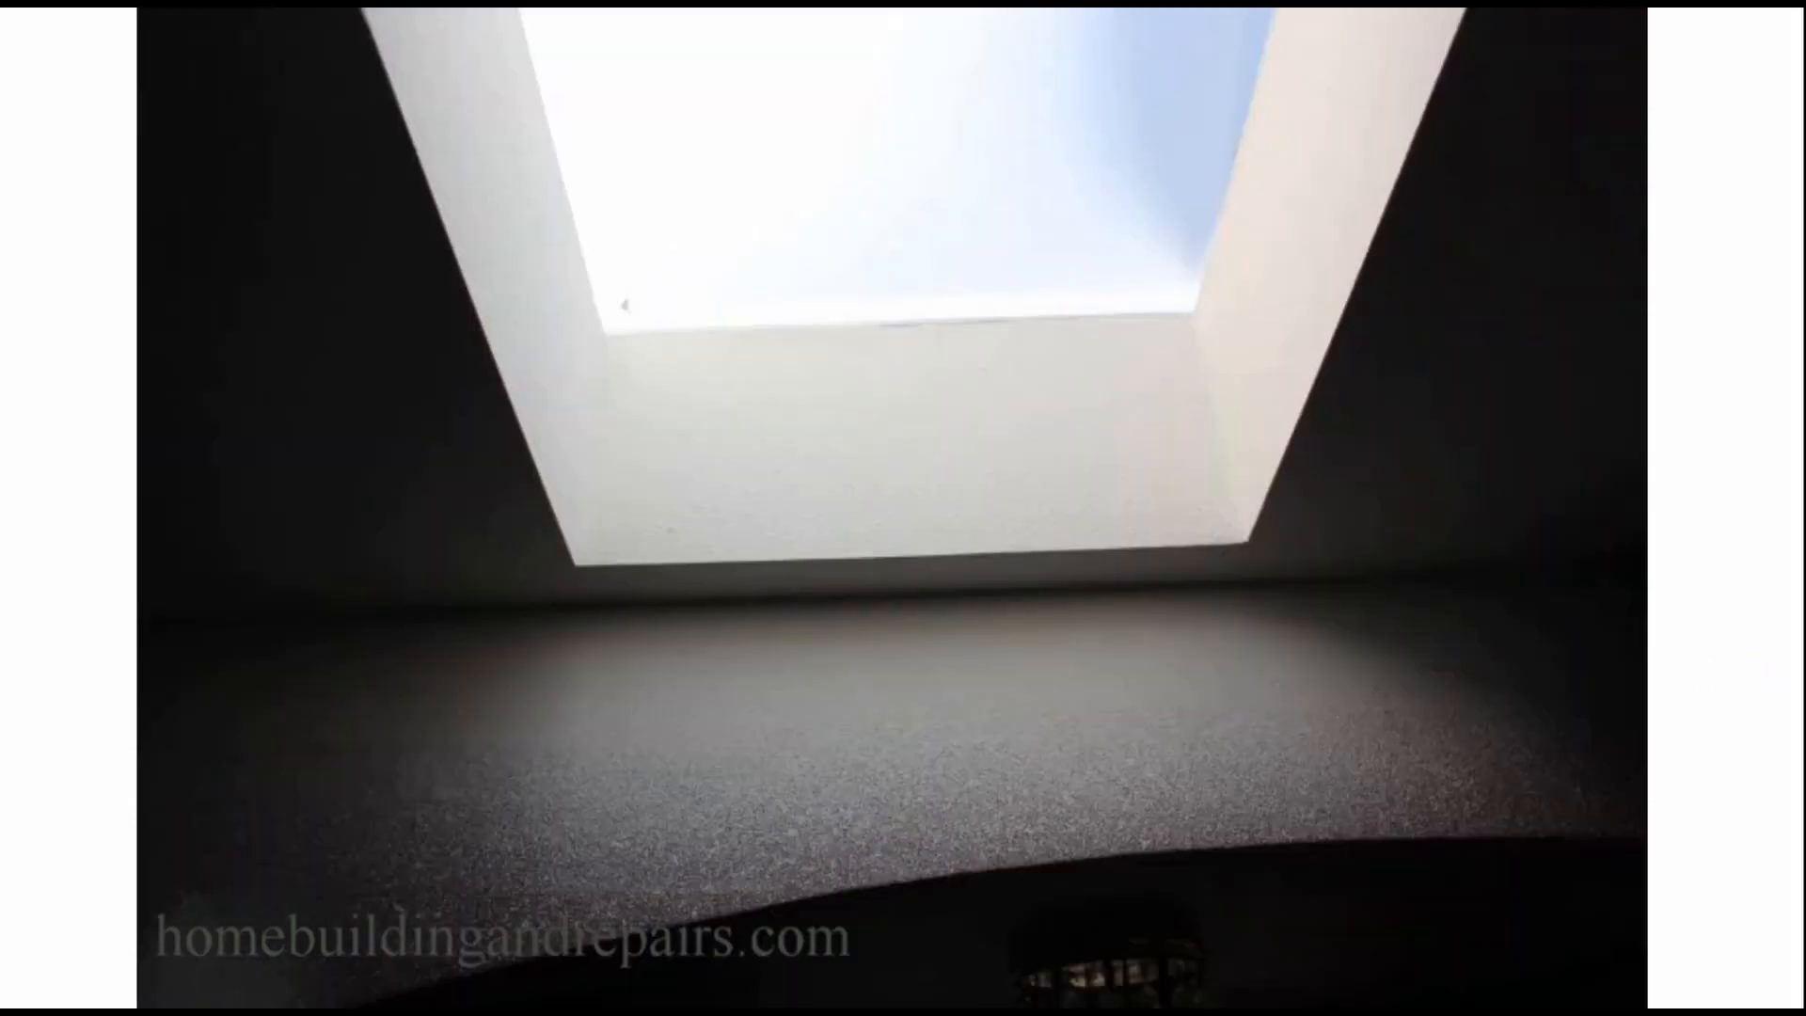
- Reach the final textured grey ceiling beside the skylight, blending into the red wall
click(810, 640)
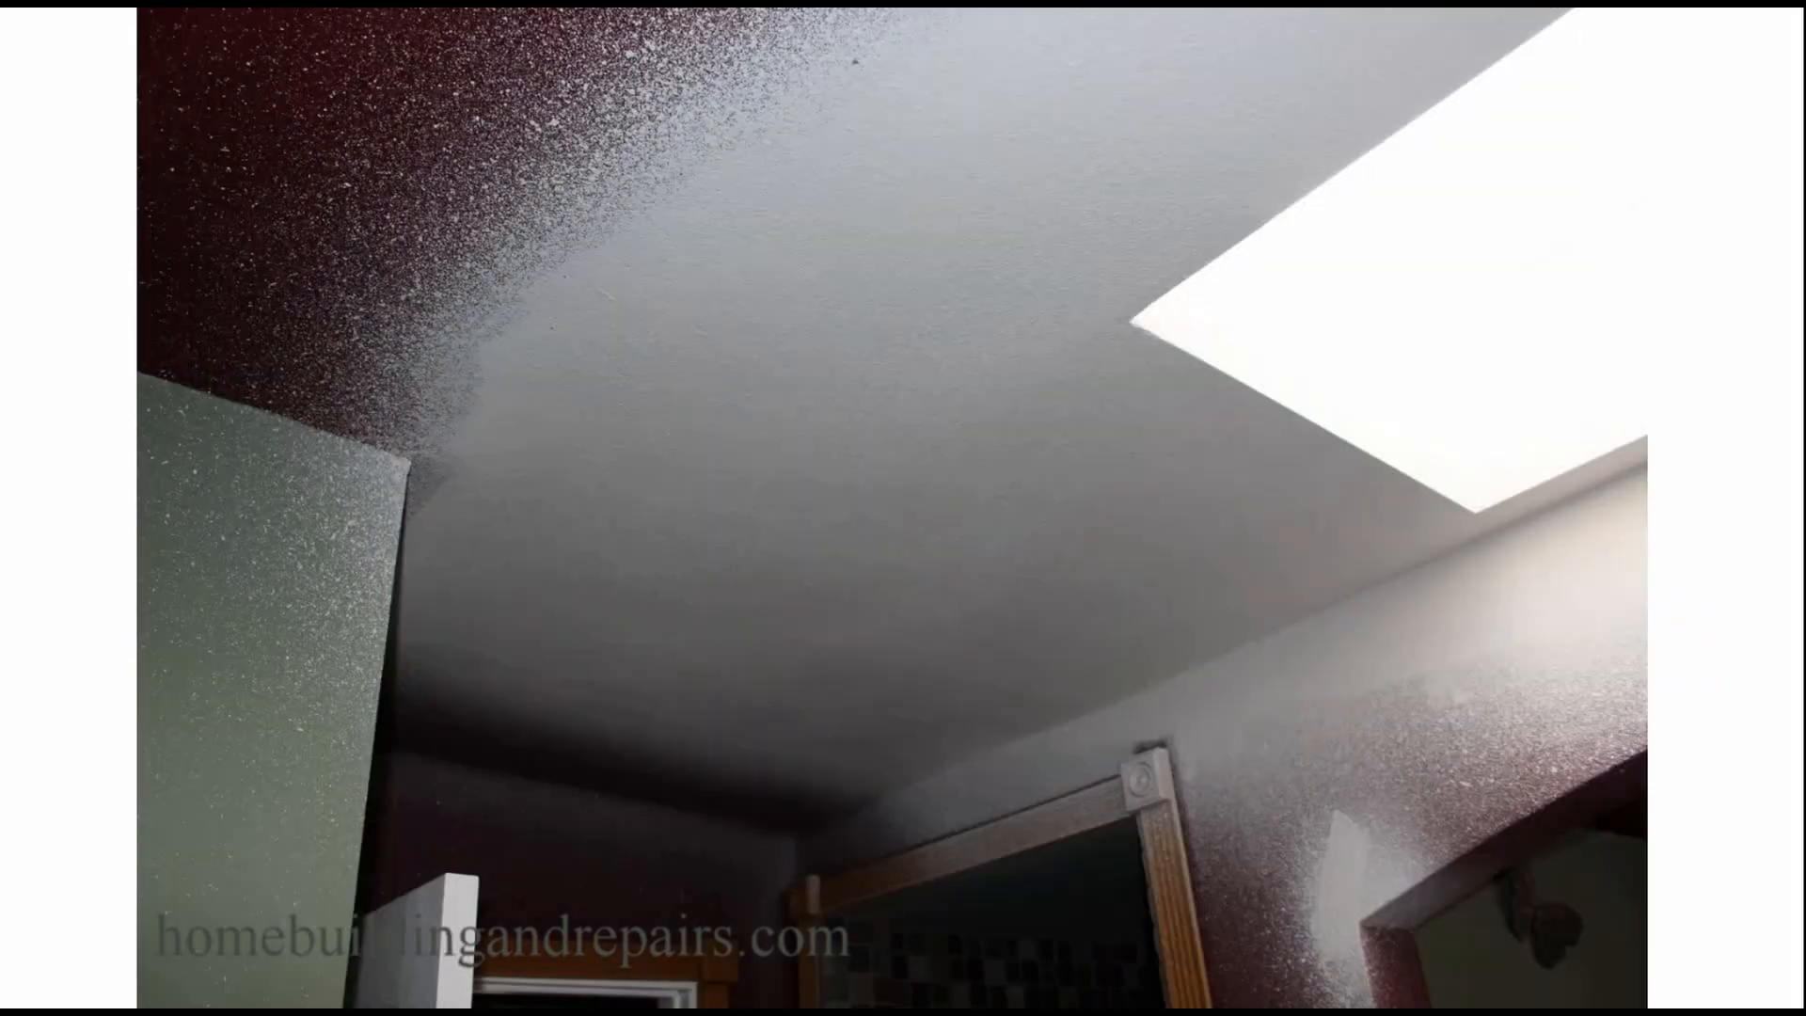
click(886, 489)
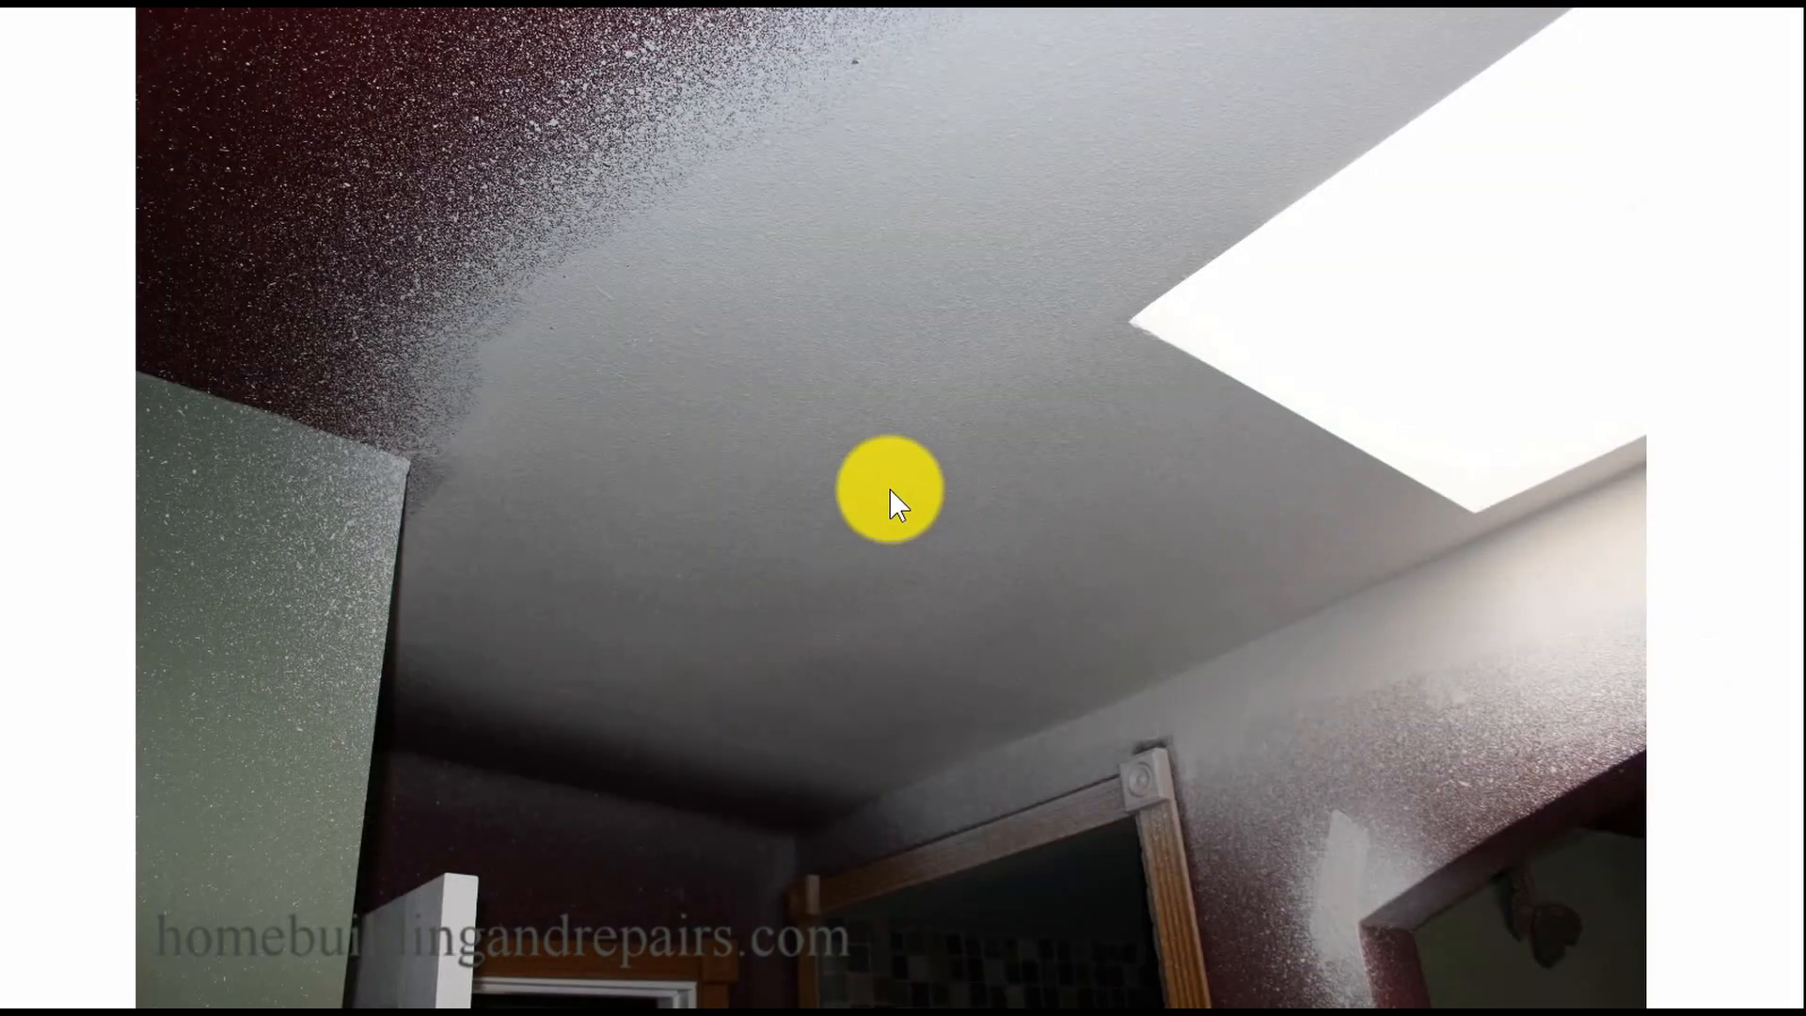
mouse_move(621, 293)
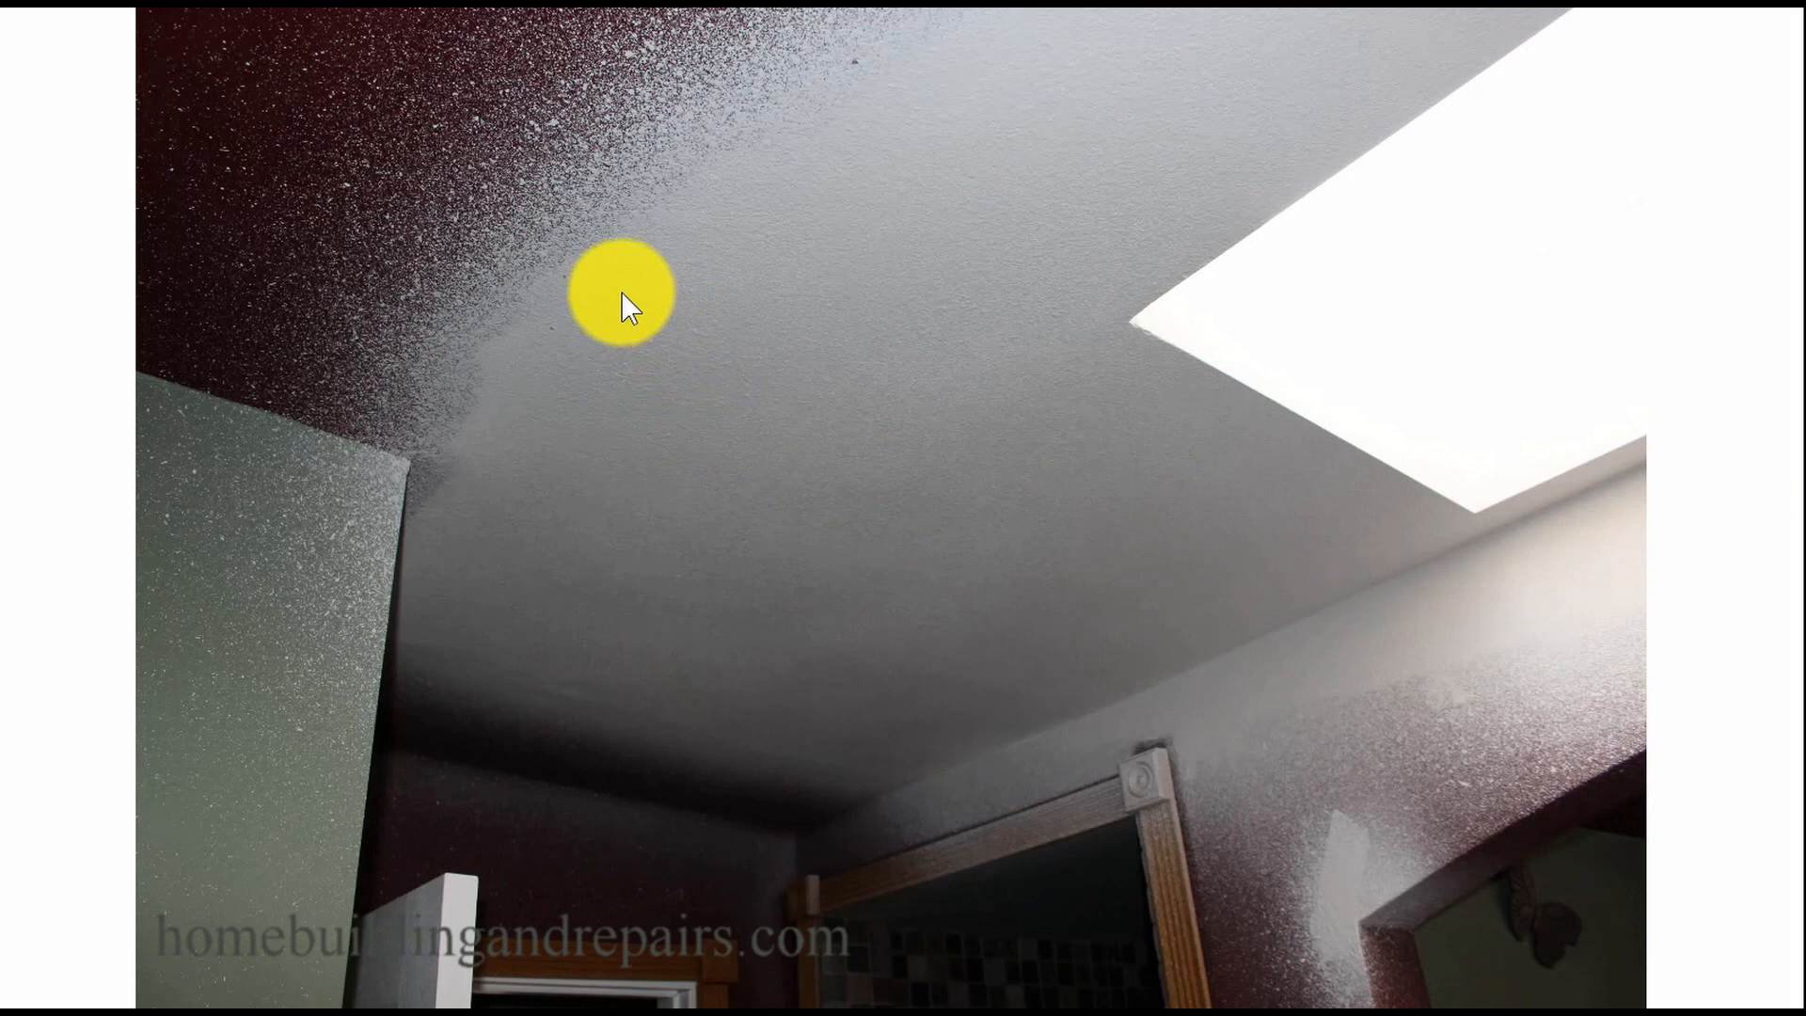